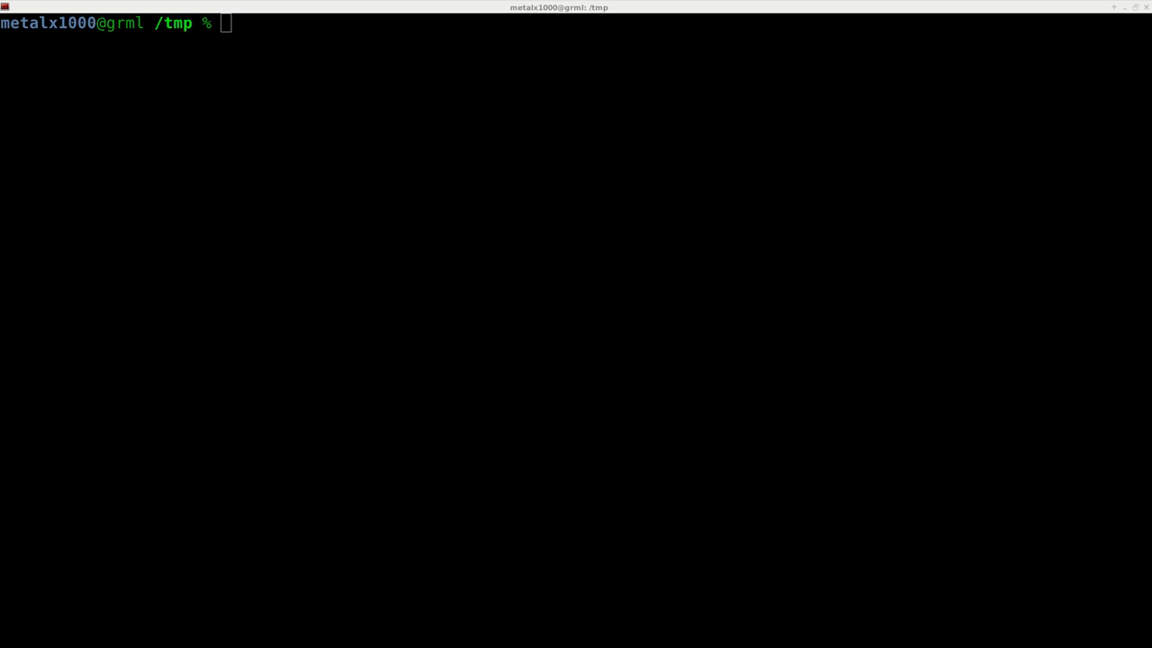
mouse_move(553, 248)
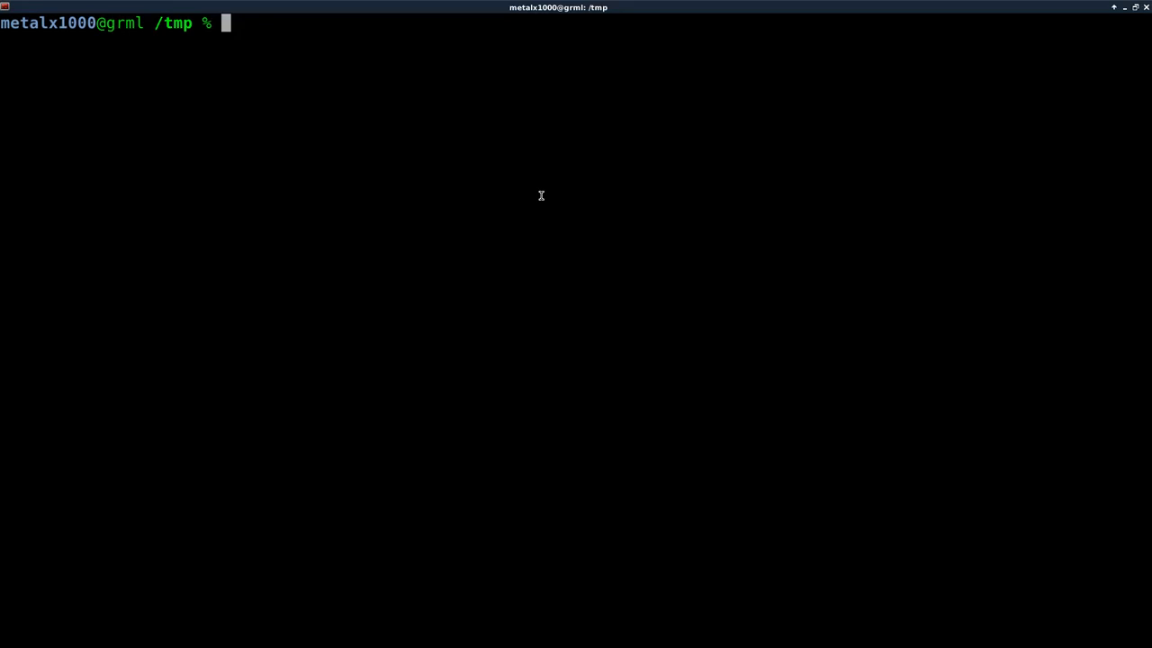
Type 'sudo aptitude install libghc-opengl-dev libghc-sdl-dev make doom-wad-shareware -y' at the prompt.
type("sudo aptitude install libghc-opengl-dev libghc-sdl-dev make doom-wad-shareware -y")
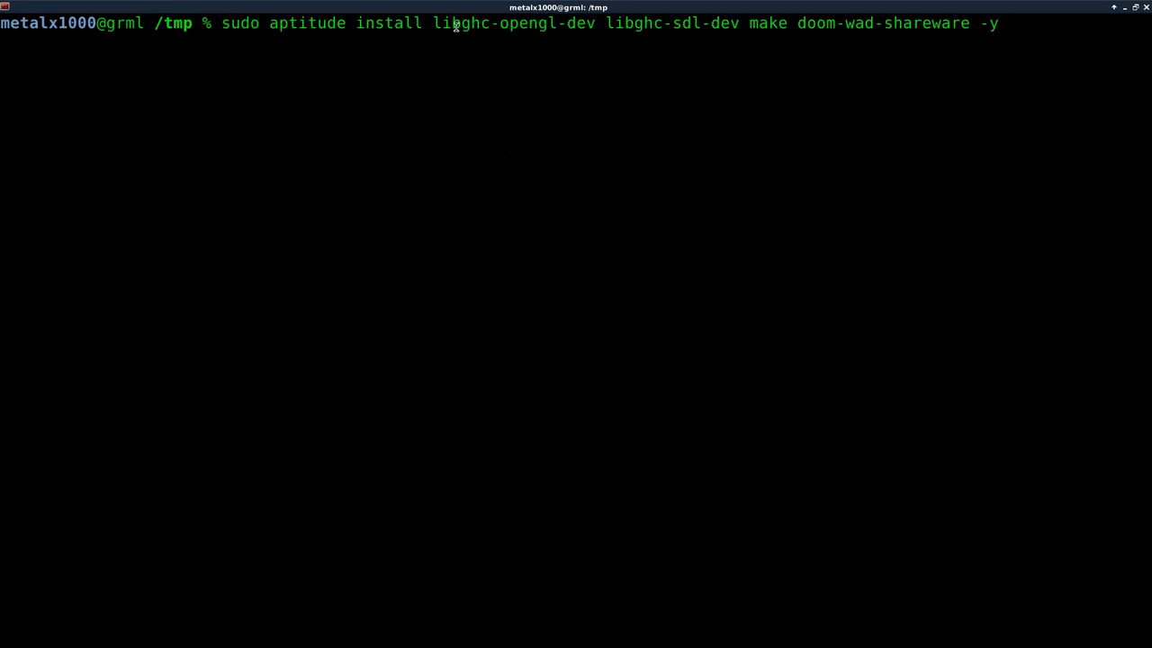
double_click(513, 23)
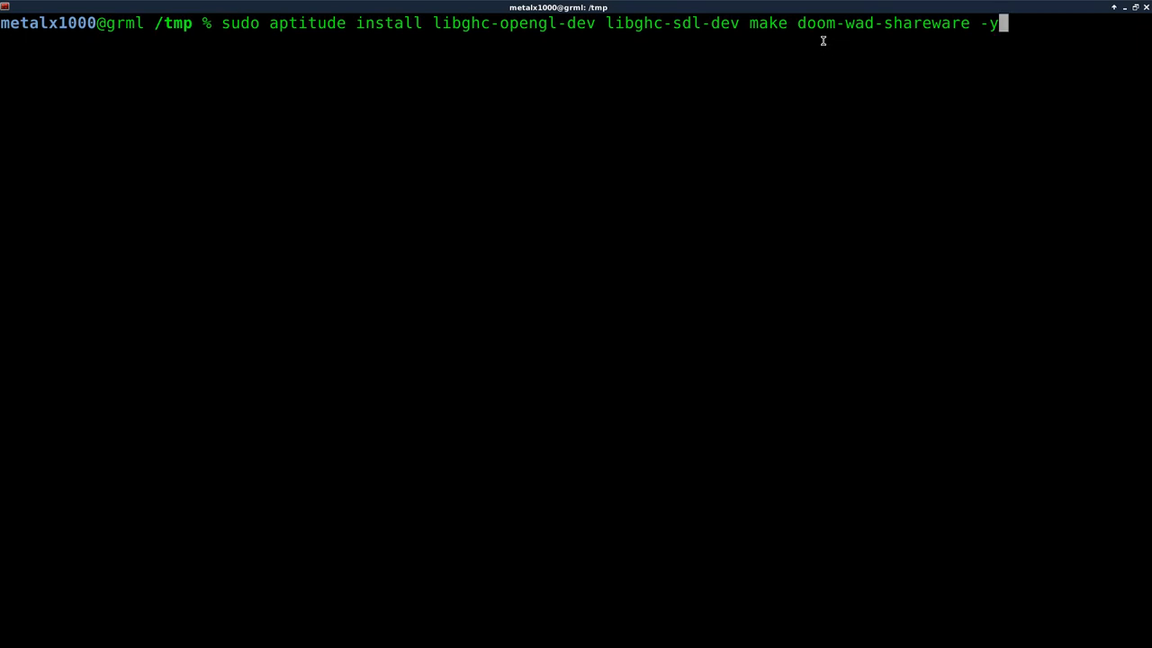
mouse_move(797, 30)
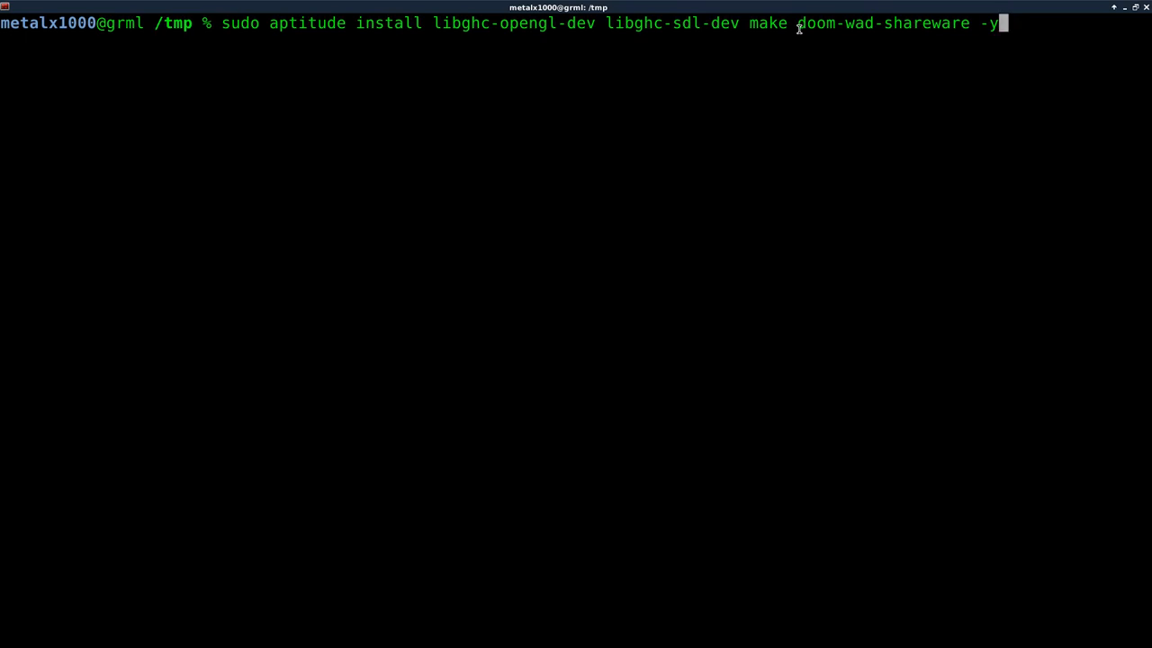
mouse_move(526, 42)
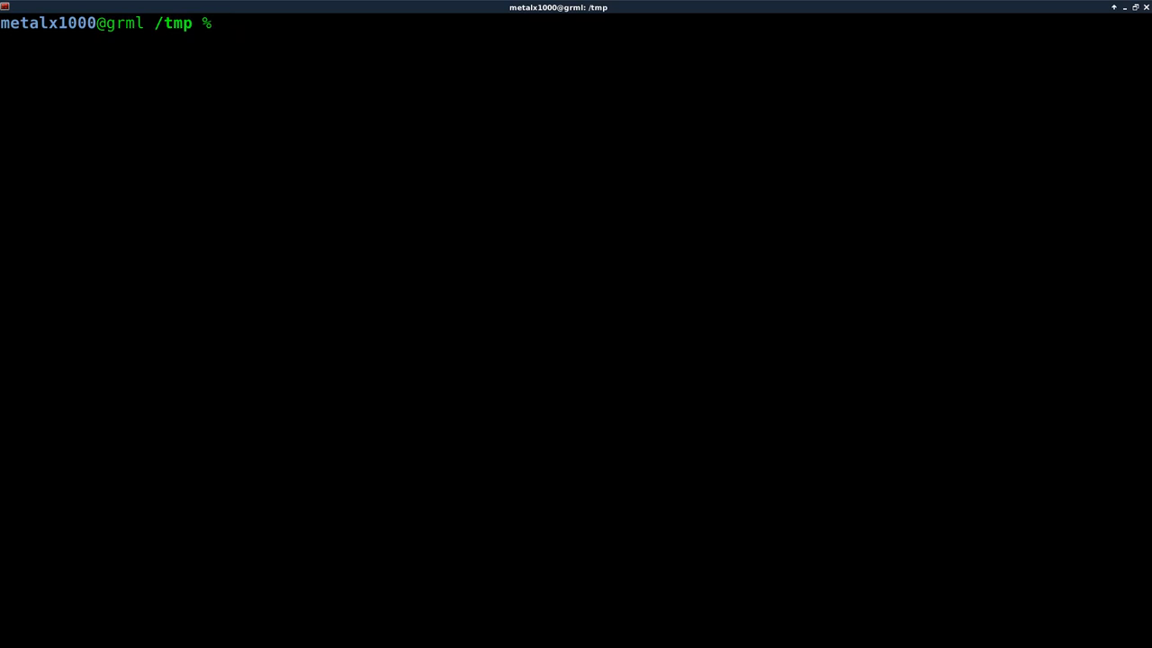
Run 'sudo apt-get install prboom' from the /tmp prompt.
type("sudo apt-get")
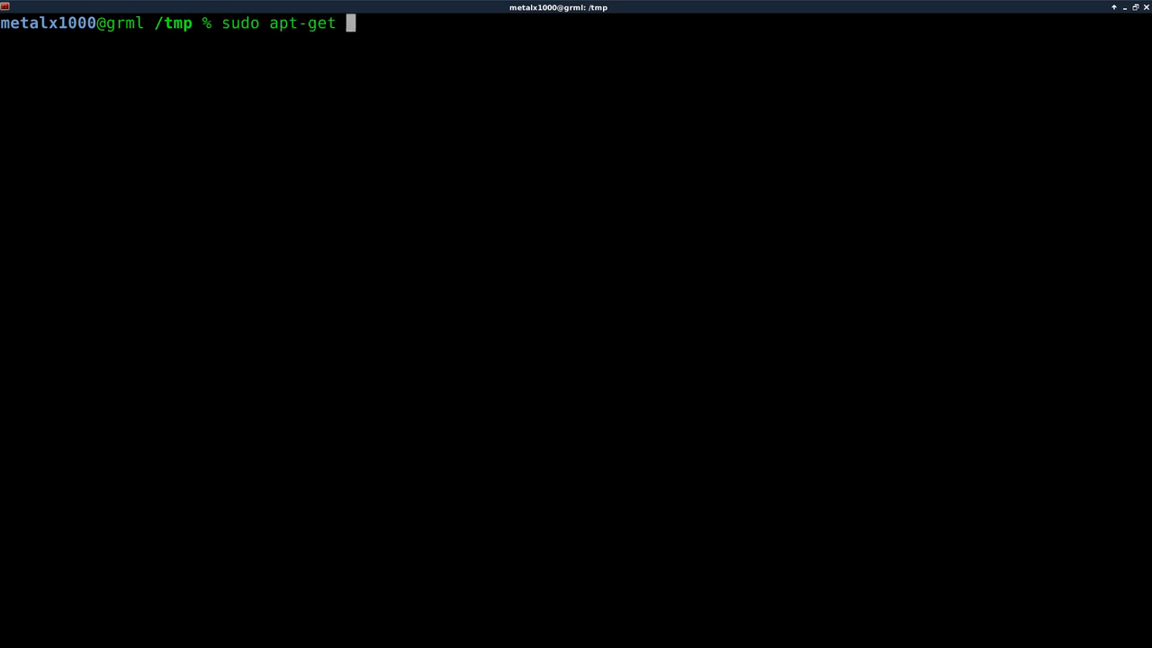
type("install pr")
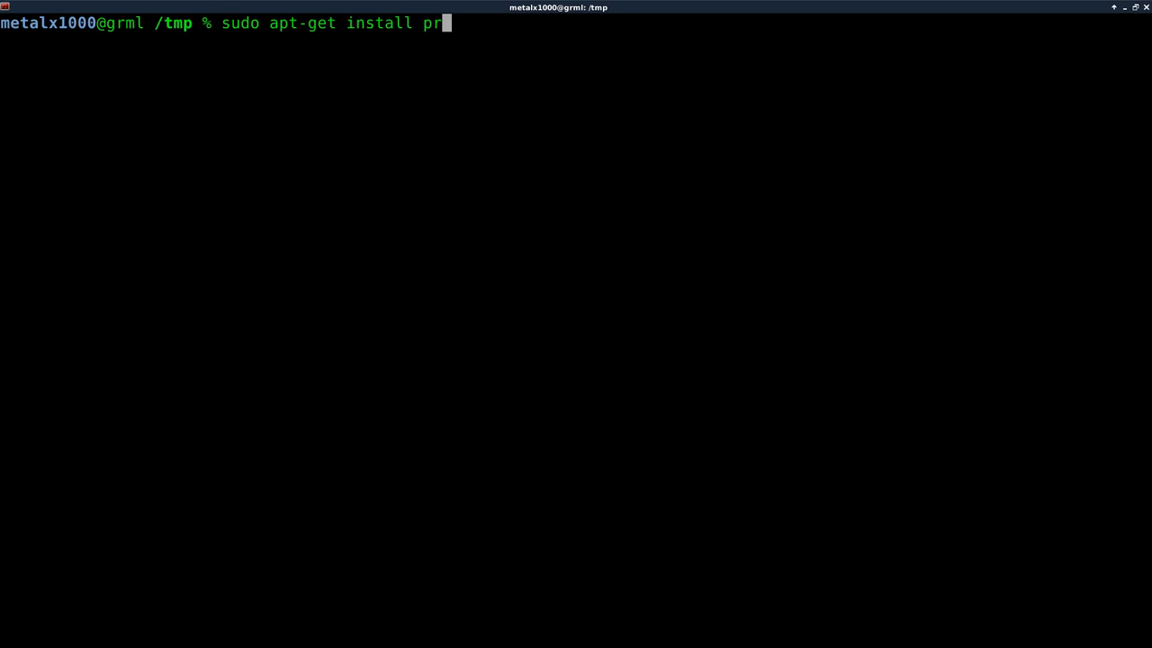
type("boom")
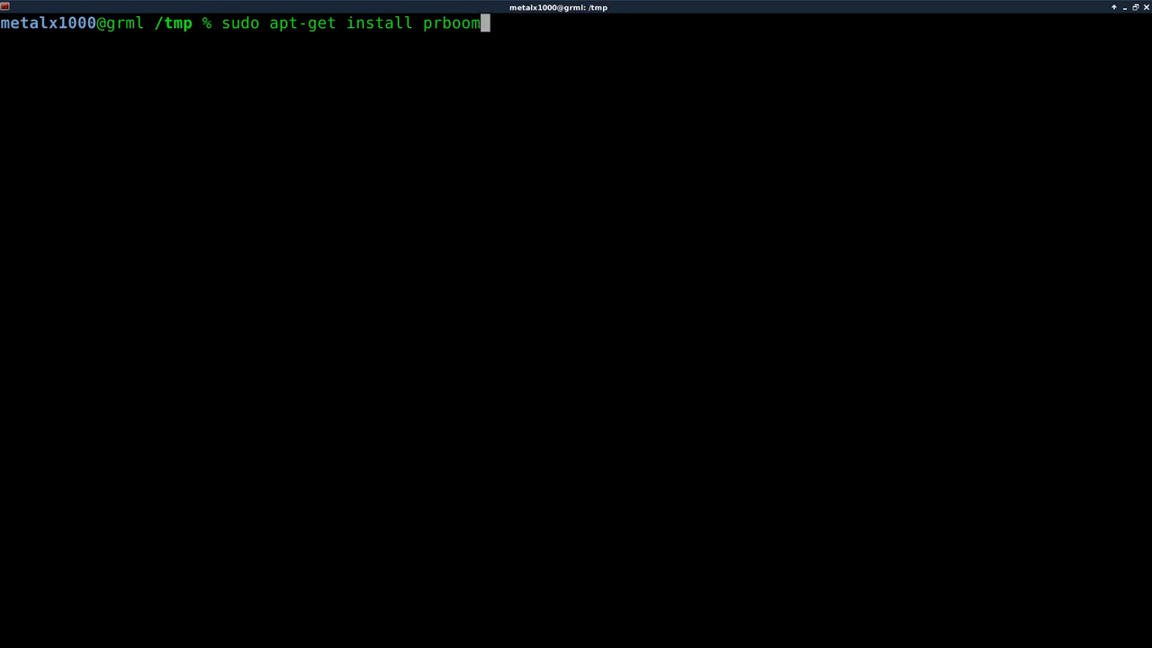
key("BackSpace")
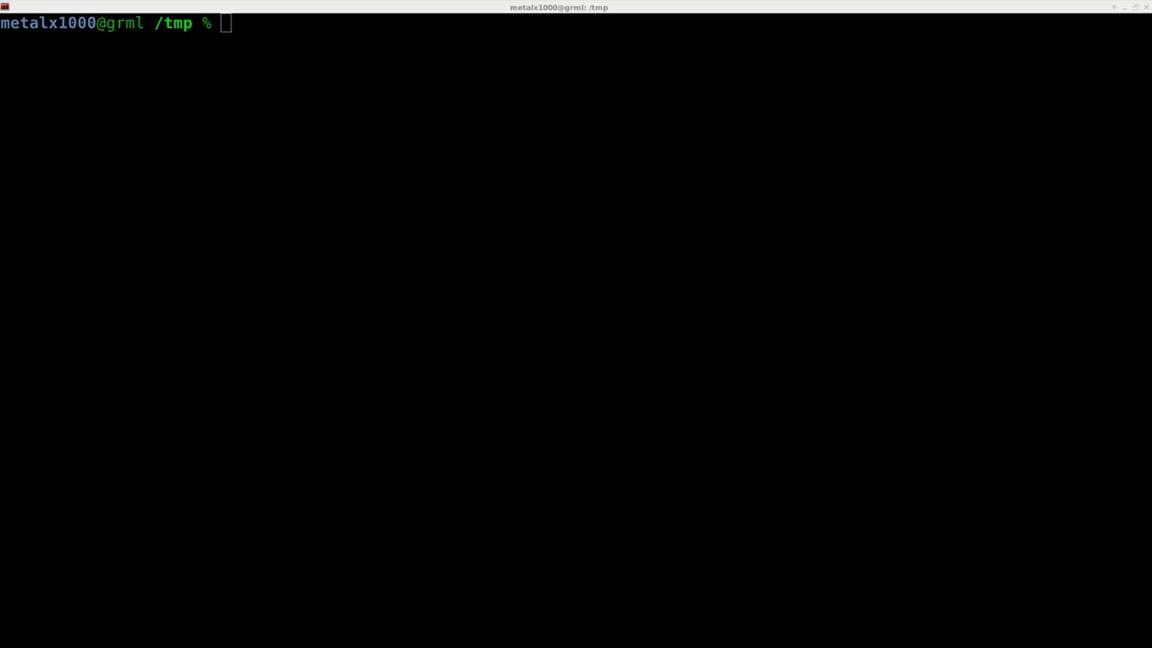
Download prboom-plus-2.5.1.3.tar.gz with wget, extract it, and cd into prboom-plus-2.5.1.3/.
type("wget \"http://colocrossing.dl.sourceforge.net/project/prboom-plus/prboom-plus/2.5.1.3/prboom-plus-2.5.1.3.tar.gz\"")
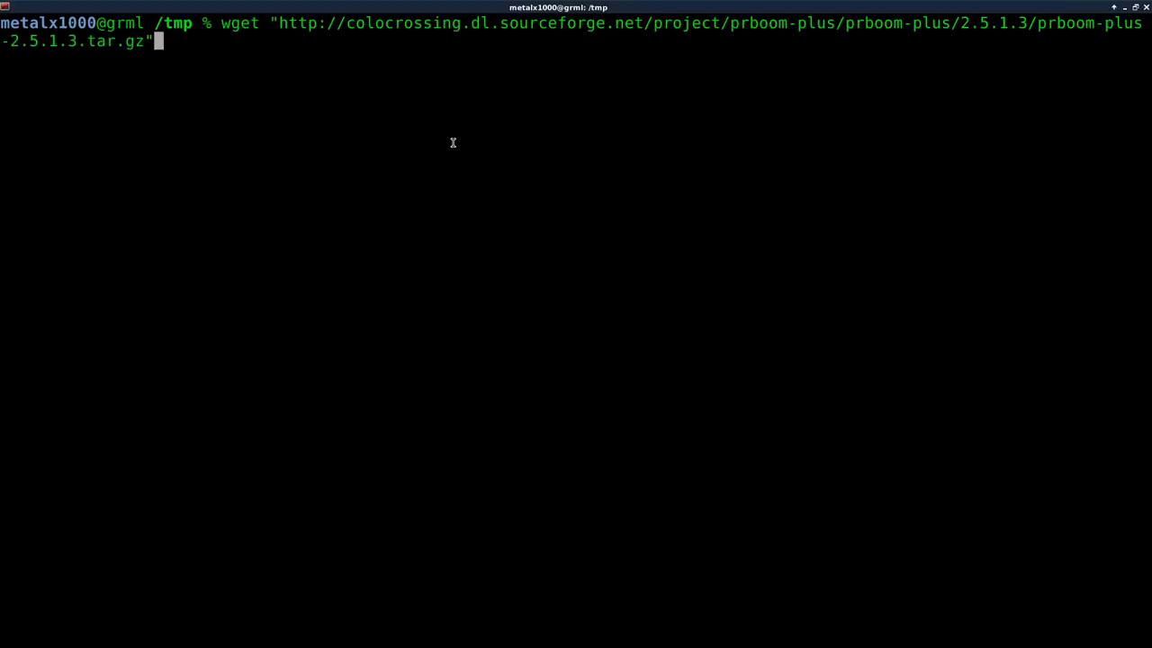
mouse_move(806, 46)
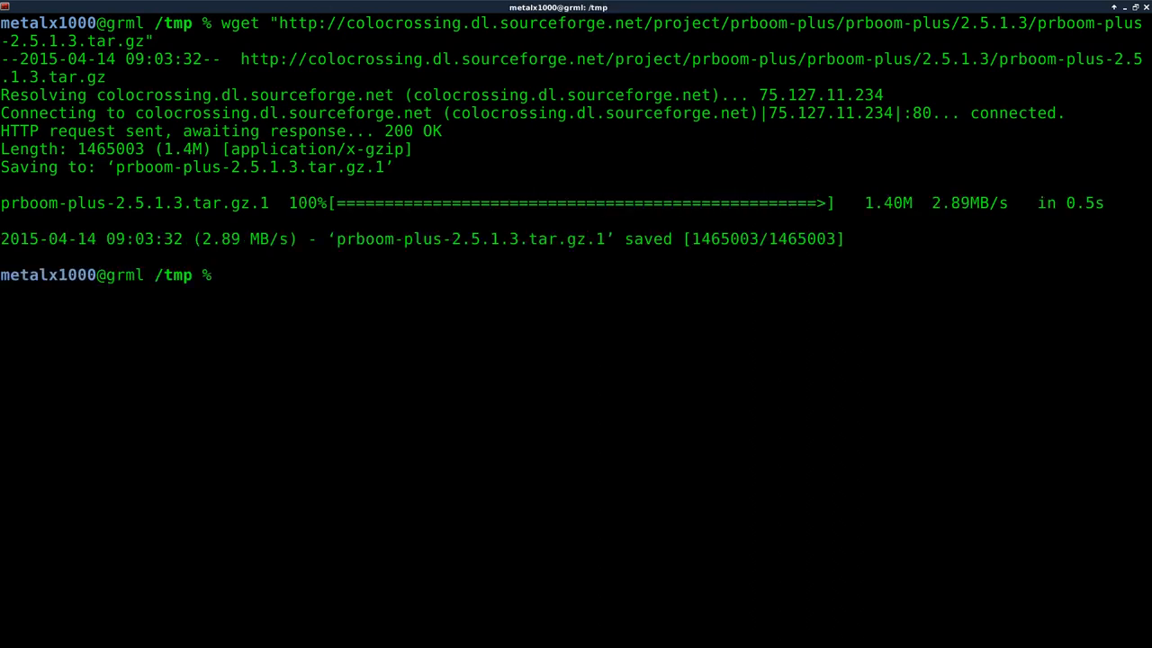
type("tar -xvf prboom-plus-2.5.1.3.tar.gz")
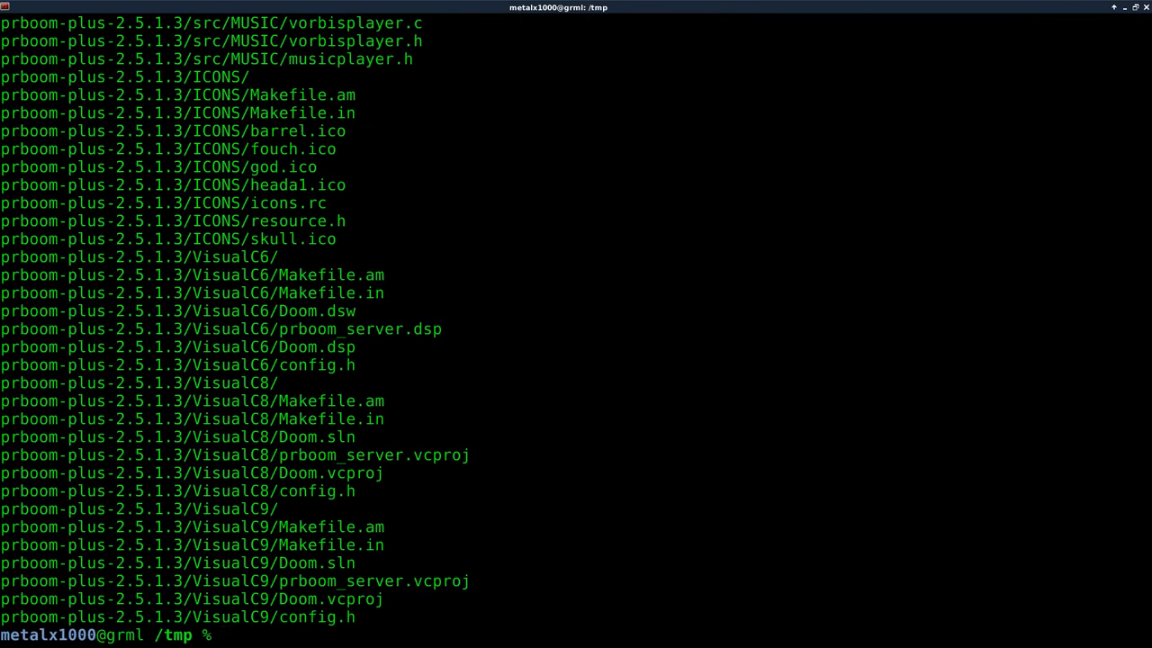
type("cd prboom-plus-2.5.1.3/")
type("ls")
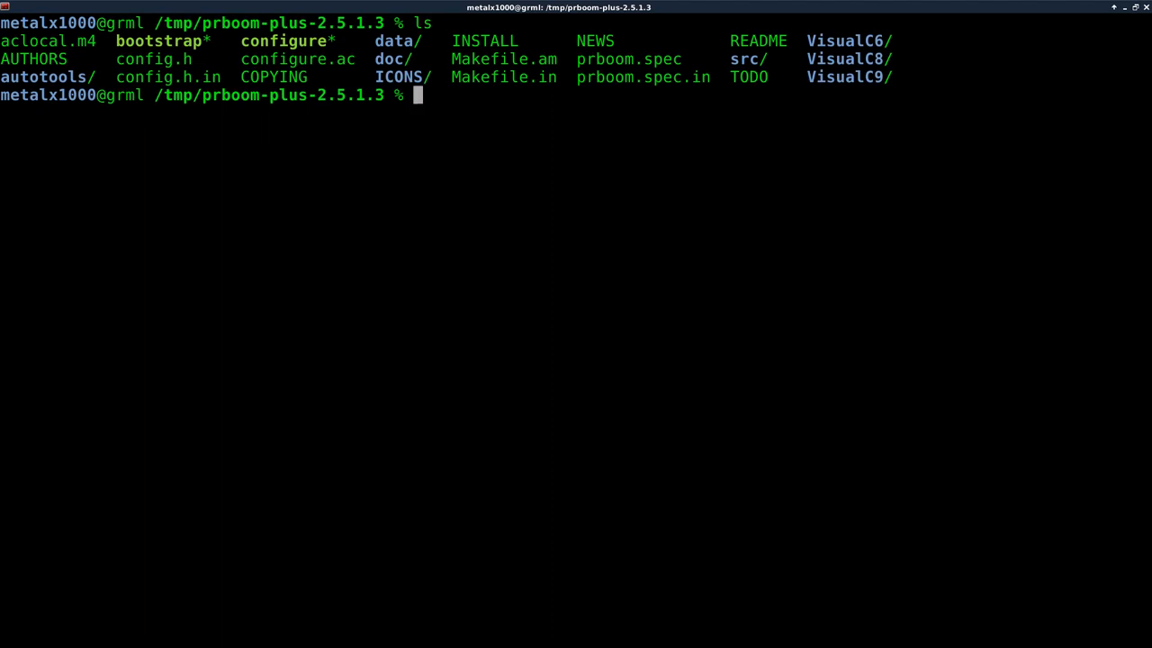
Run ./configure in the prboom-plus-2.5.1.3 folder and scroll through the build output.
type("./configure")
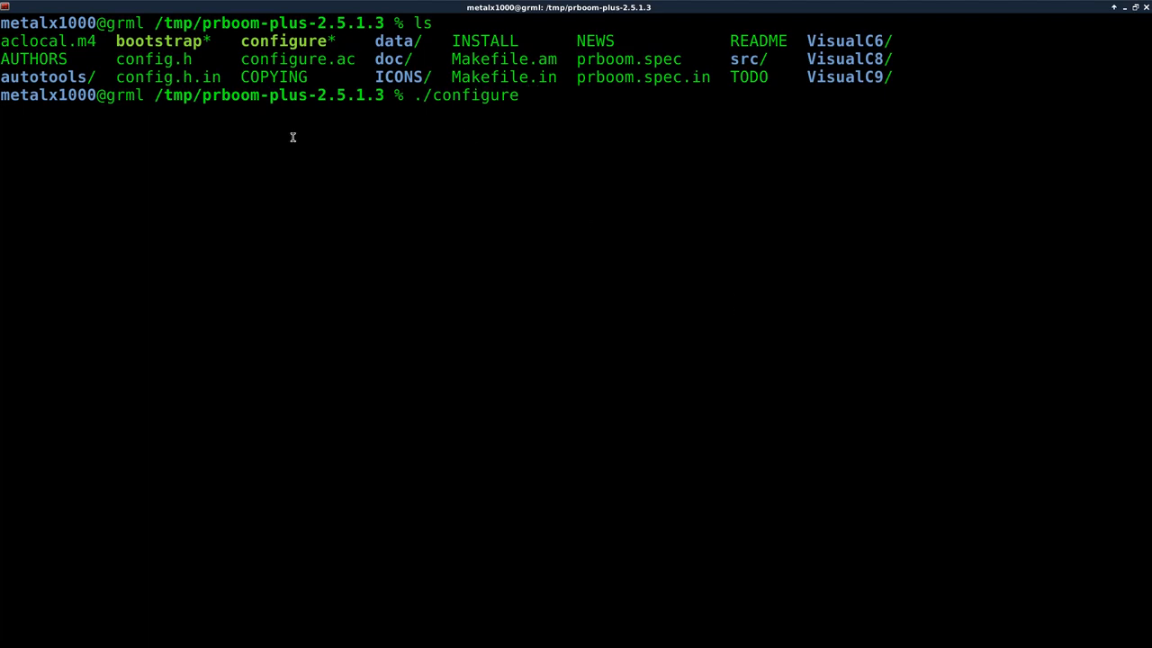
mouse_move(281, 41)
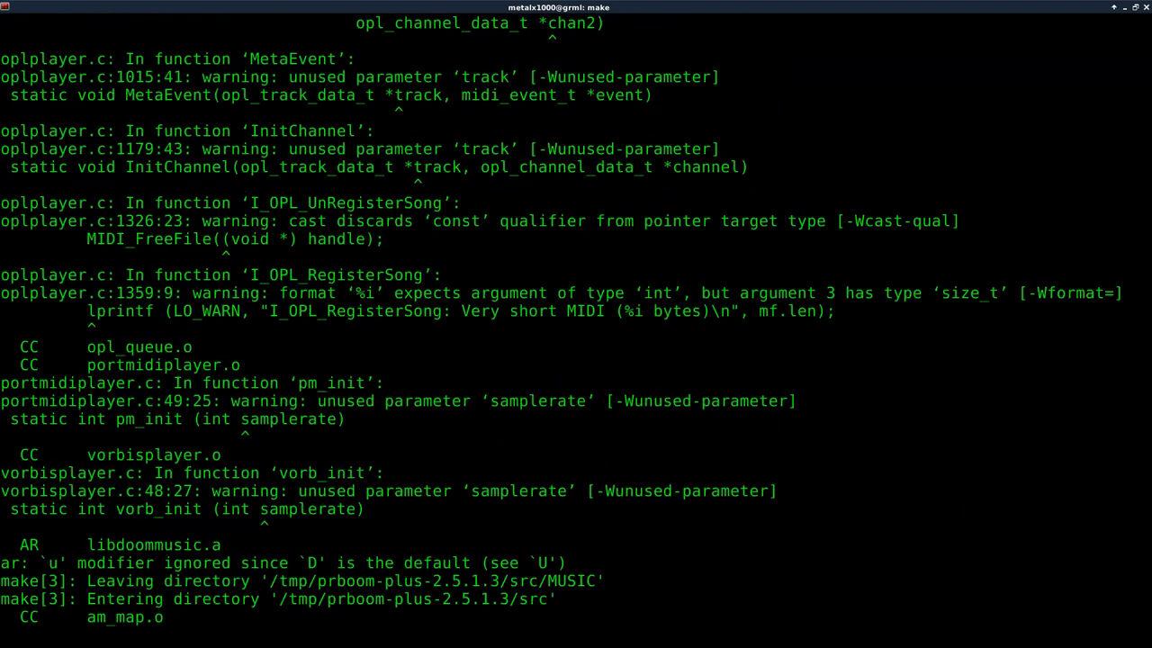
scroll("down", 3)
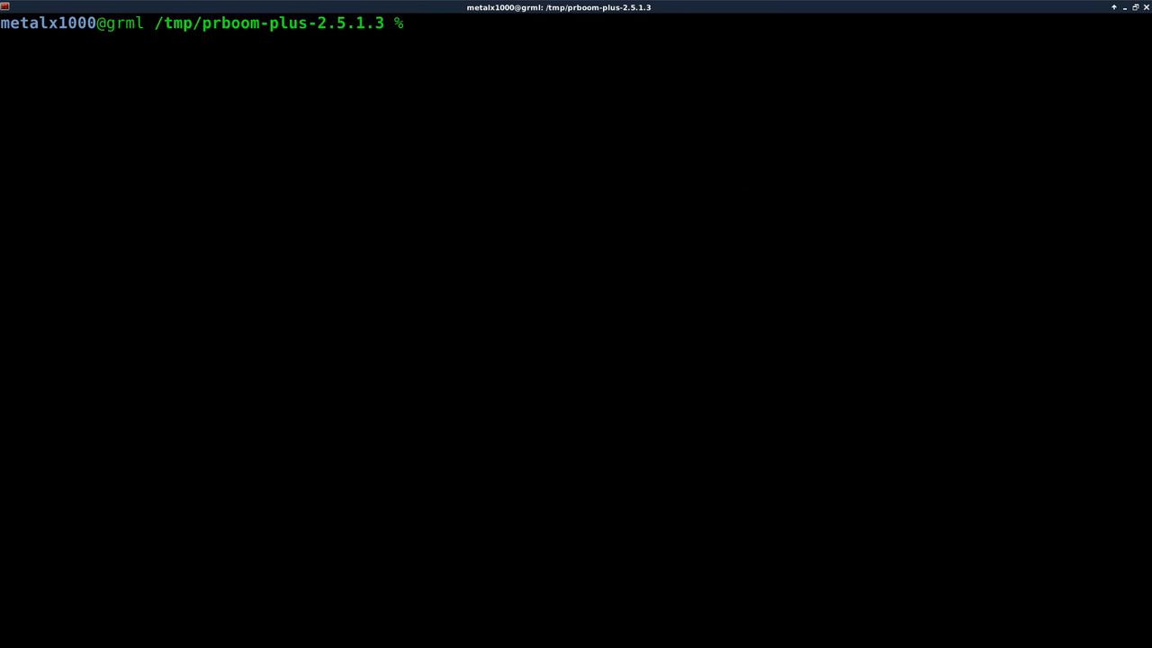
Launch ./src/prboom-plus, start a level from the menu, then quit back to the terminal.
type("./src")
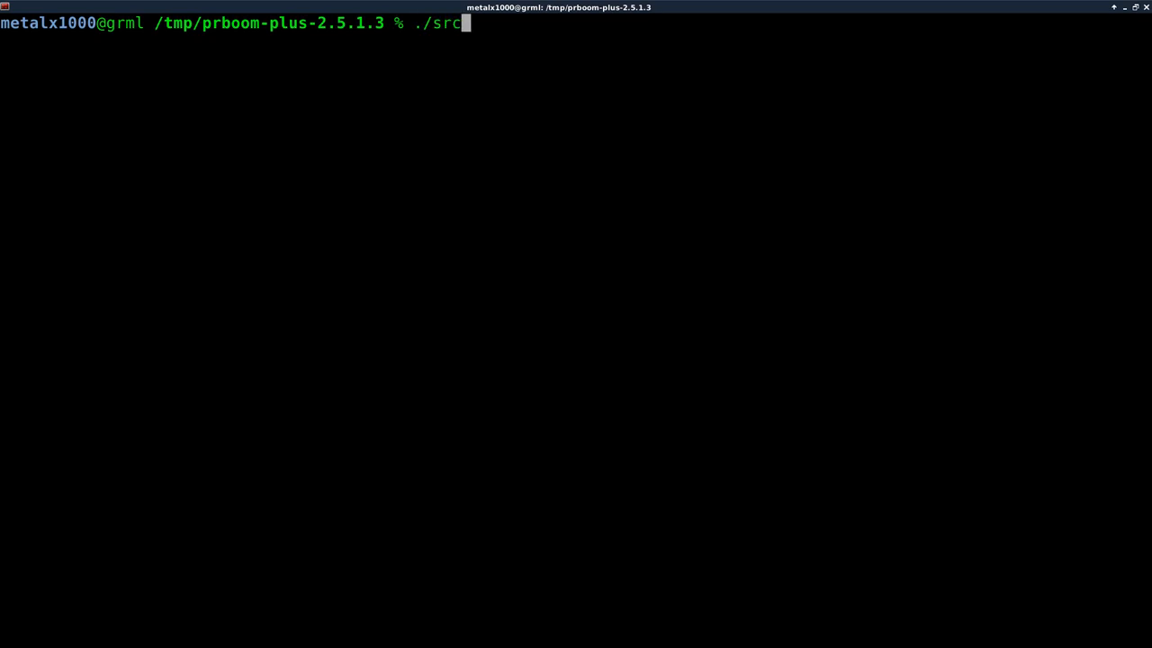
type("/")
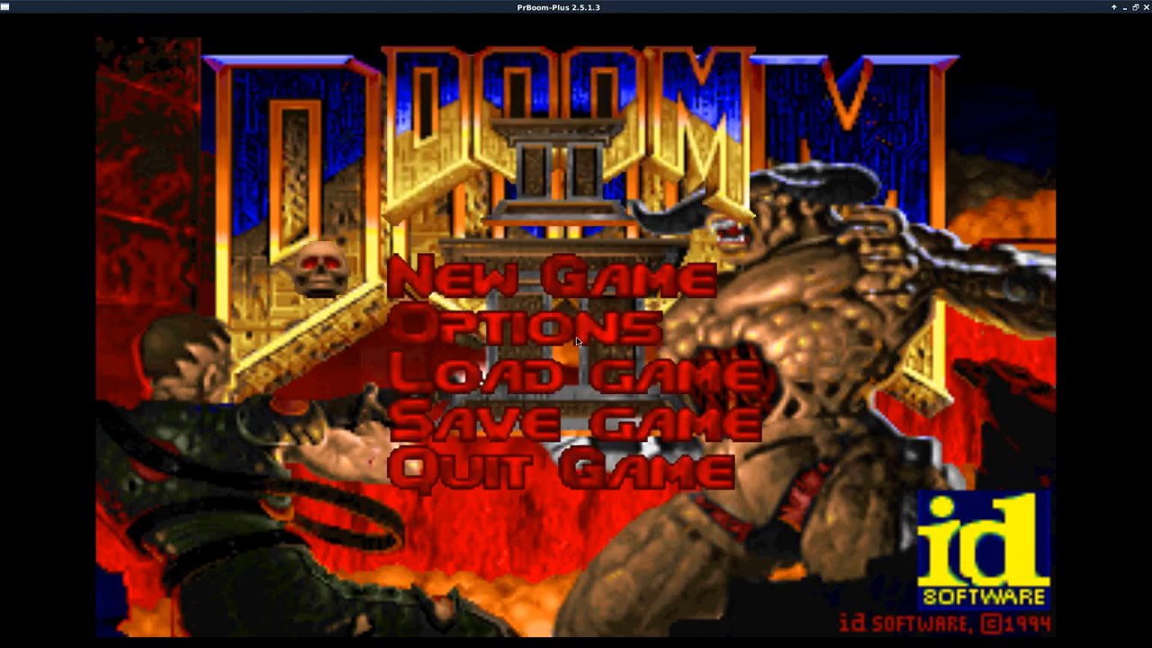
left_click(560, 281)
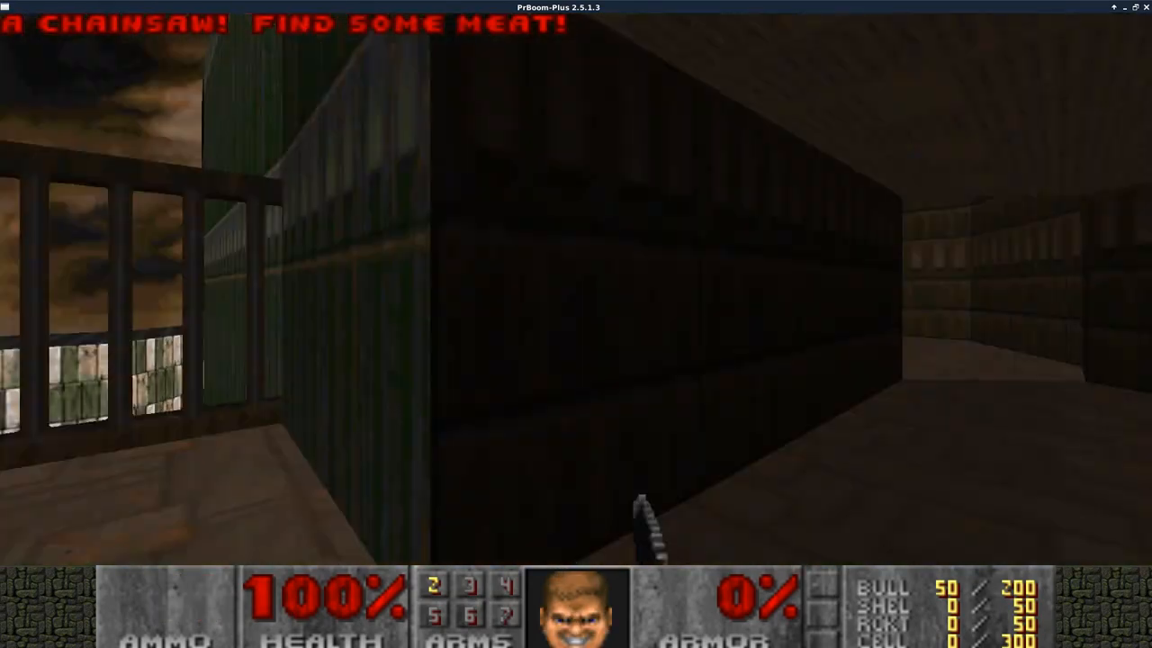
key("Escape")
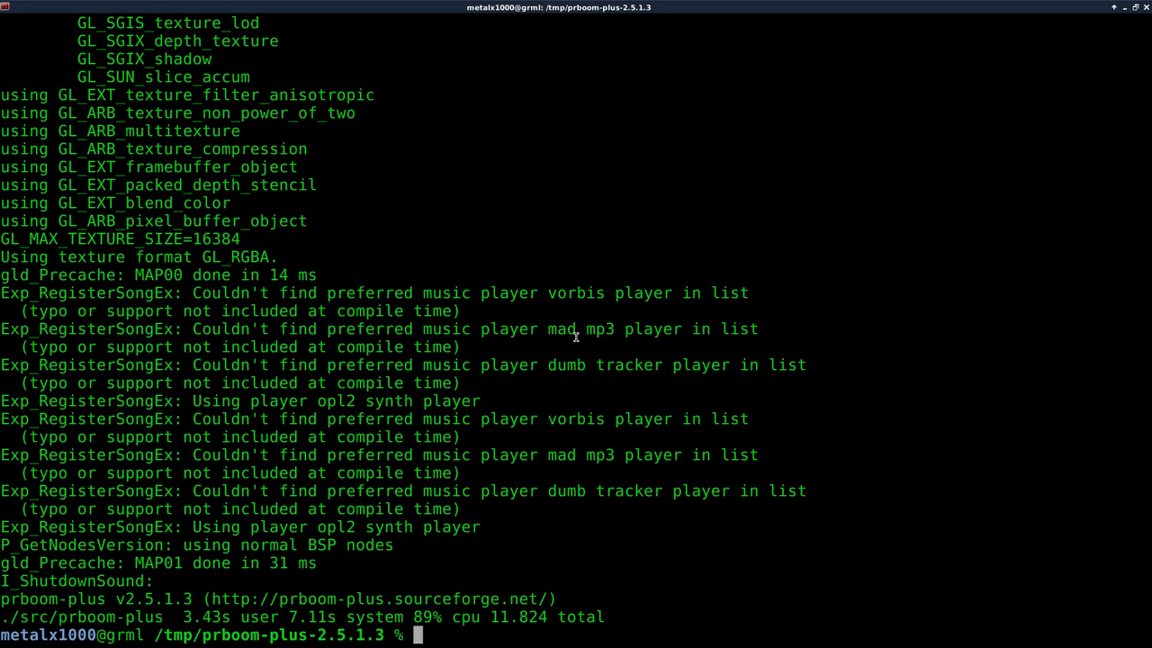
Open src/d_englsh.h in vim, tab-completing the file name.
type("vim")
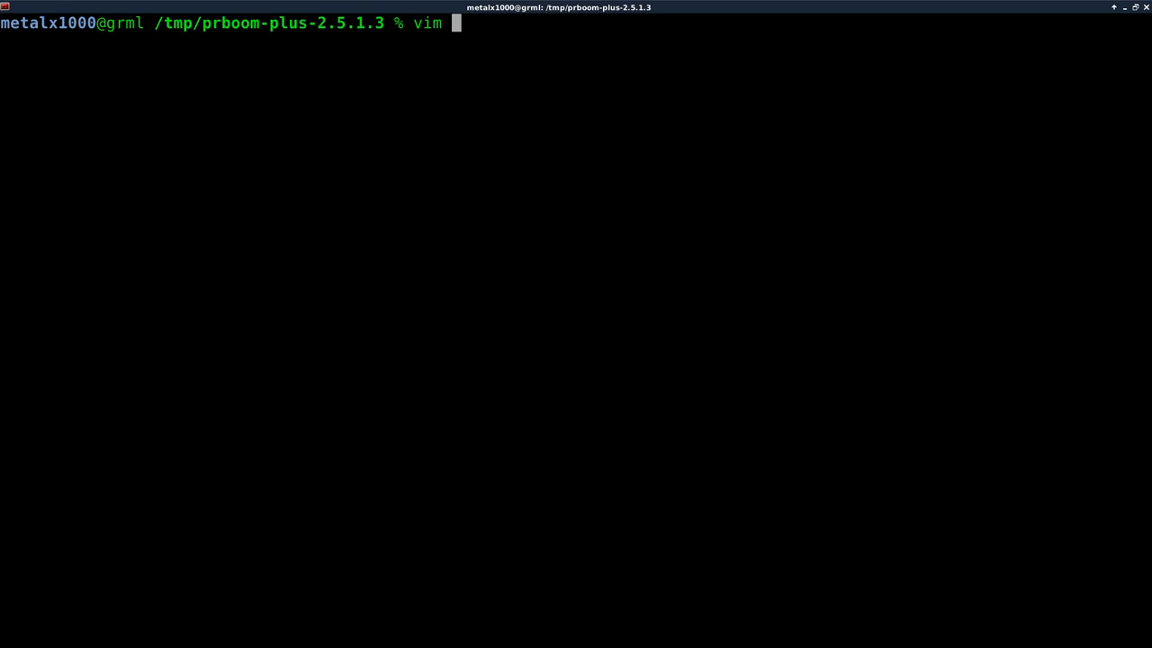
type("src/")
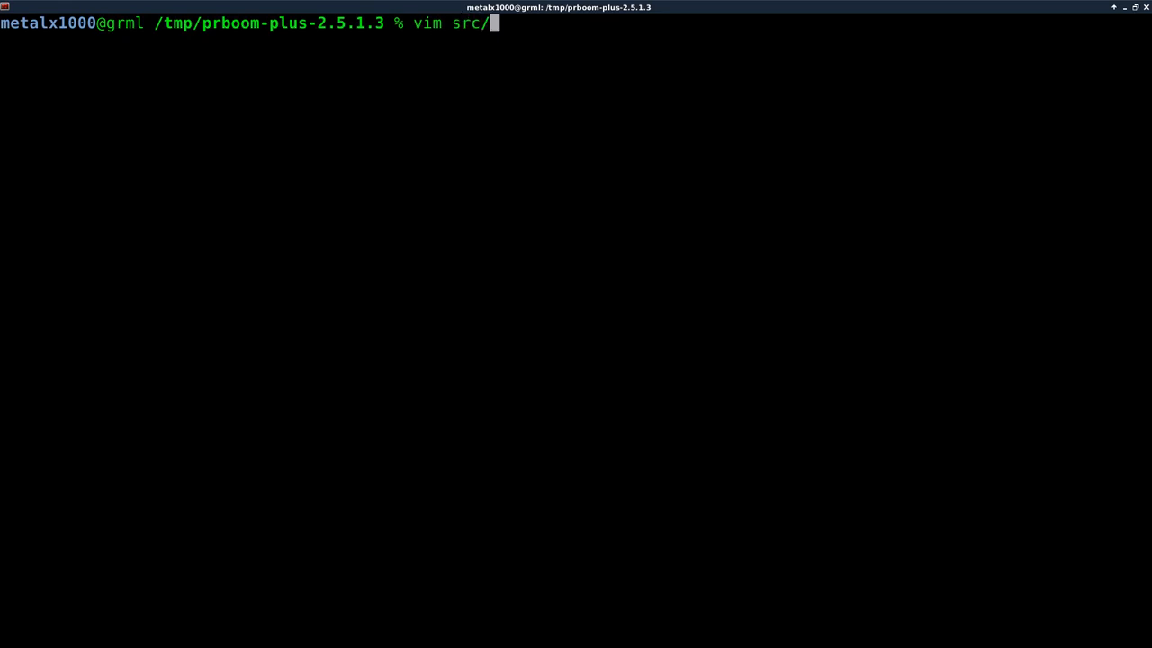
type("d_")
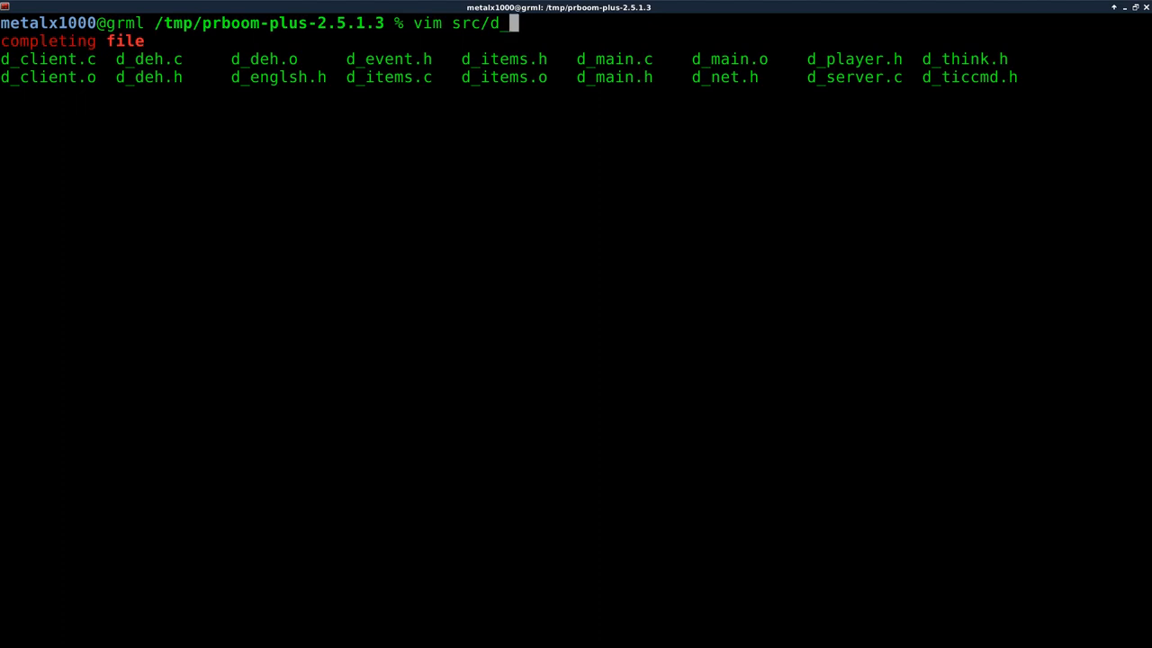
type("e")
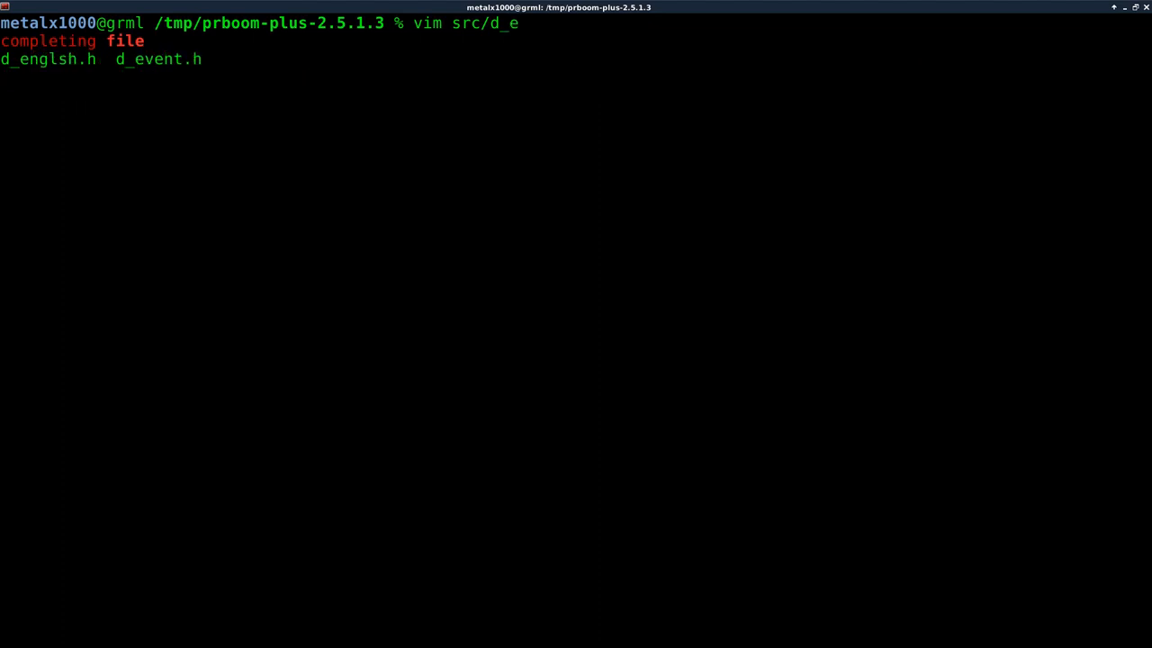
key("Tab")
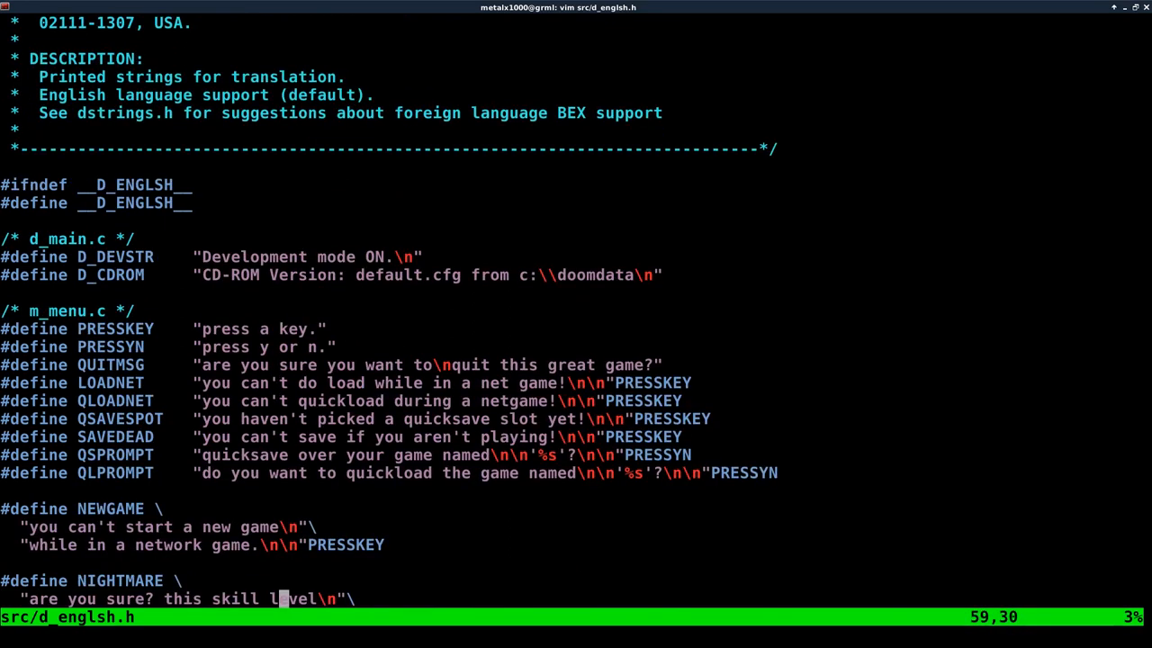
Locate the NIGHTMARE warning and its PRESSYN definition in d_englsh.h.
scroll("down", 3)
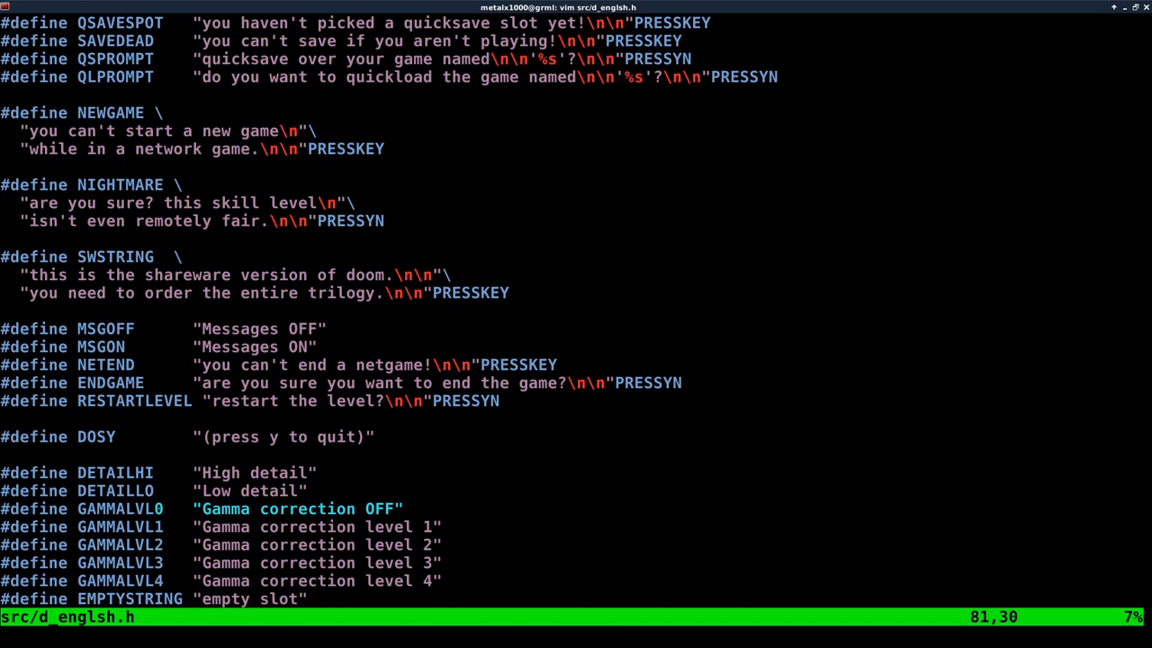
scroll("down", 3)
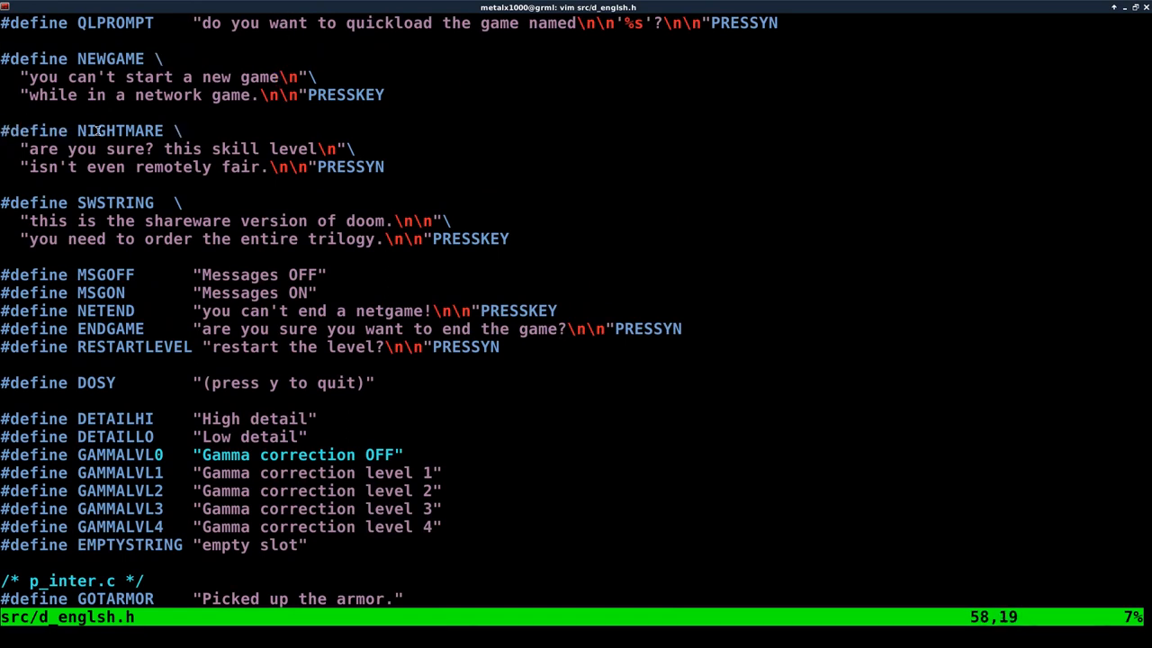
double_click(121, 130)
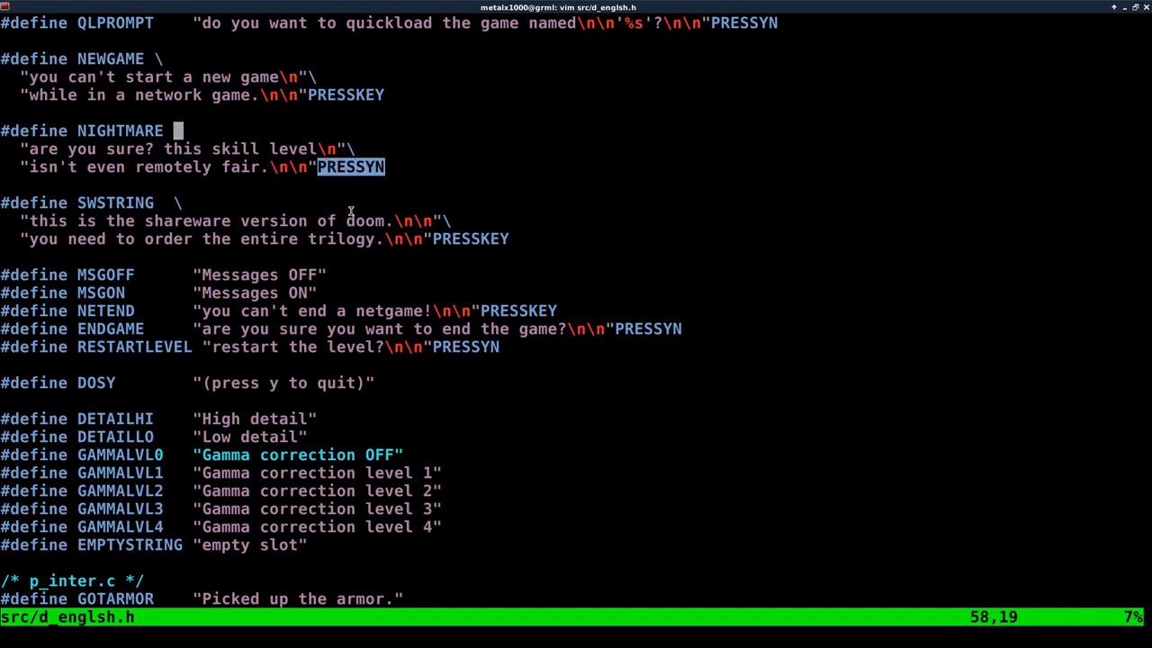
scroll("up", 3)
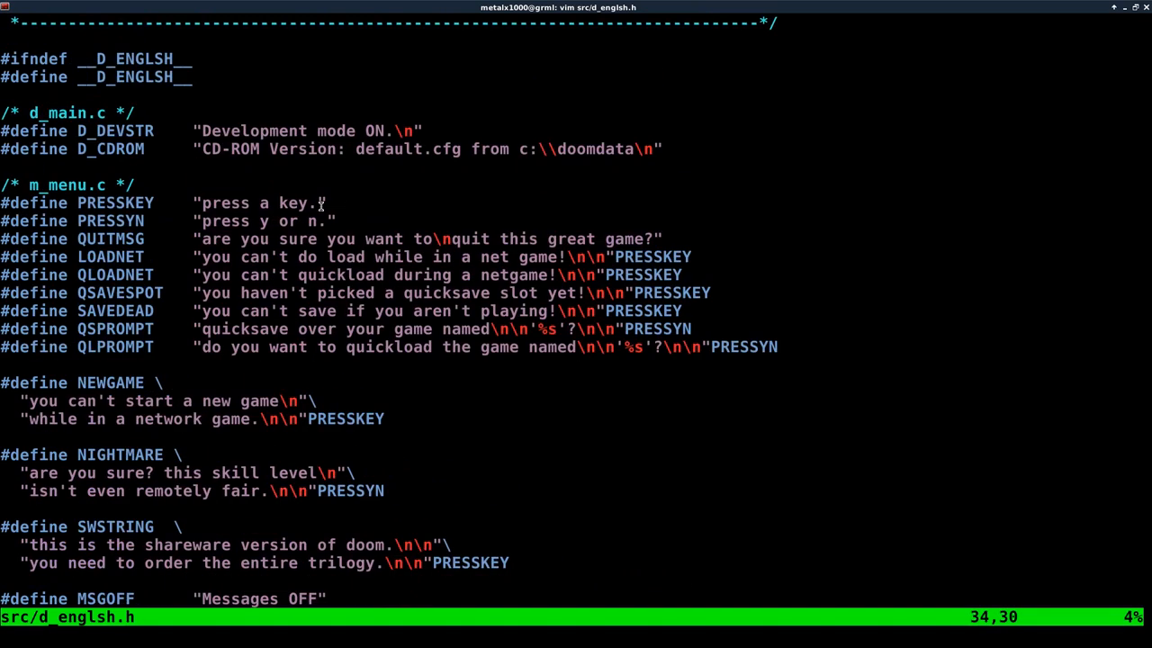
double_click(110, 220)
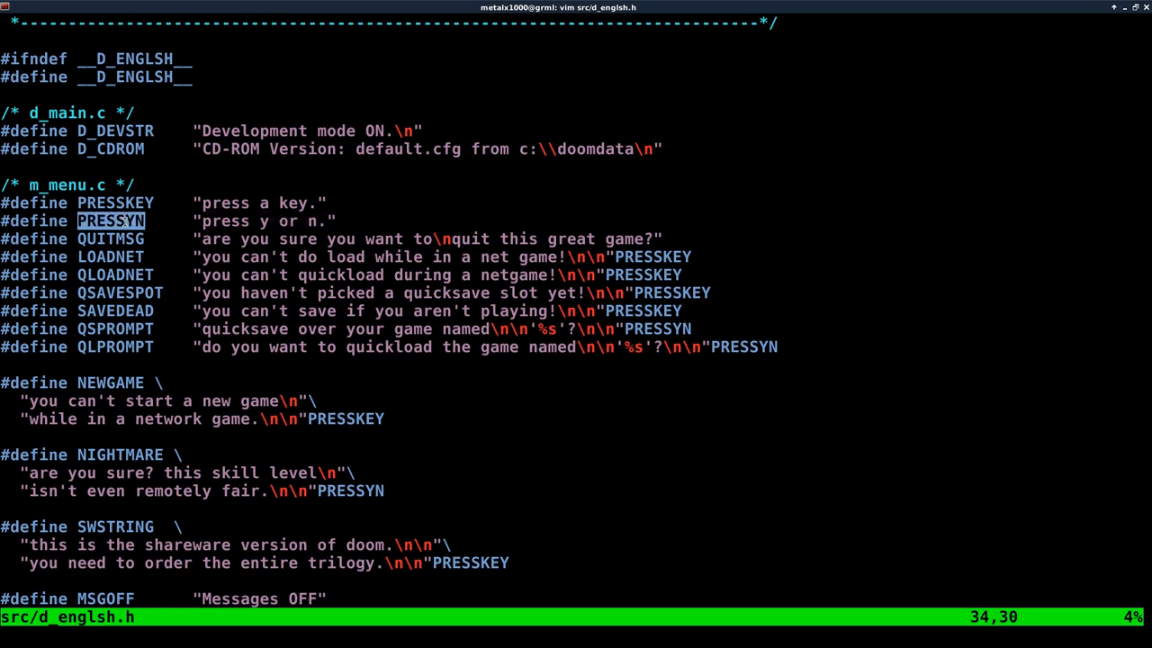
Replace 'sure?' with 'CRAZY??' in the nightmare skill warning.
scroll("down", 3)
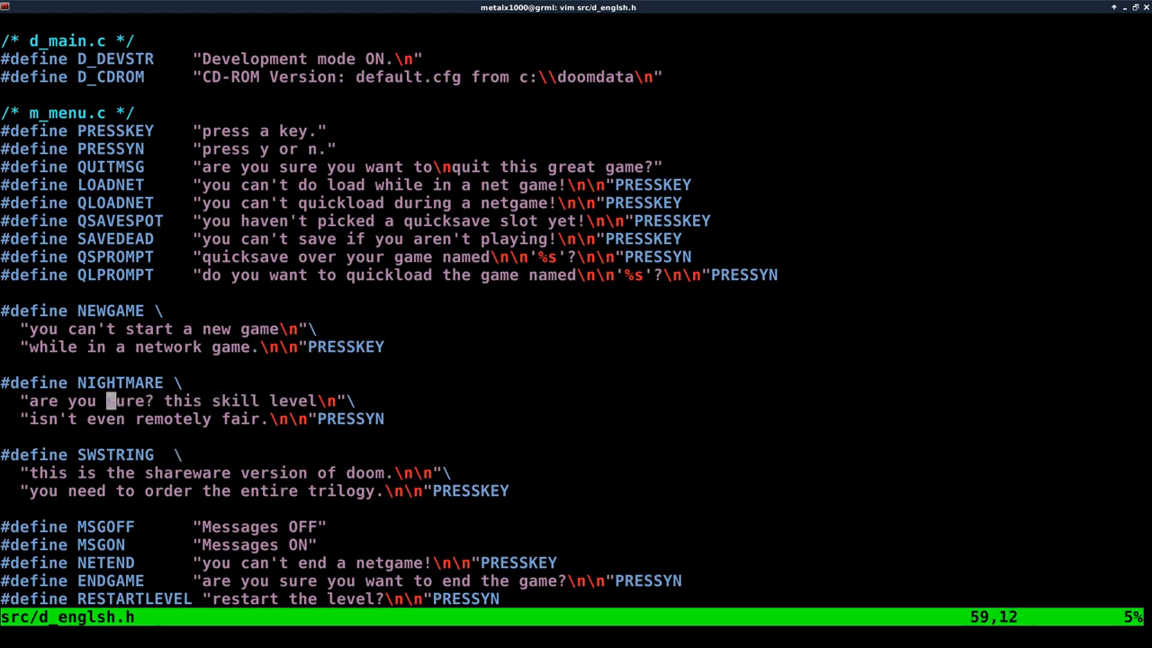
type("C")
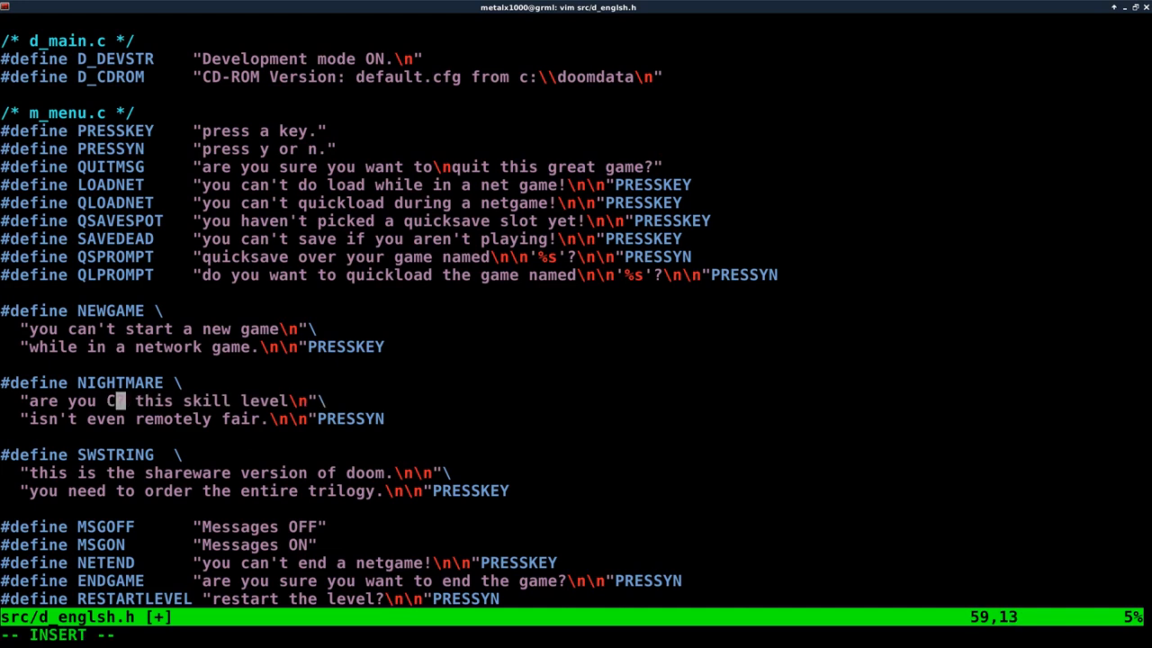
type("RAZY")
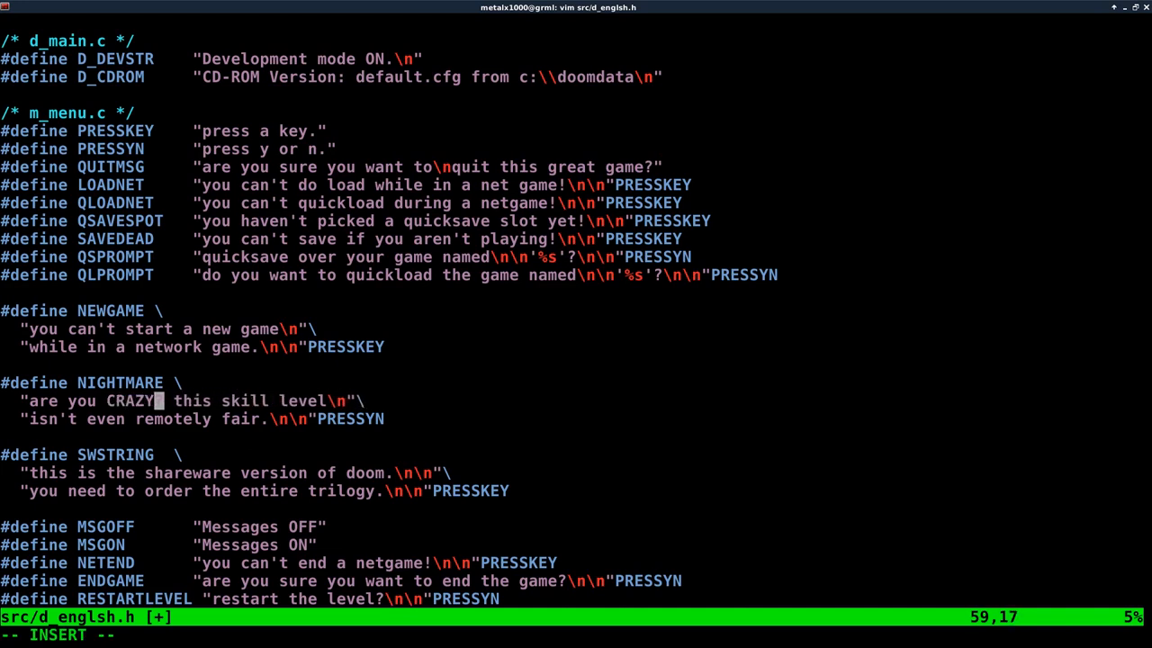
type("??")
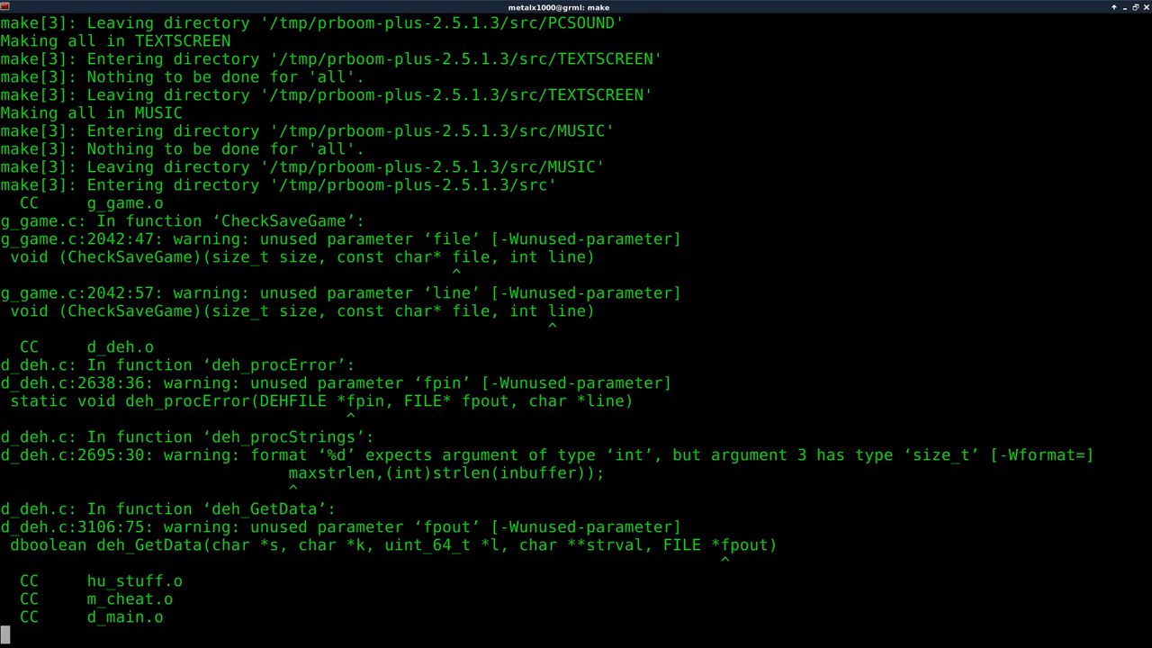
Launch the rebuilt ./src/prboom-plus after the make output finishes.
scroll("down", 3)
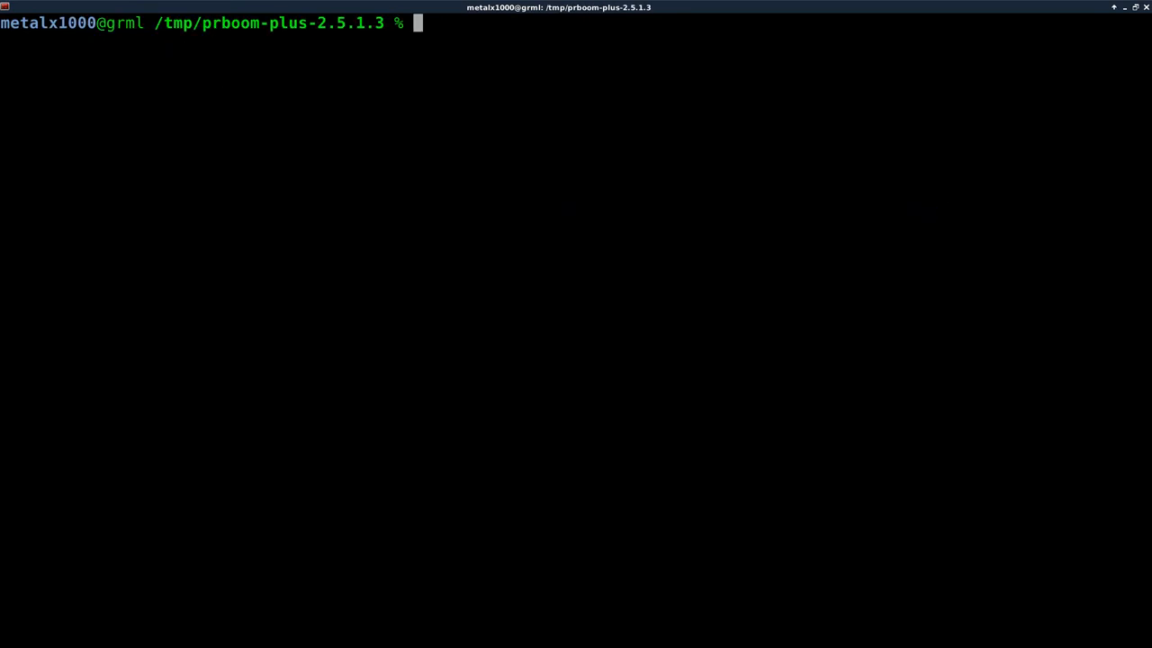
type("./src/prboom-plus")
type("vim src/d_englsh.h")
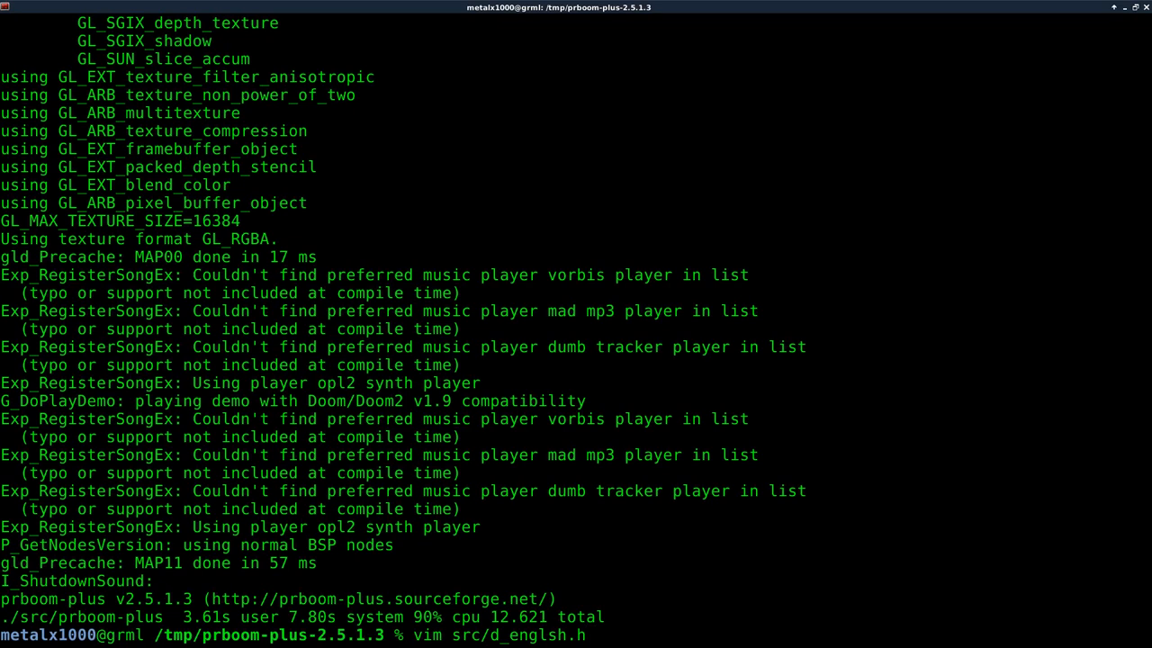
Open d_englsh.h, scroll to GOTHTHBONUS, and retype the health bonus message as 'Very Cool!'.
key("Return")
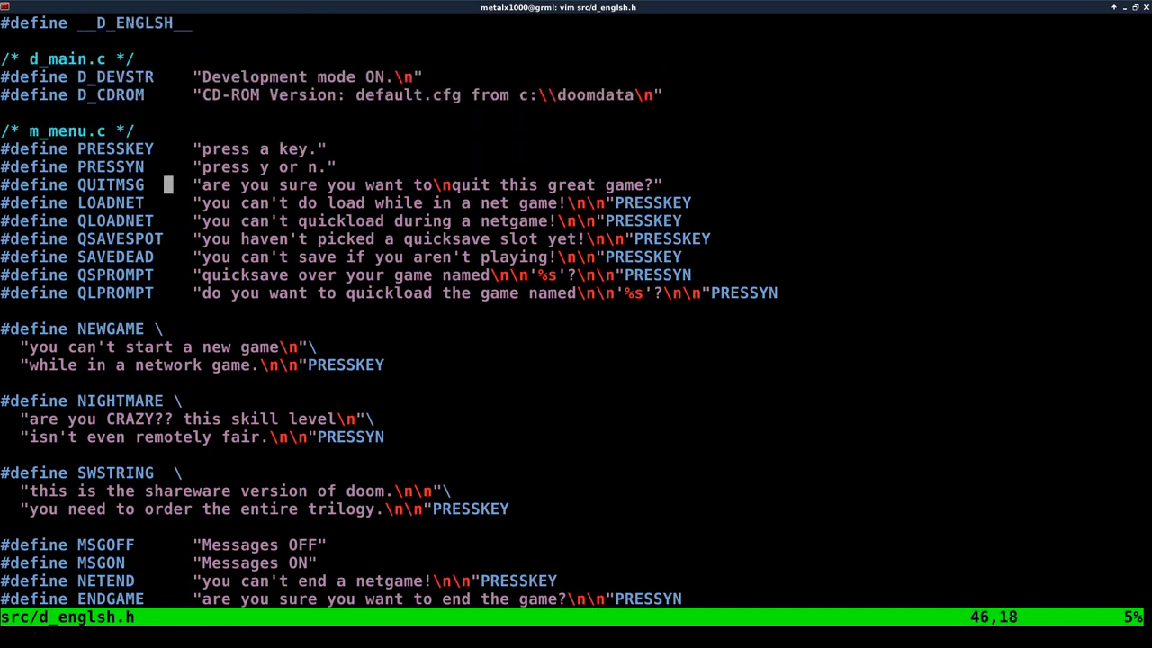
scroll("down", 3)
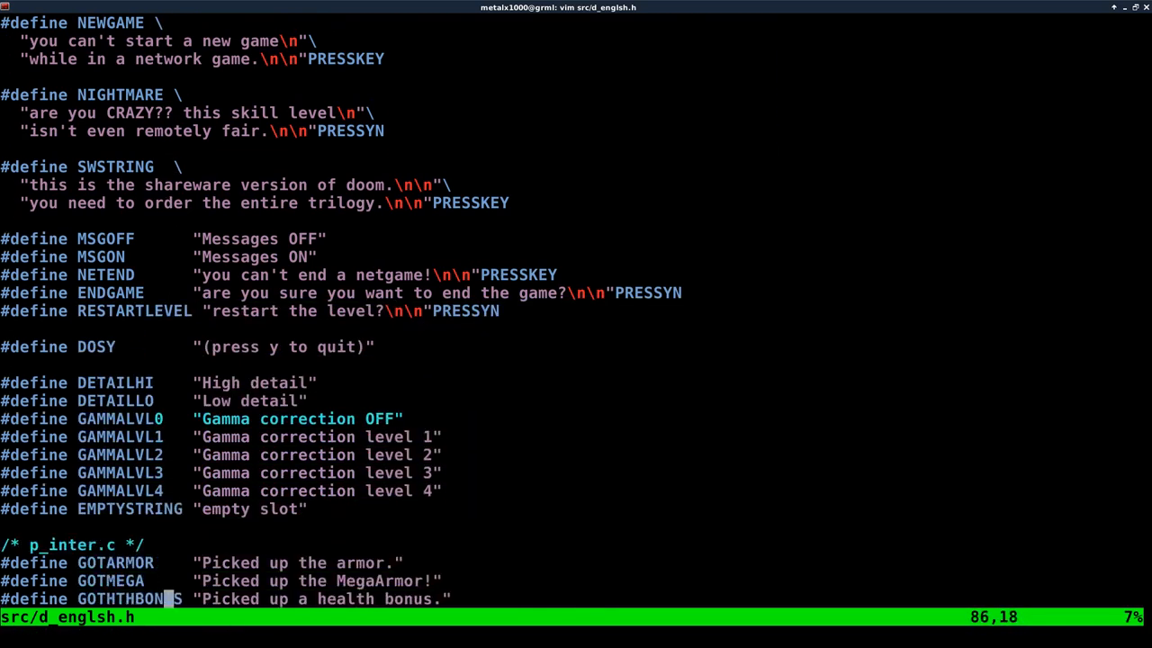
scroll("down", 3)
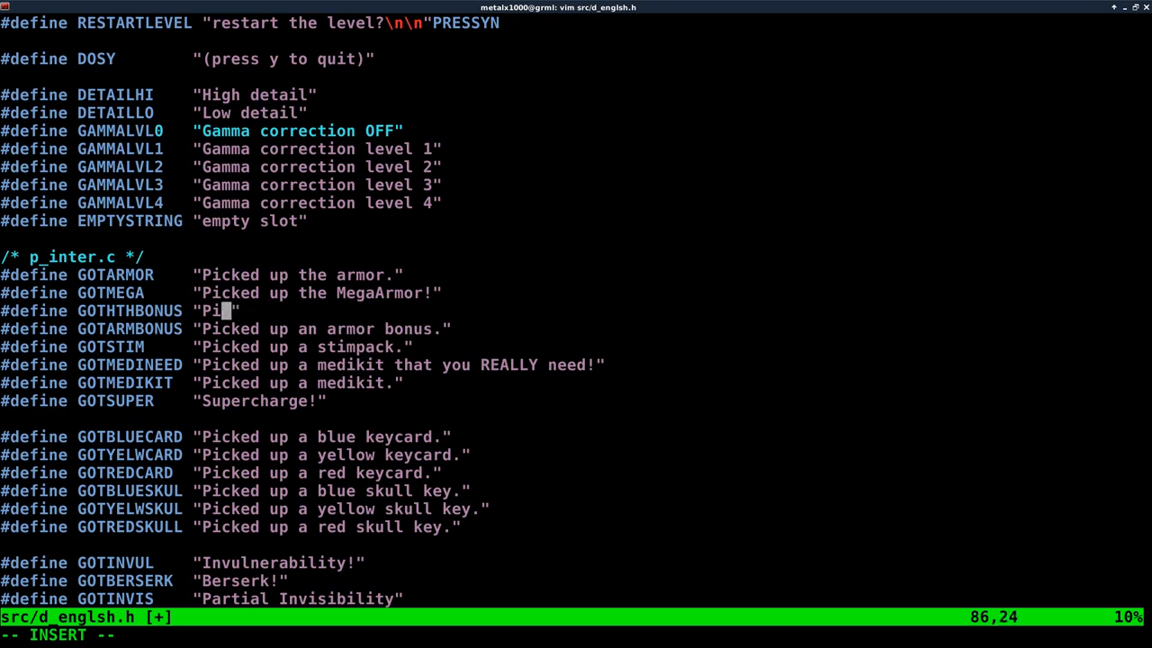
type("Ver")
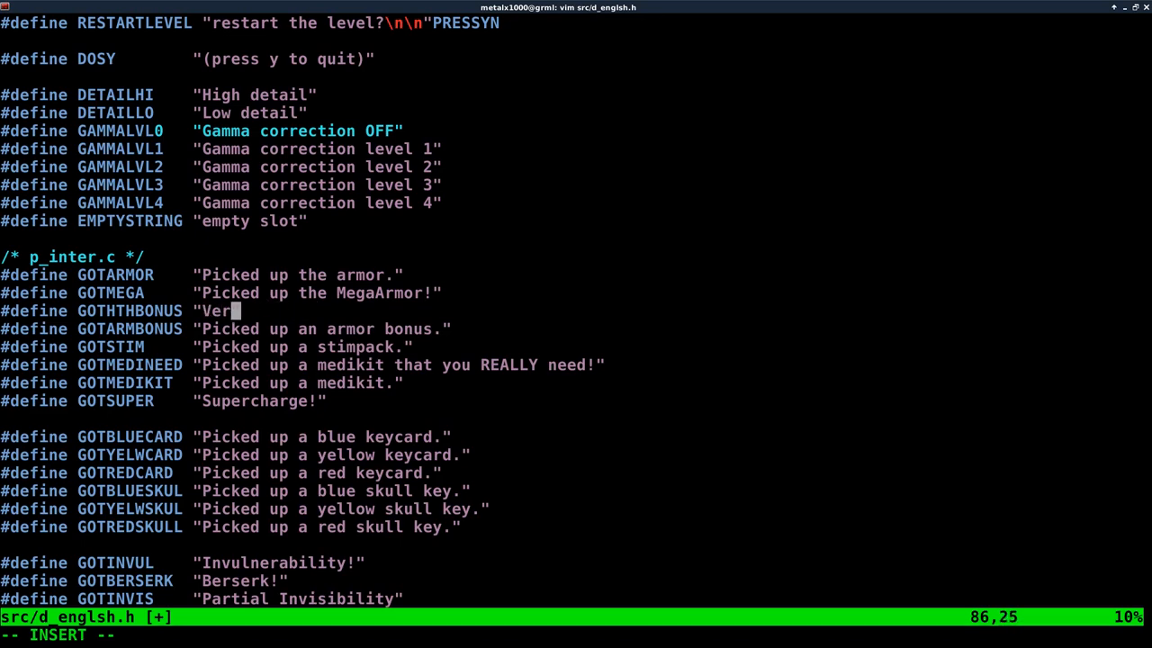
type("y Cool!")
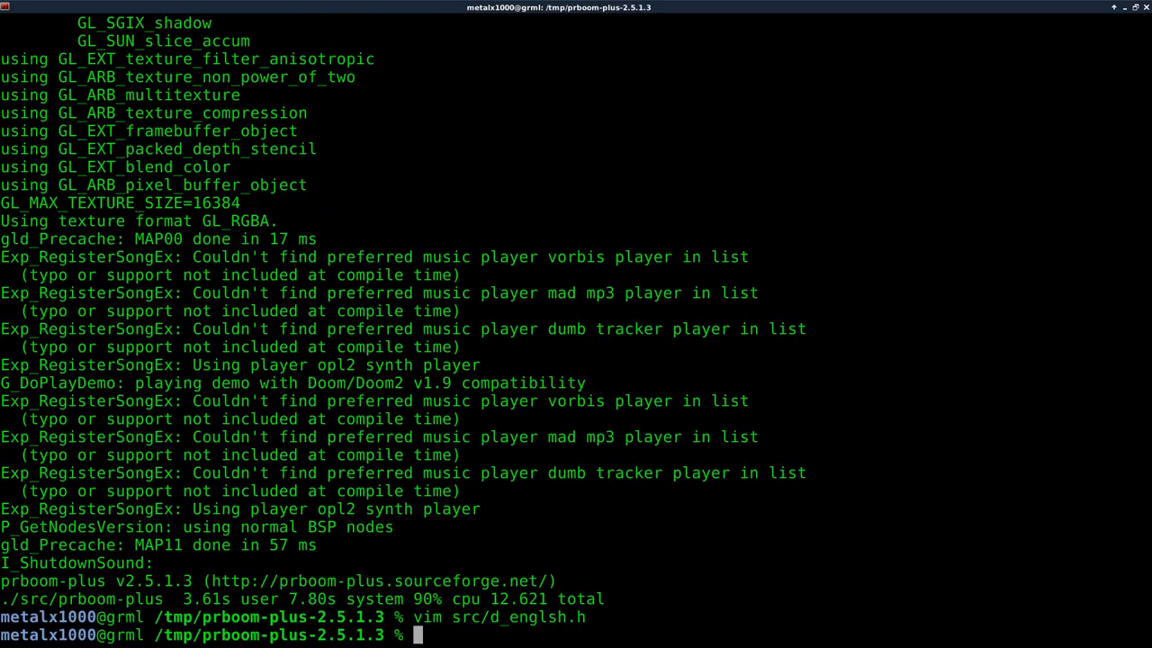
Rerun the rebuilt game, then type 'vim src/d_englsh.h' to reopen the header.
key("Return")
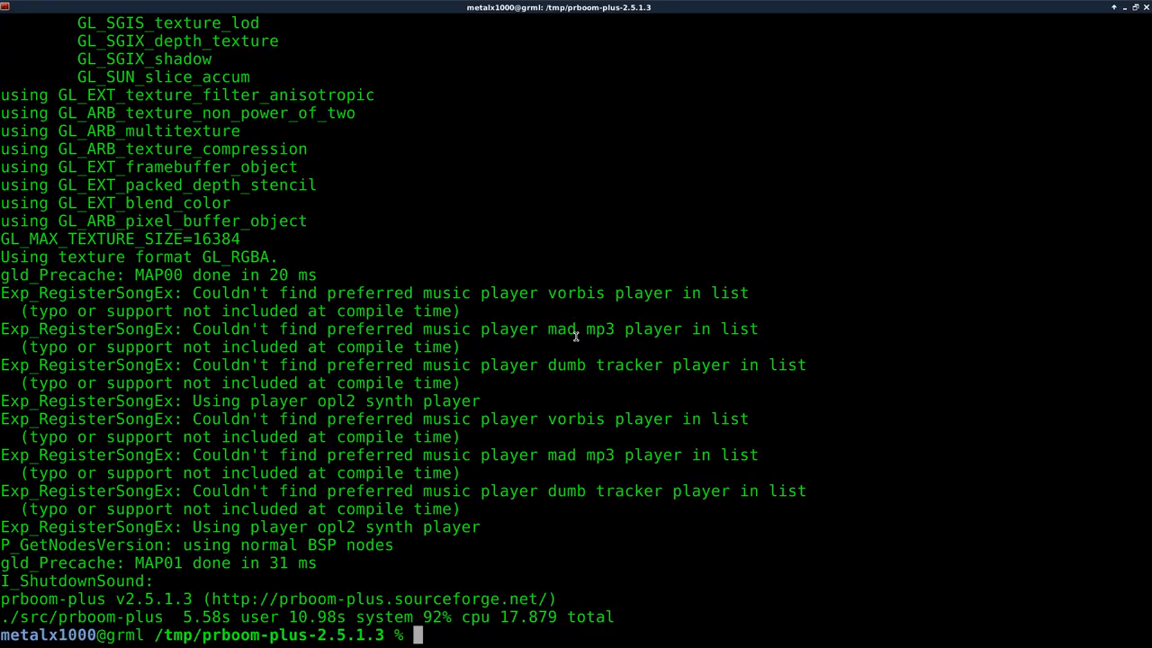
type("vim src/d_englsh.h")
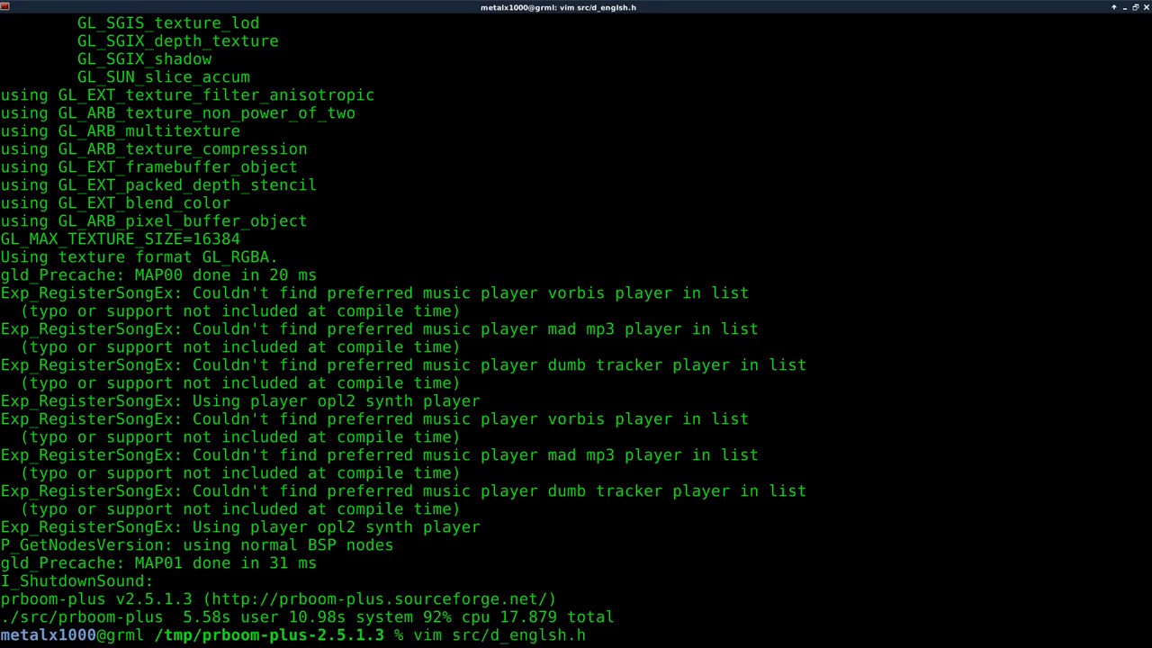
key("Enter")
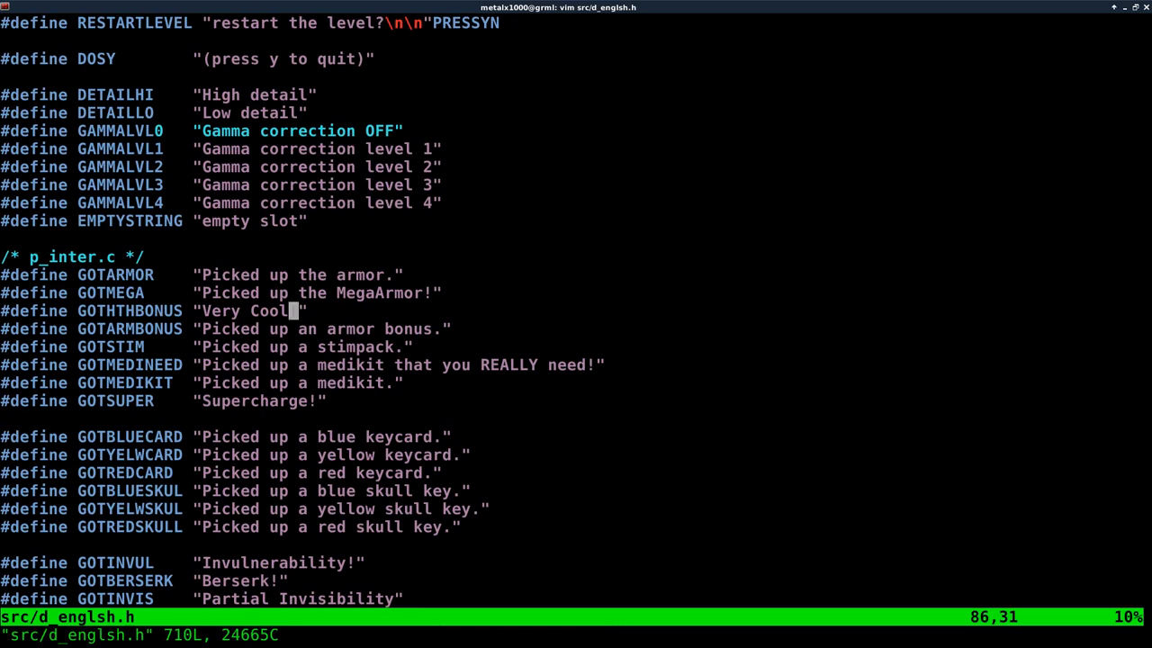
scroll("down", 3)
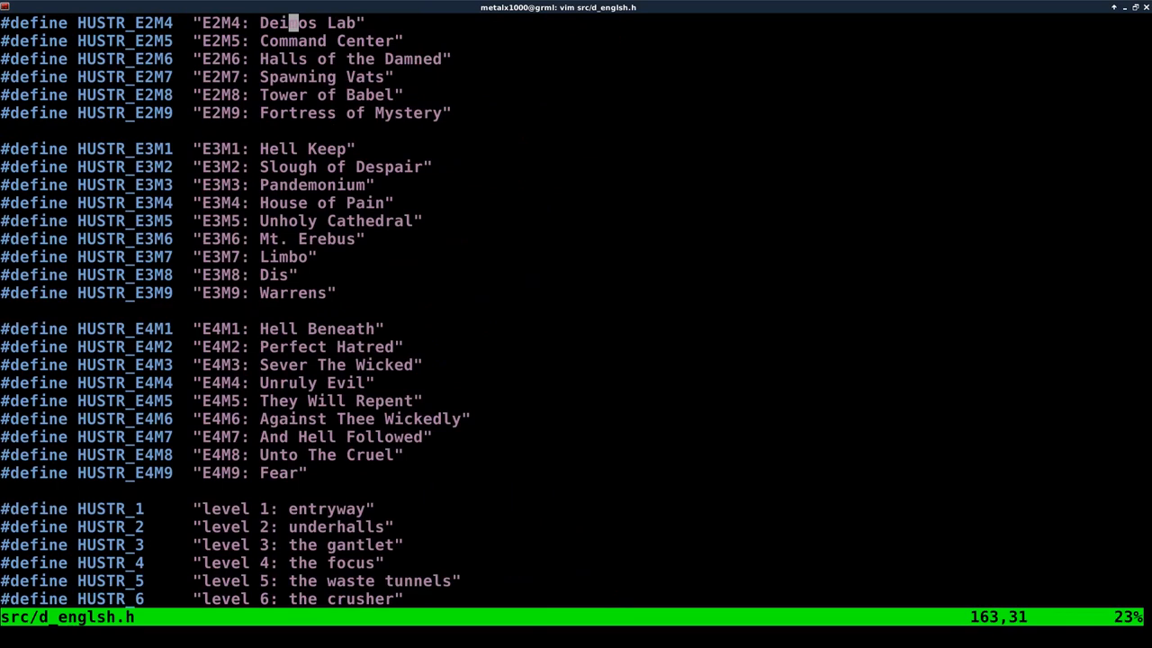
scroll("down", 3)
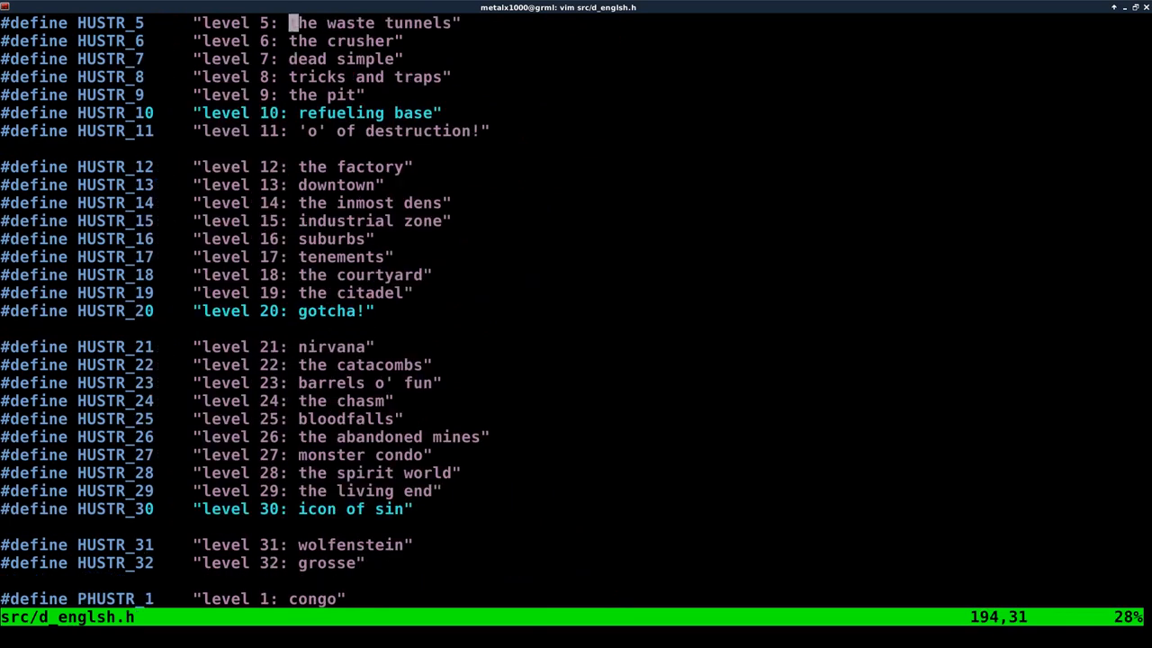
scroll("down", 3)
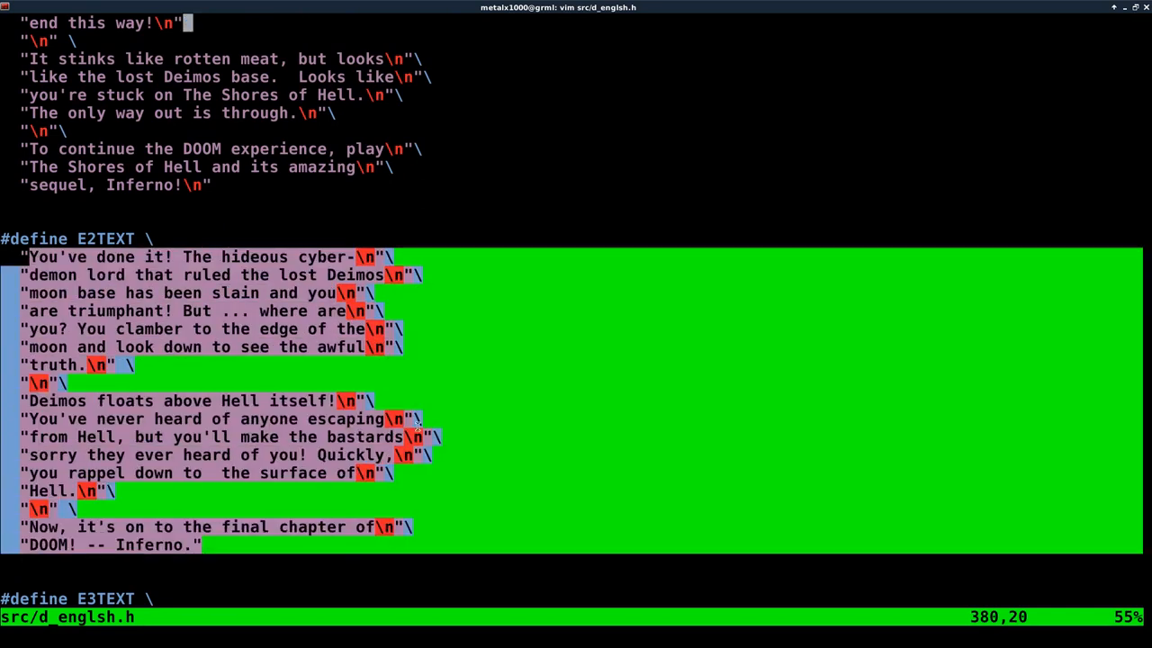
key("Escape")
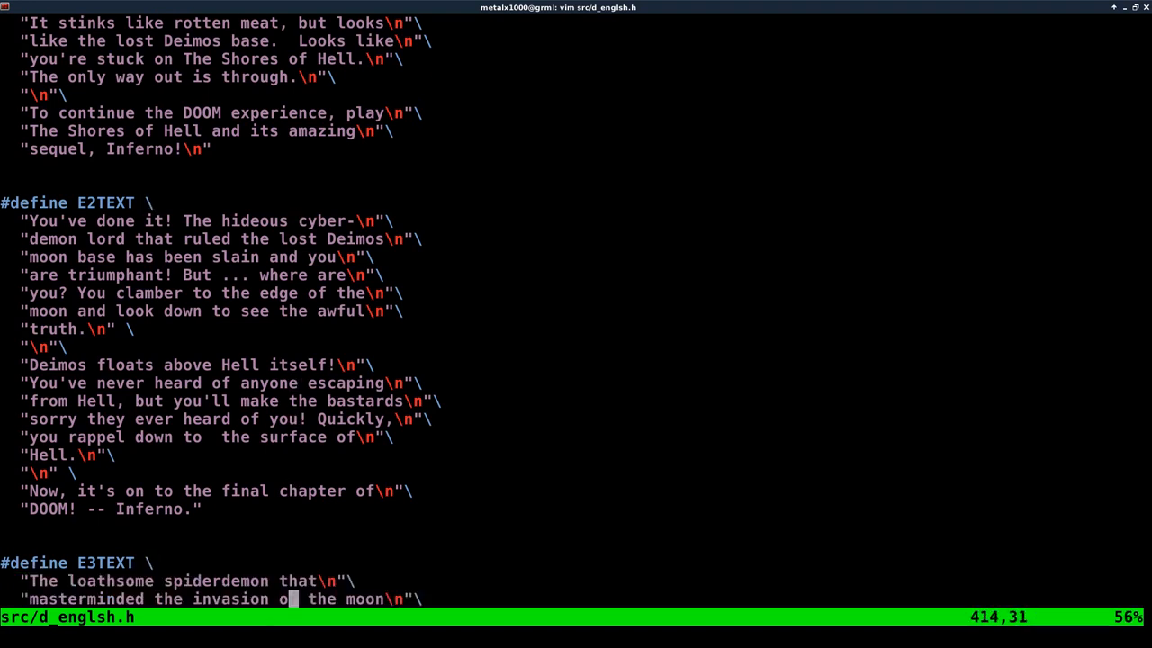
scroll("down", 3)
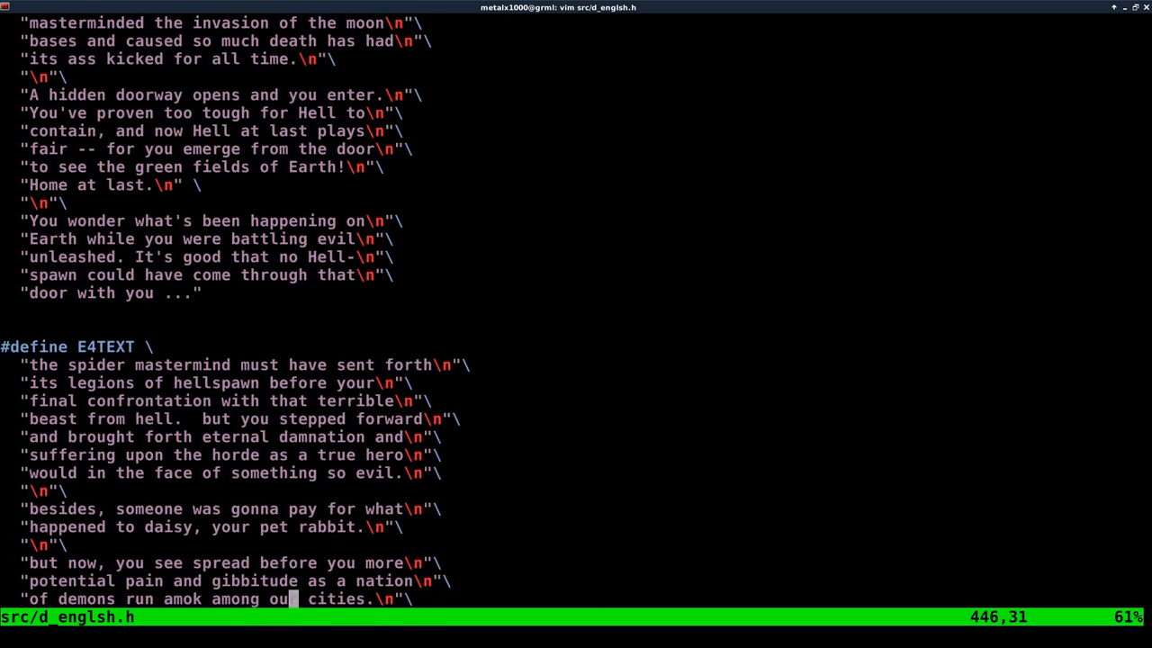
type(":q")
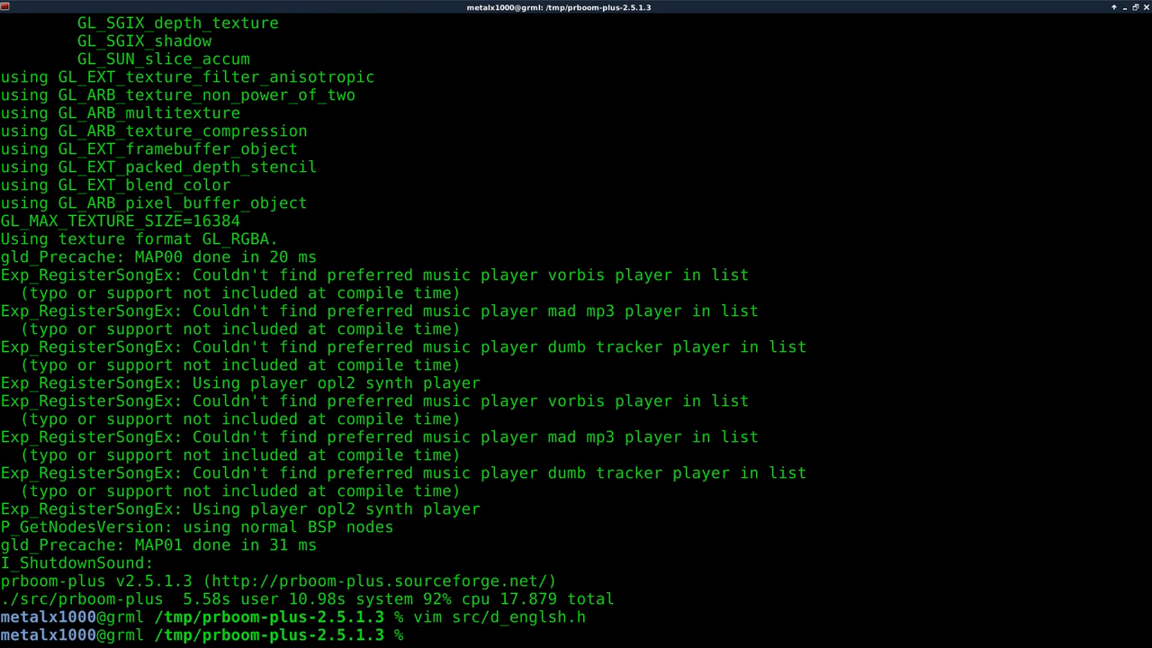
Open src/sounds.h in vim, scroll through the music and sound enums, and search for 'pistol'.
type("vim")
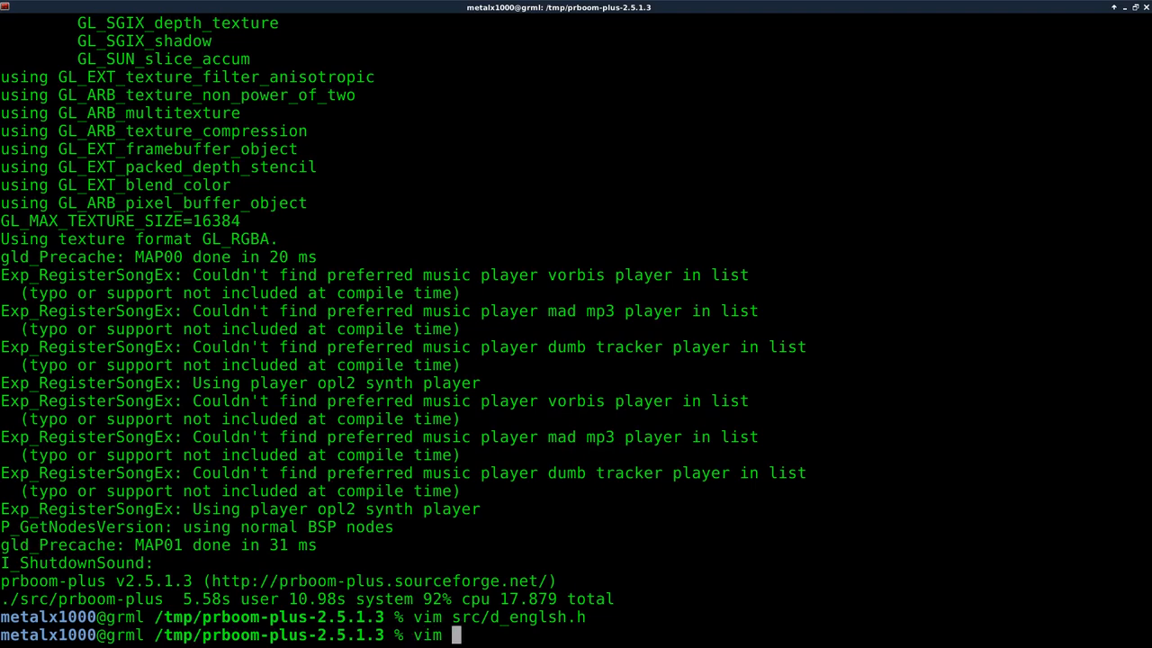
type("src/")
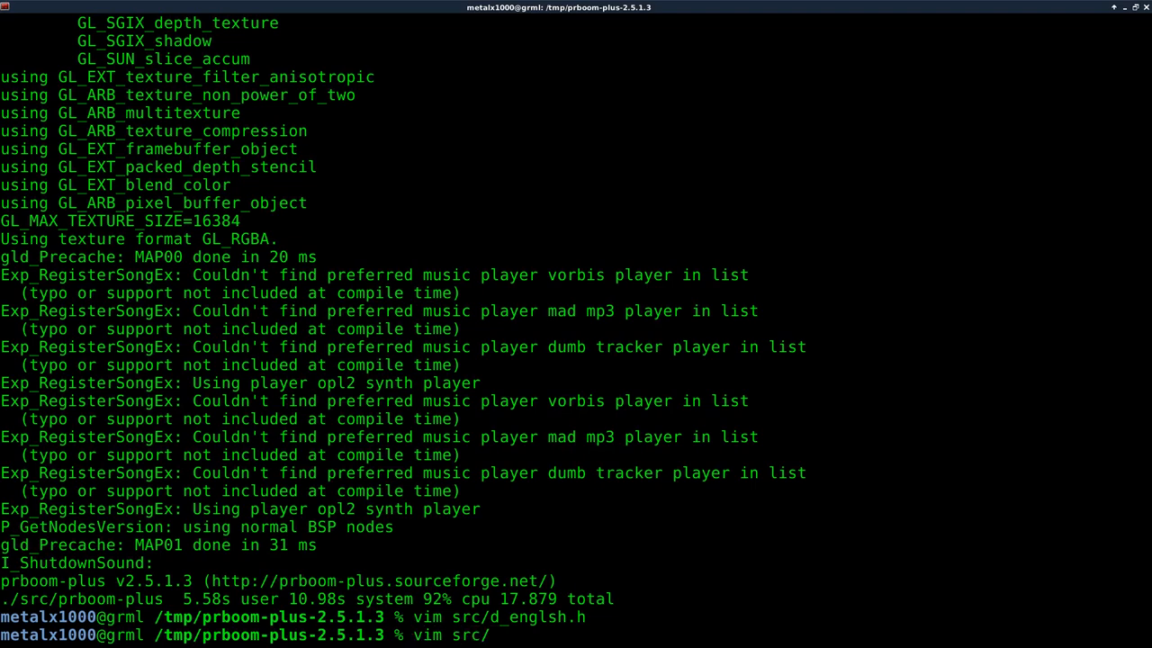
type("sounds.")
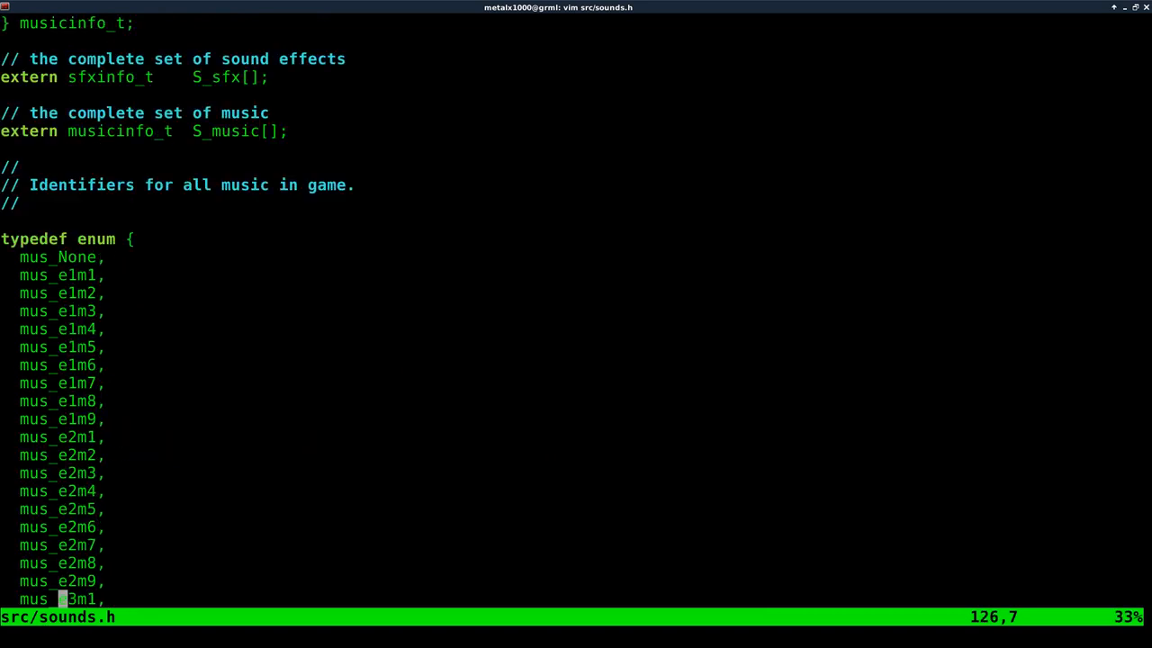
scroll("down", 3)
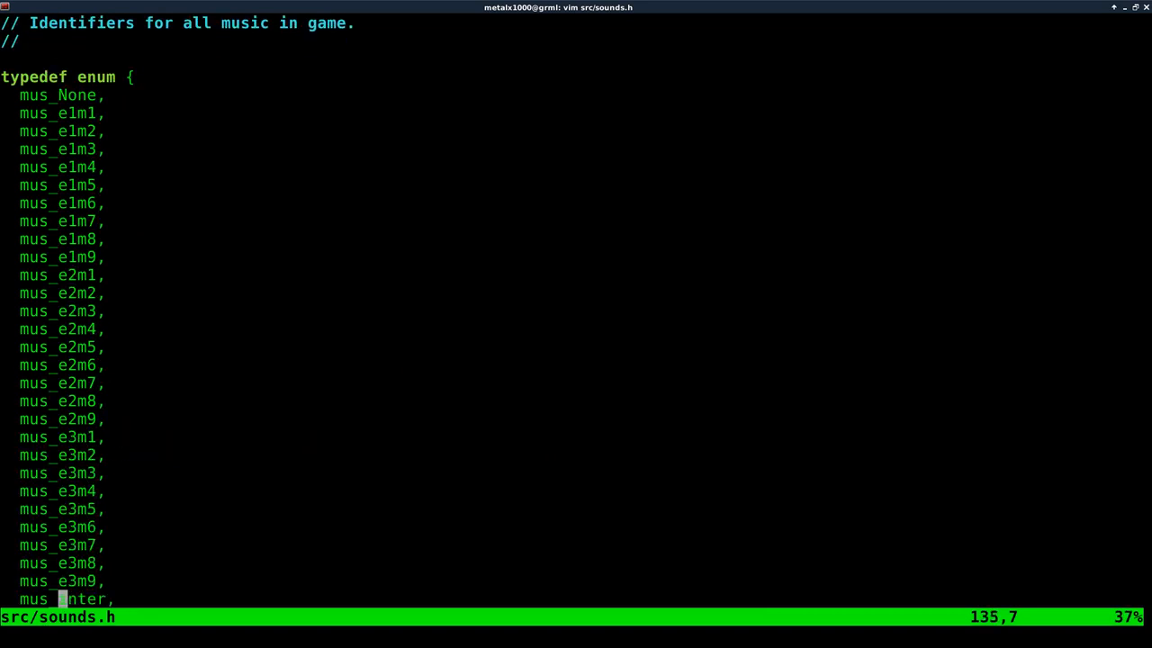
scroll("down", 3)
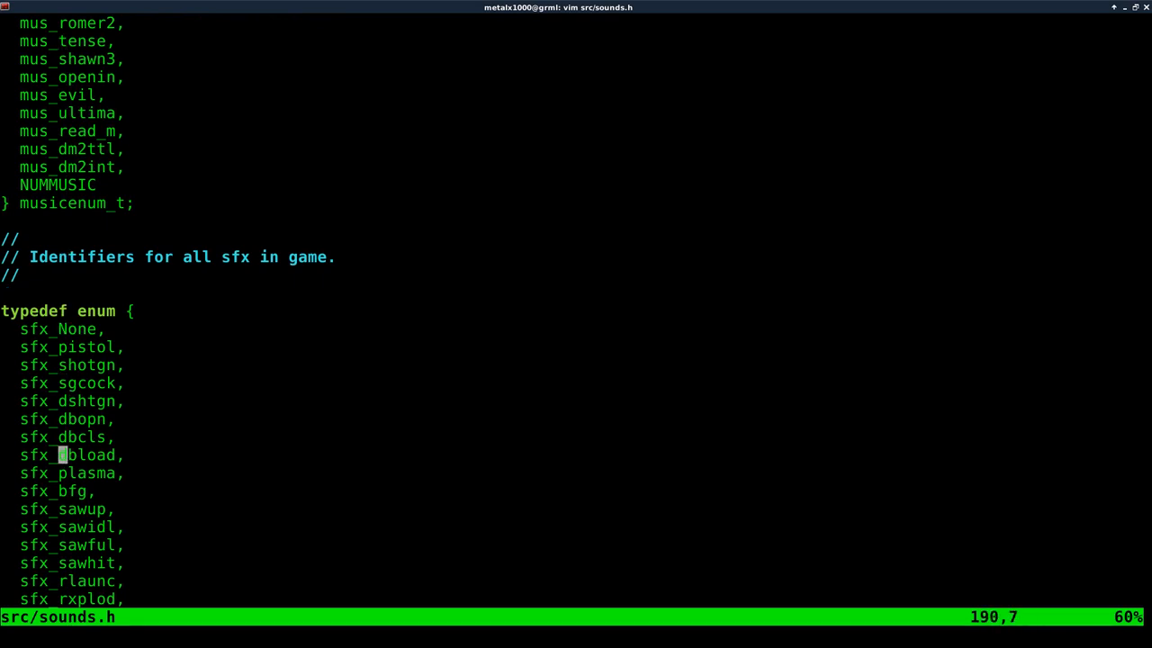
scroll("down", 3)
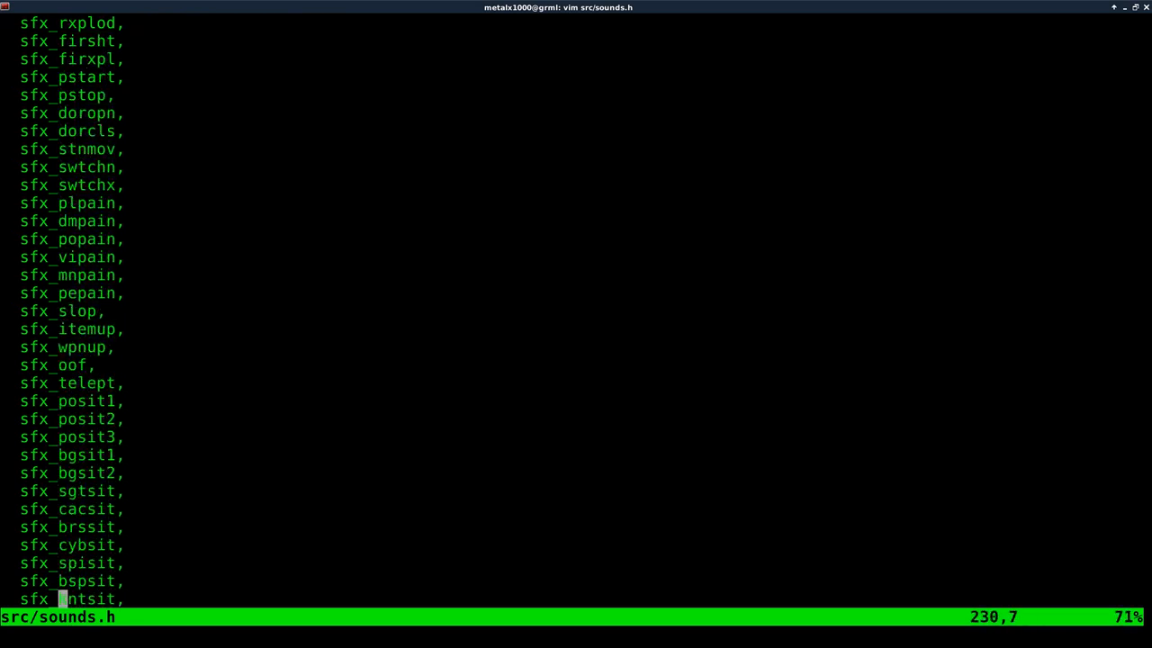
scroll("down", 3)
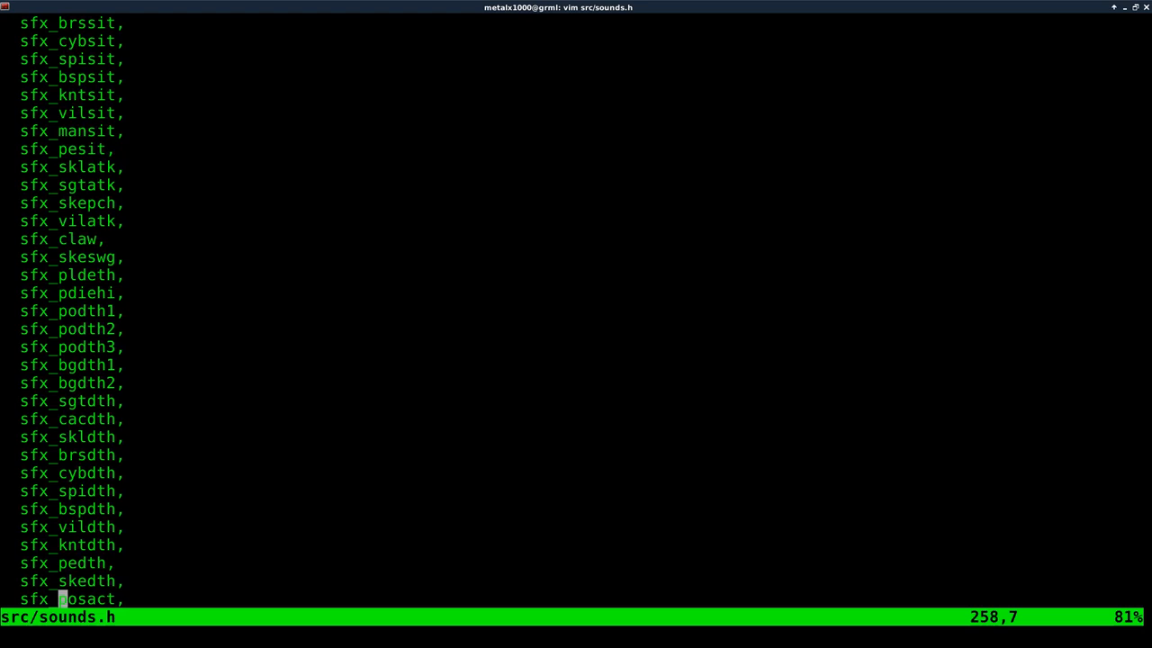
scroll("down", 3)
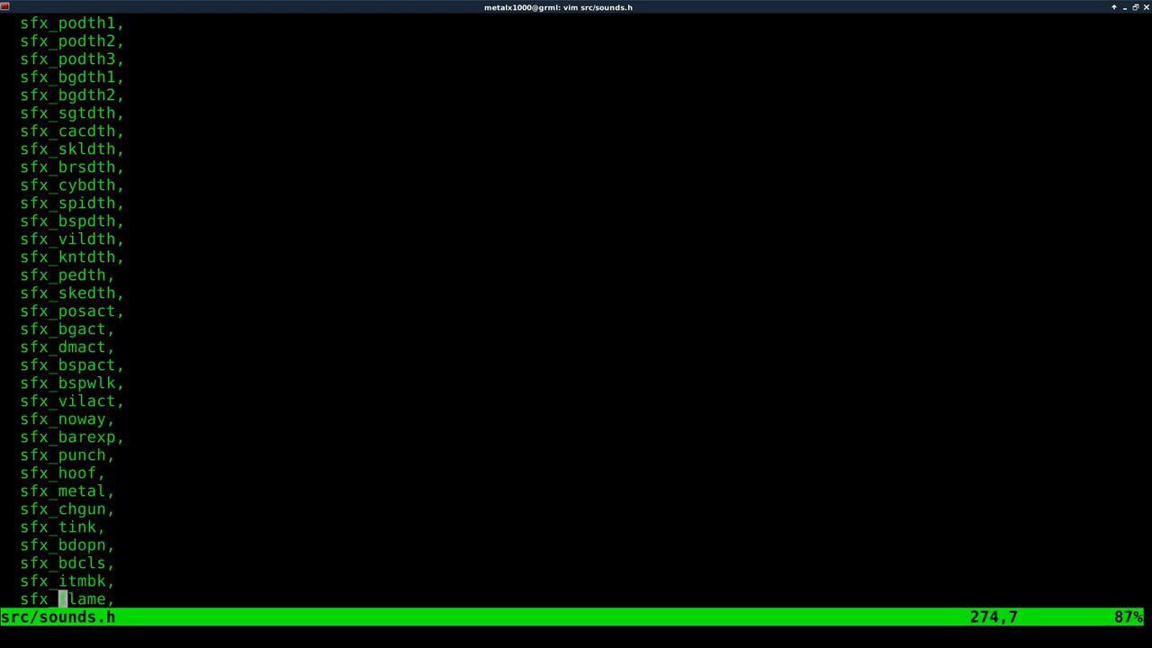
scroll("down", 3)
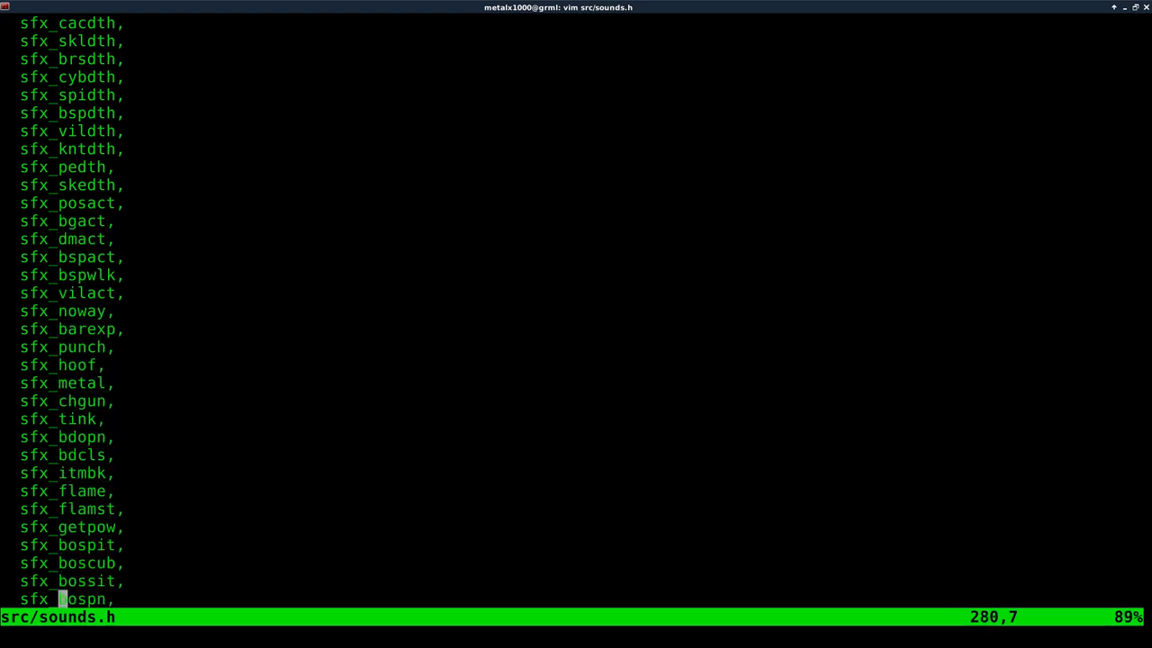
scroll("down", 3)
type("/")
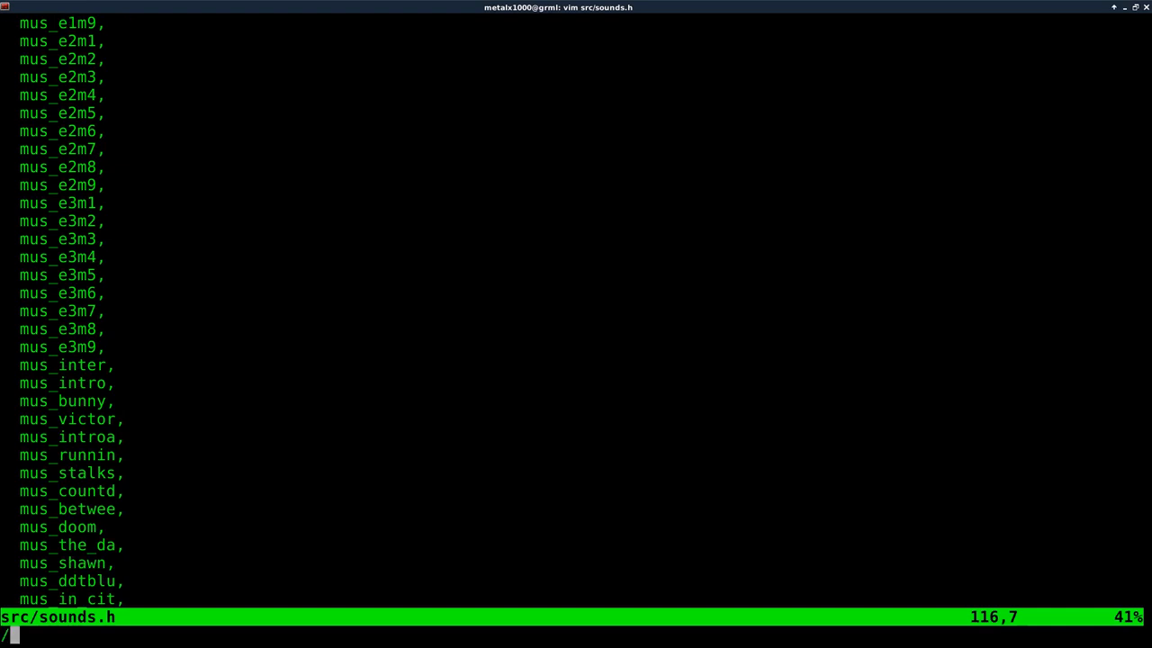
type("pistol")
type("grep")
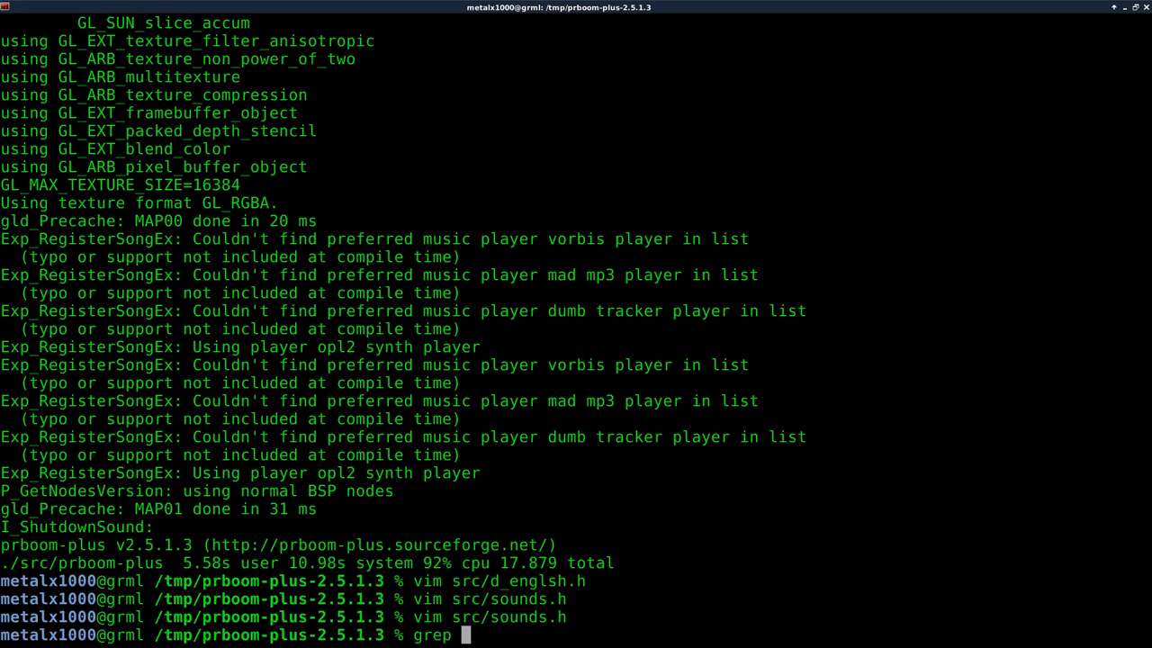
mouse_move(211, 292)
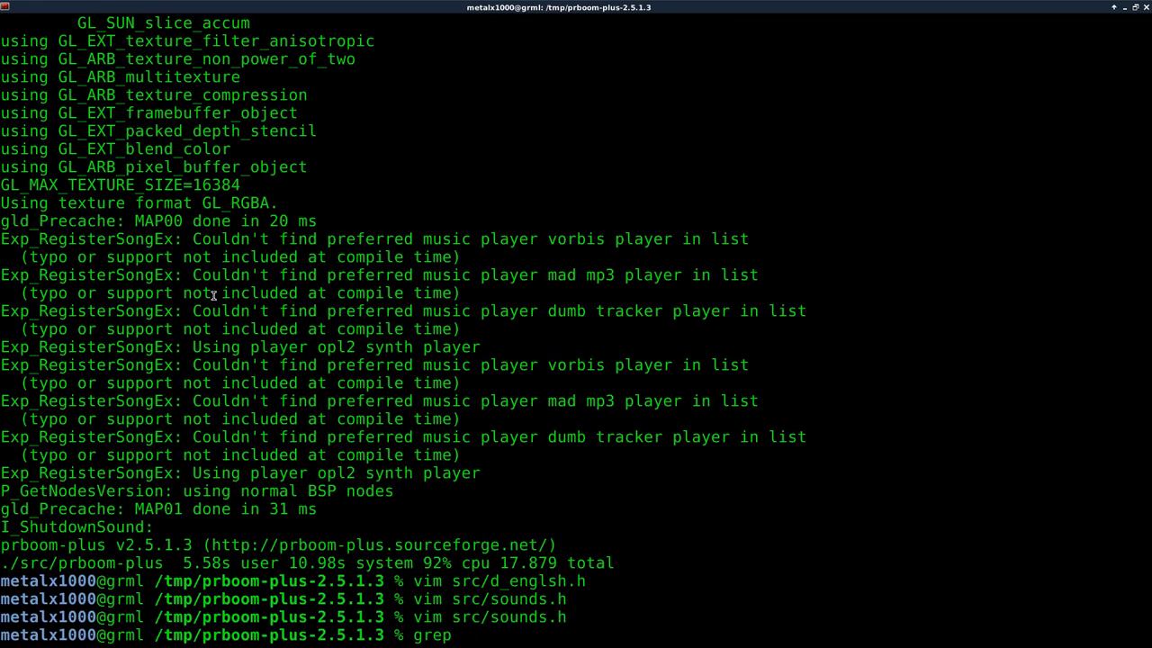
Run grep sfx_pistol src/* and scroll through the matching source lines.
type("sfx_pistol")
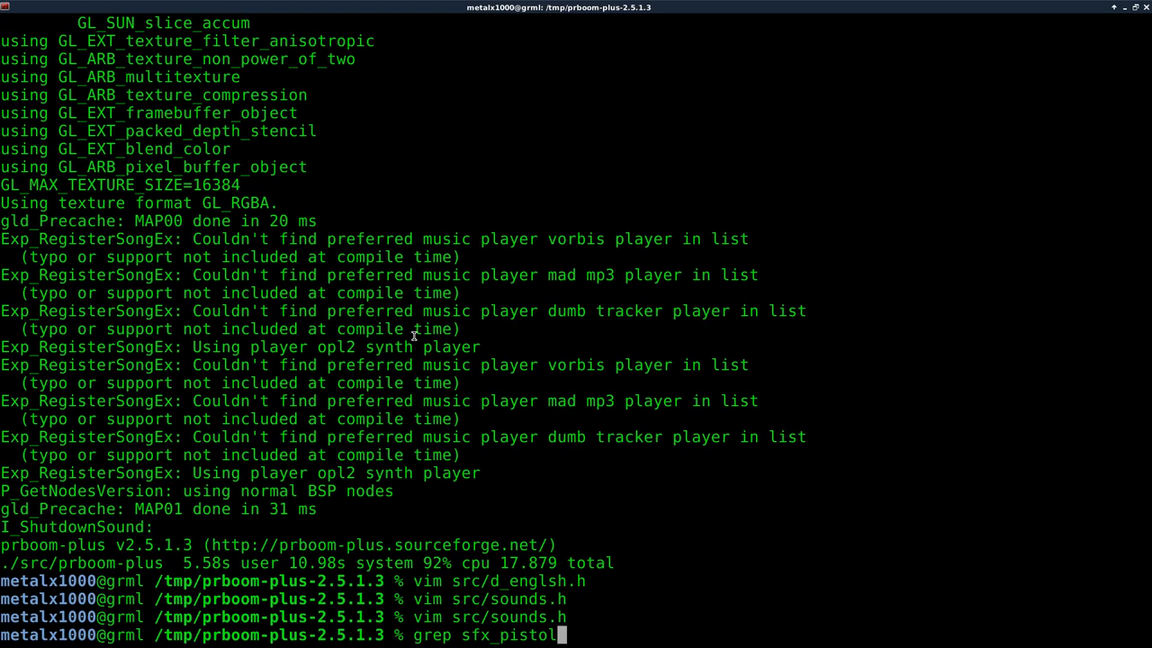
type("sr")
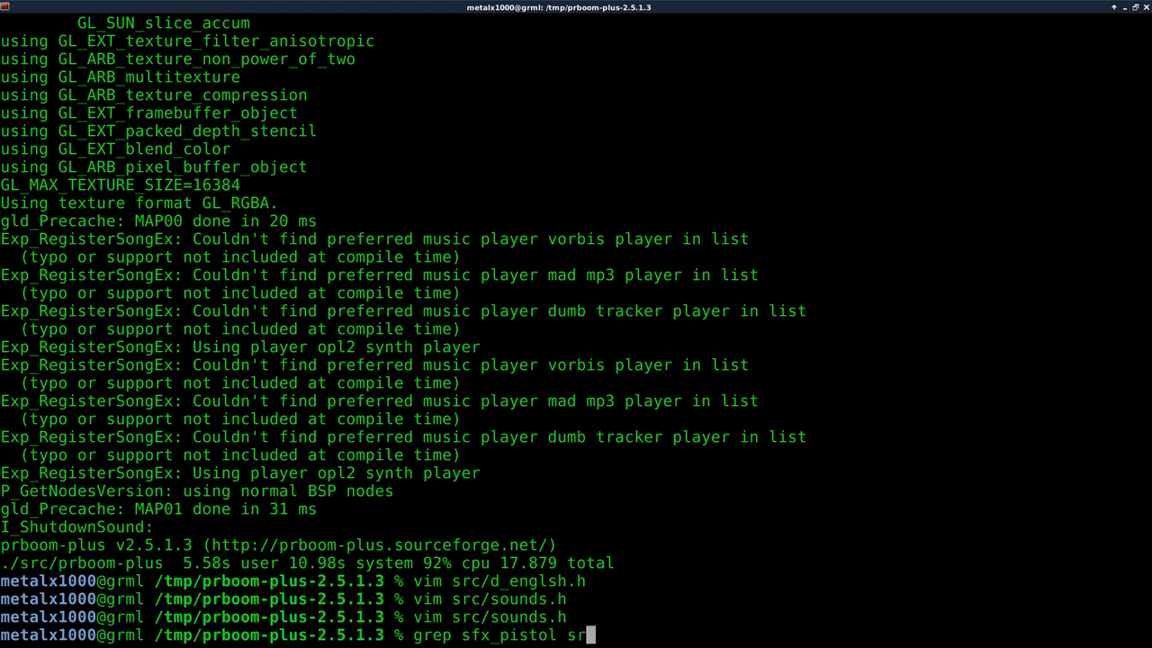
type("c/*")
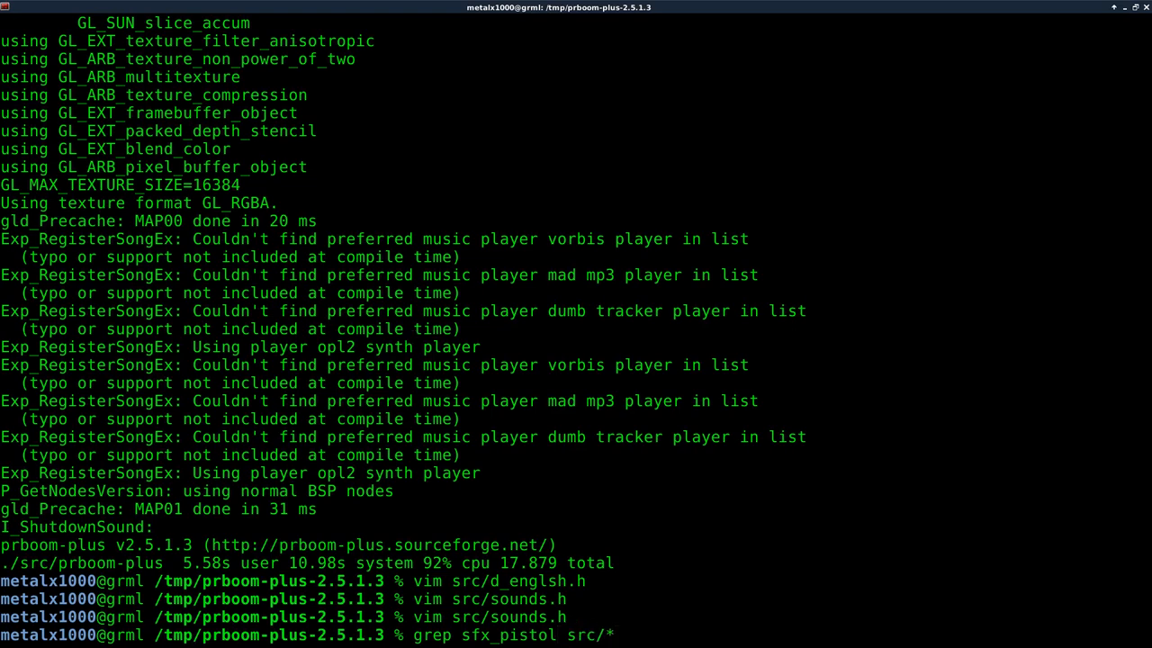
key("Return")
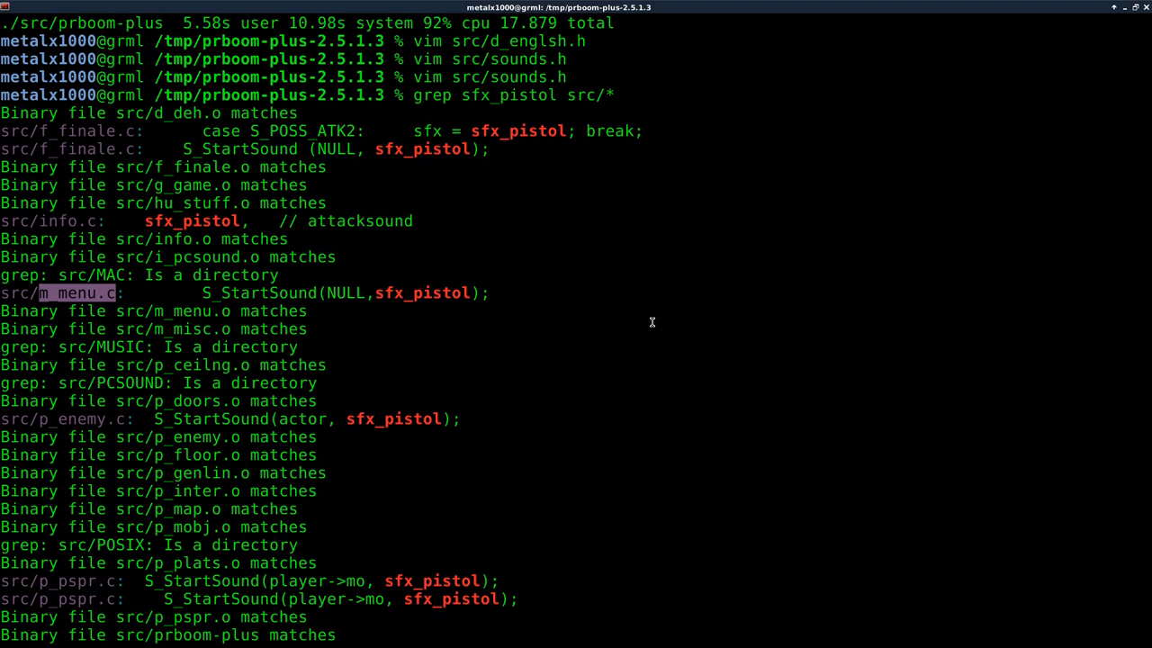
scroll("down", 3)
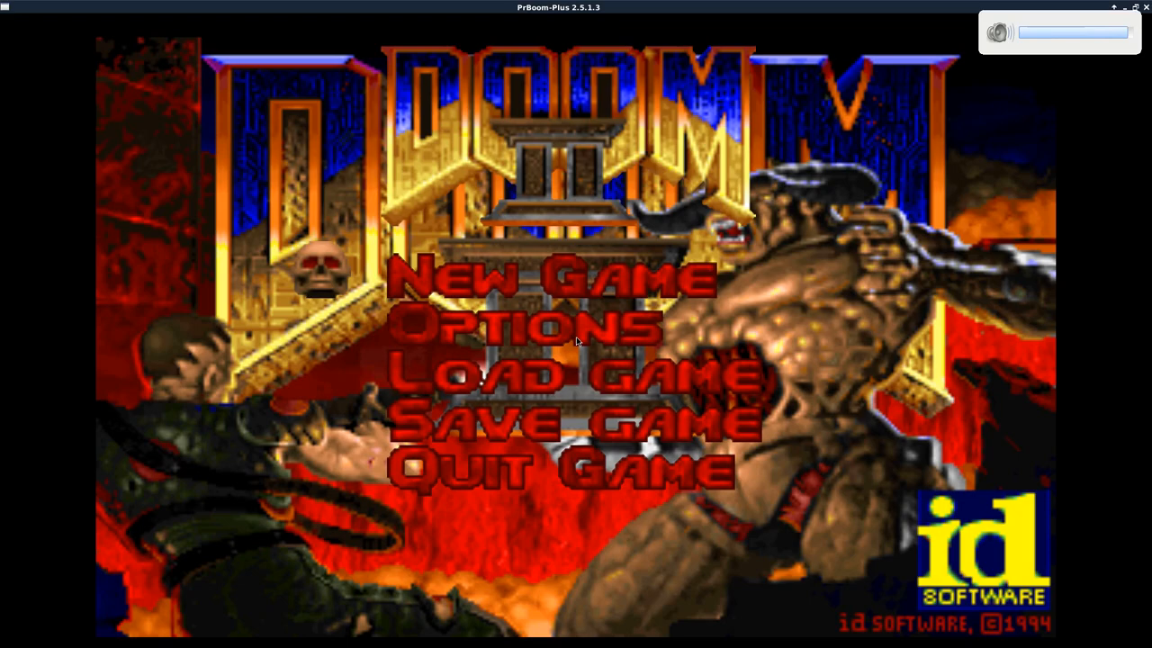
Click into the PrBoom-Plus window showing the Doom II main menu.
left_click(562, 275)
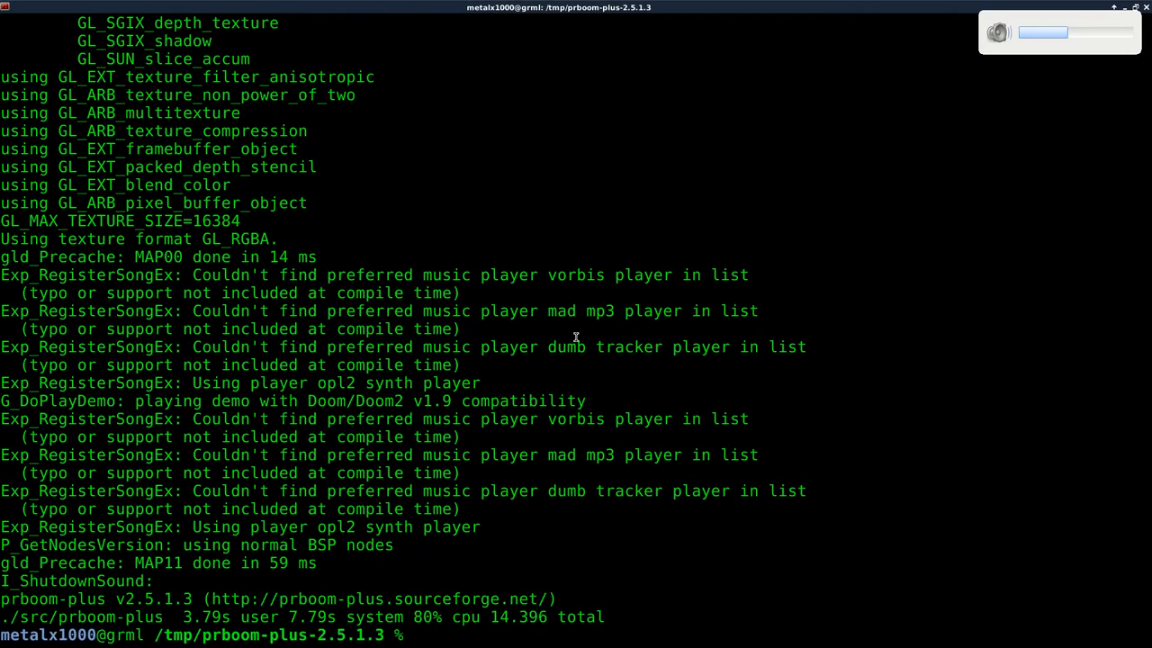
Review the sfx_pistol grep output to find m_menu.c, then start typing vim src/.
type("vim src/")
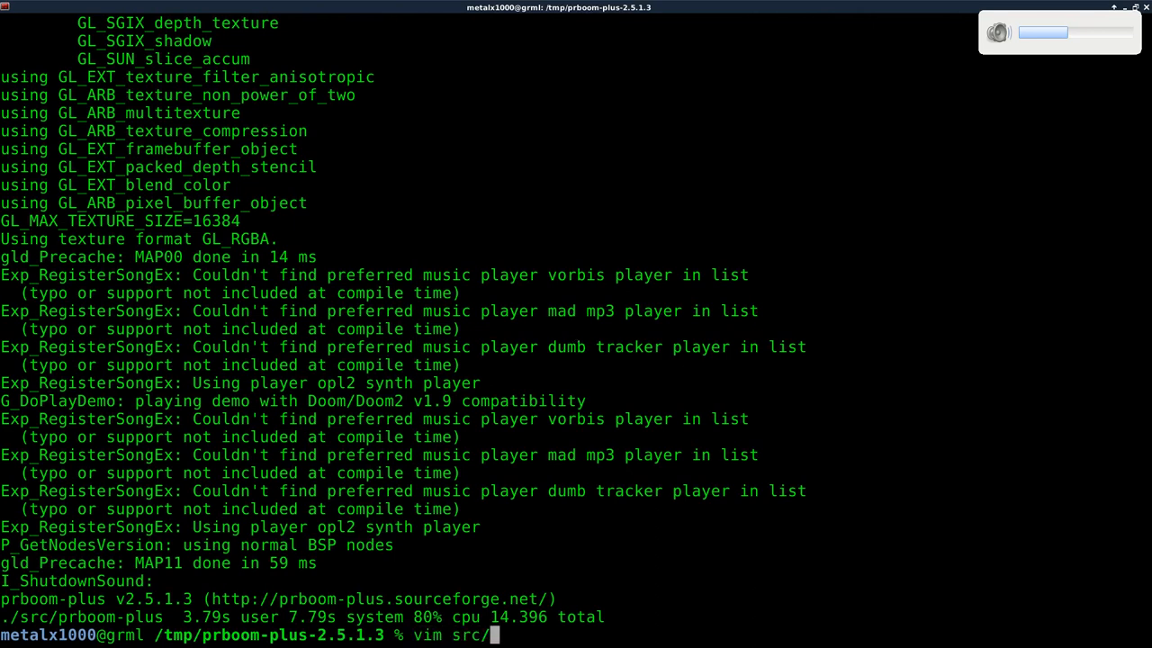
type("menu")
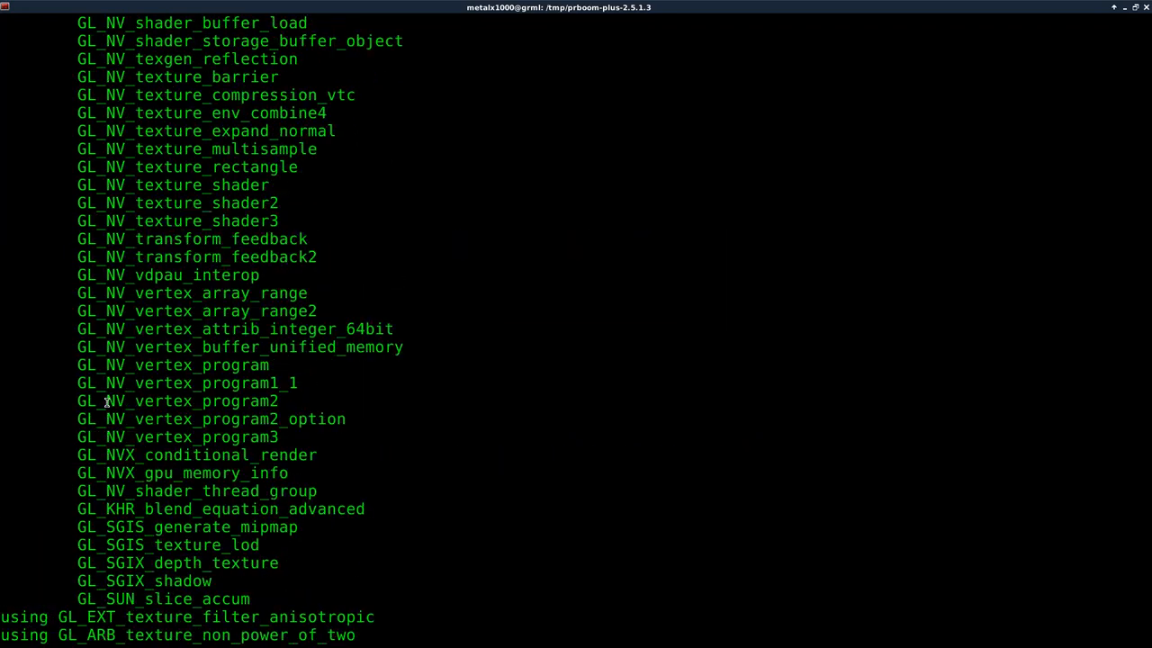
scroll("up", 3)
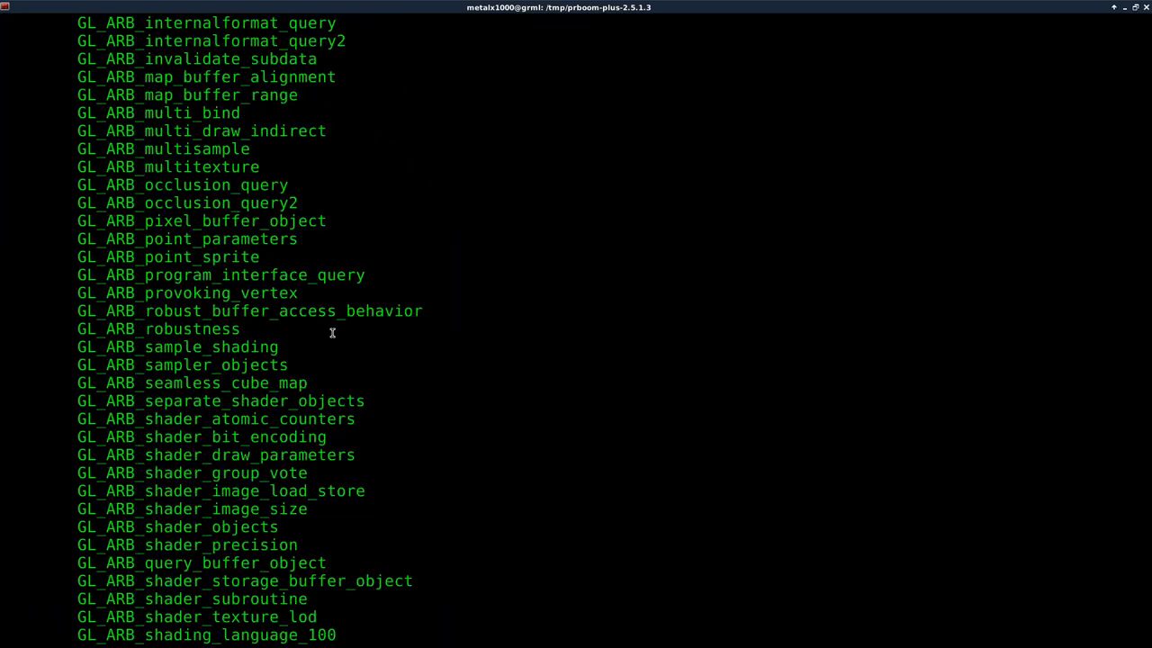
scroll("down", 3)
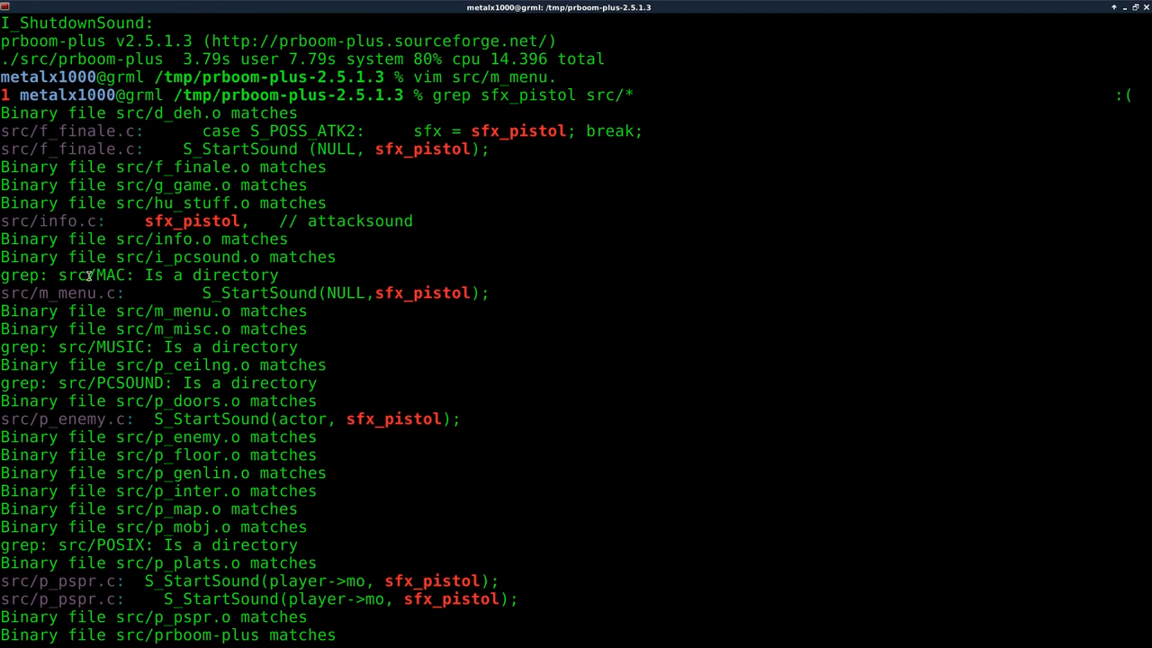
mouse_move(416, 231)
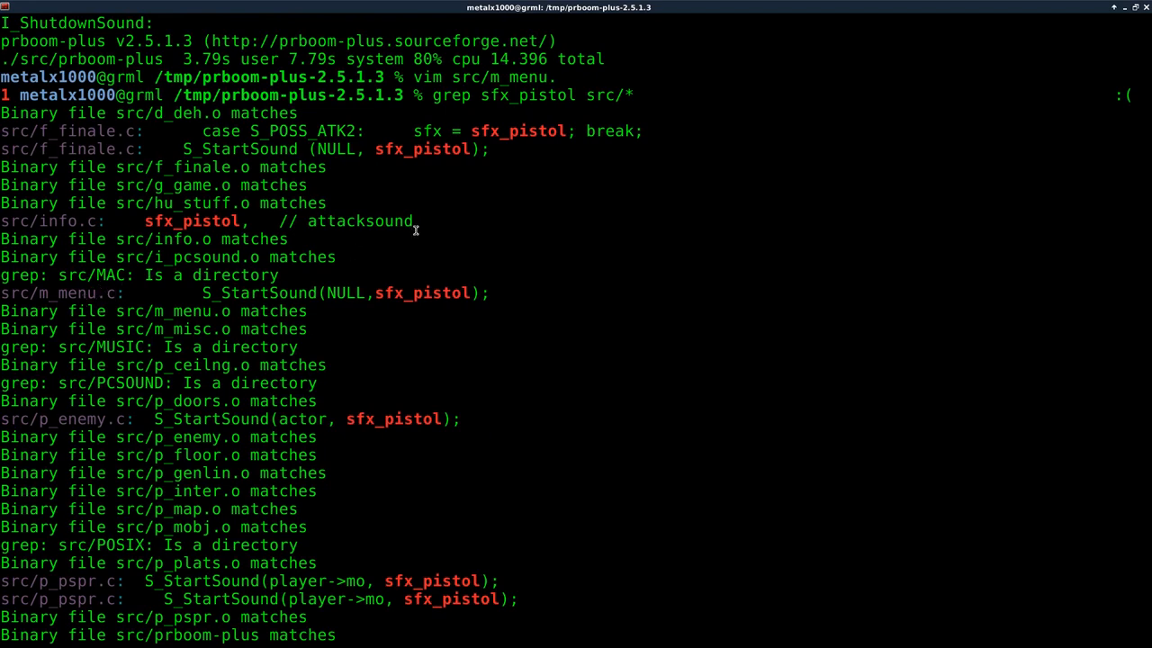
type("vim /s")
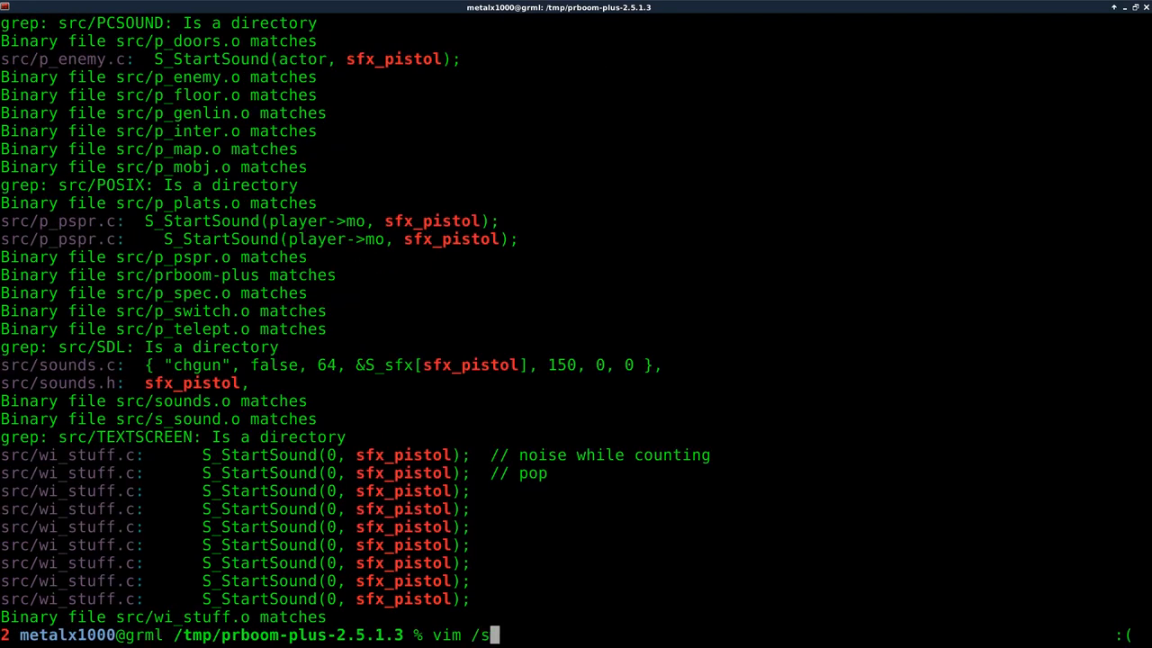
type("rc/")
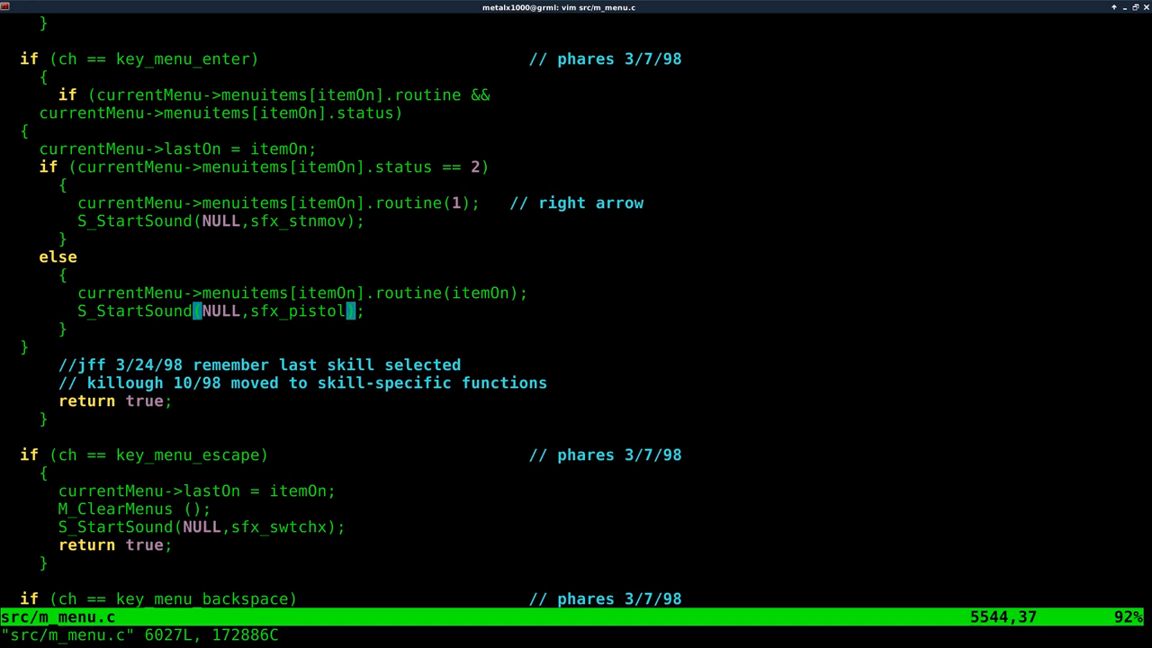
Retype the menu-enter S_StartSound argument from sfx_pistol to sfx_telept in insert mode.
key("i")
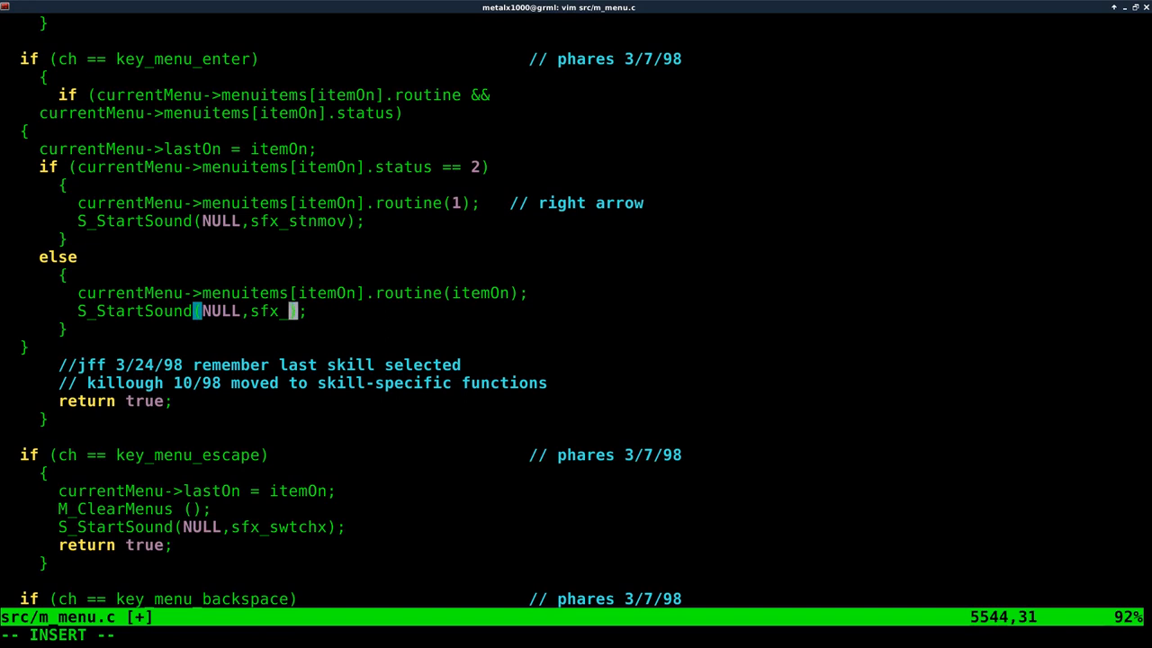
type("te")
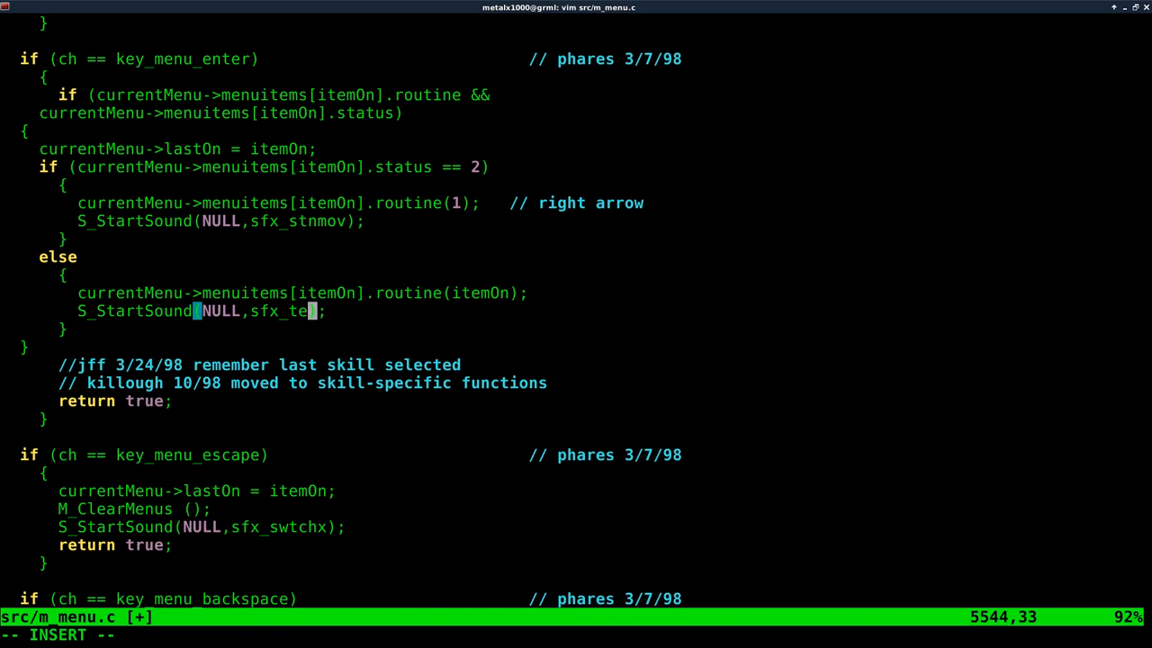
type("le")
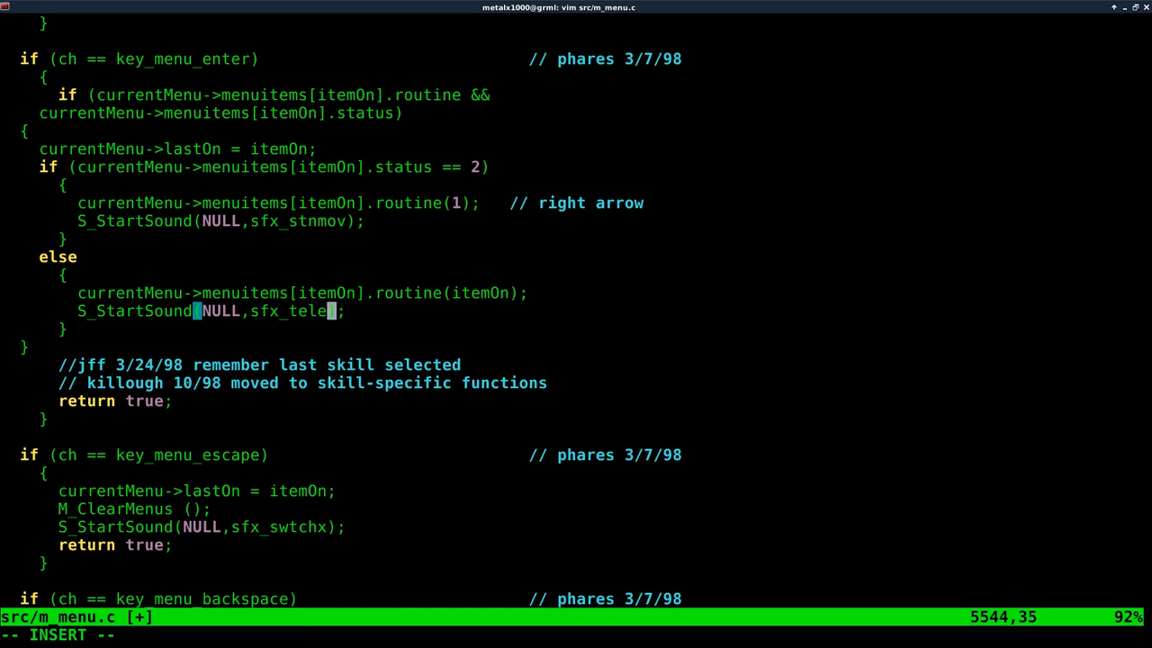
type("pt")
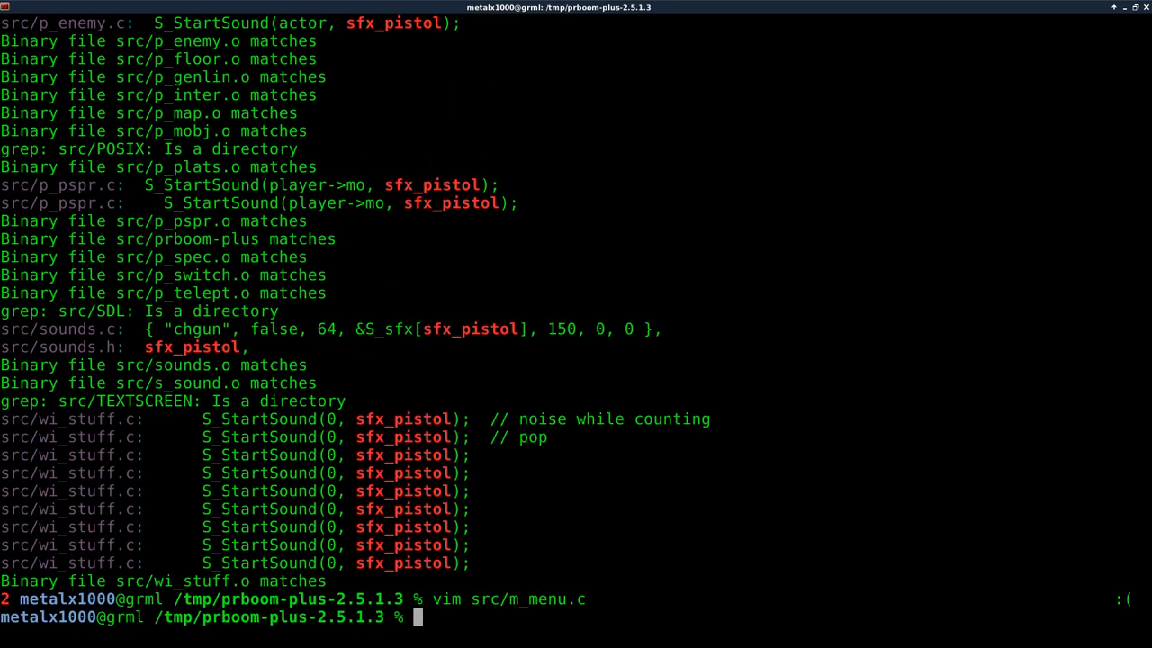
Rerun make with the new menu sound and launch ./src/prboom-plus.
key("Return")
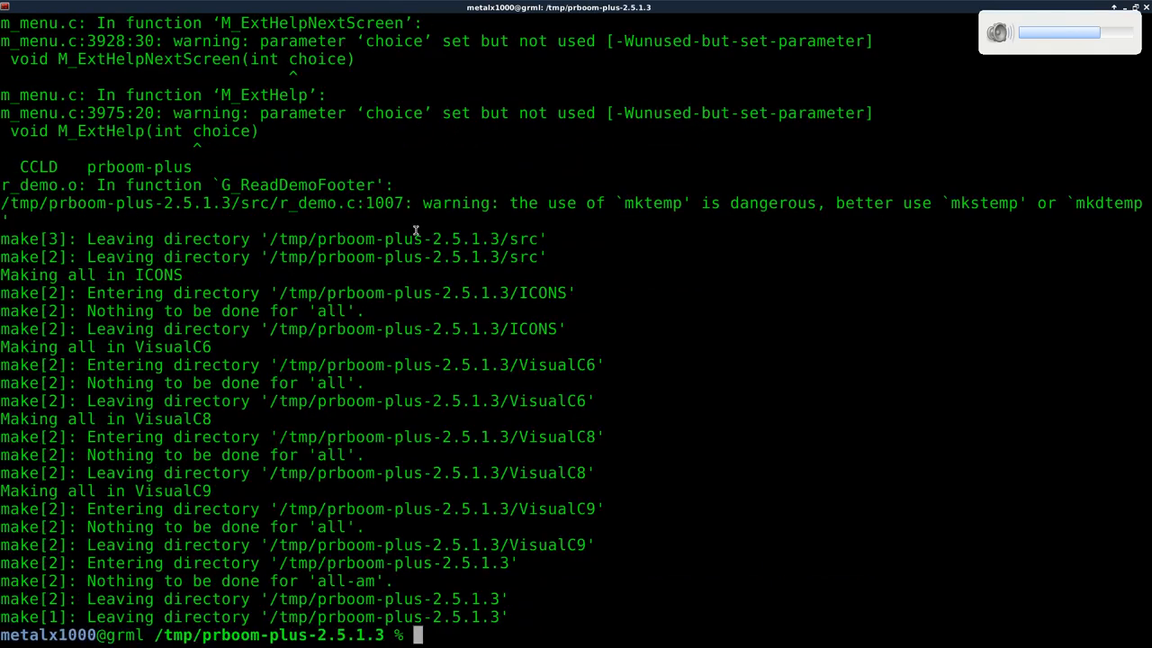
type("grep sfx_pistol src/*")
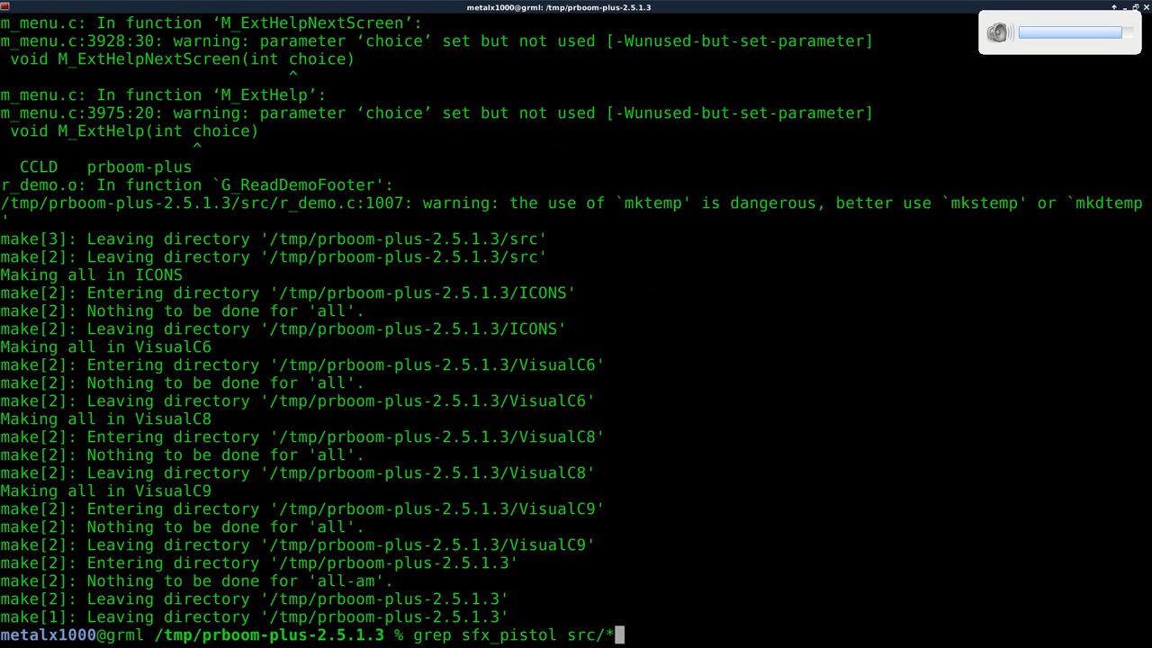
type("./src/prboom-plus")
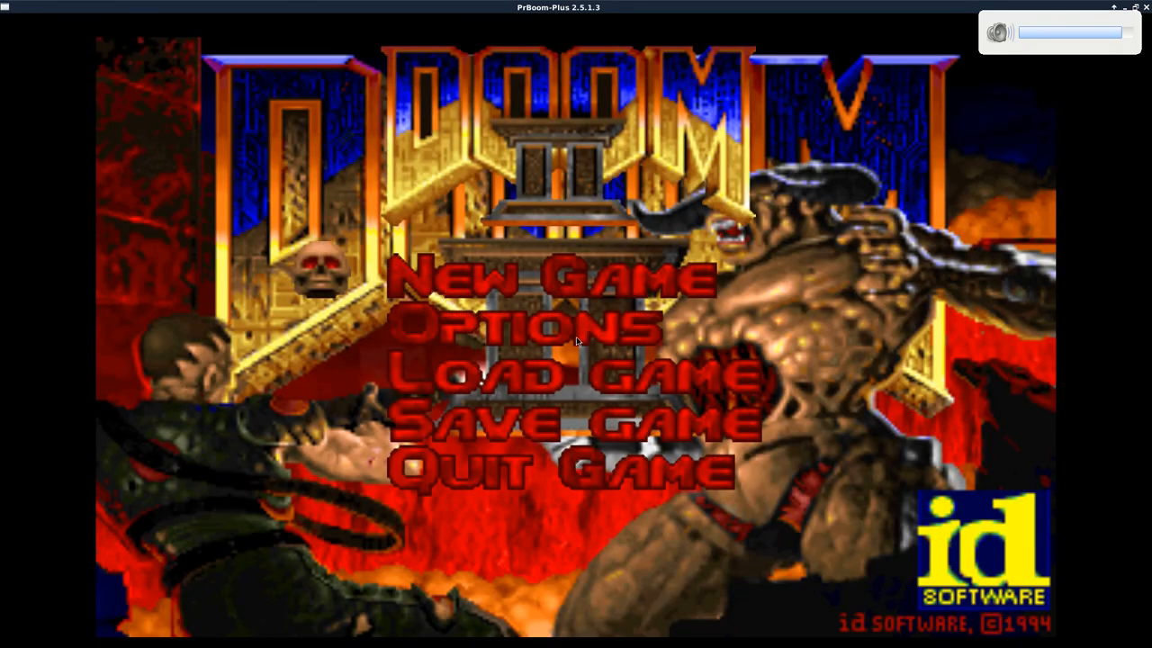
Focus the game window, relaunch ./src/prboom-plus, and focus the new game window.
left_click(553, 279)
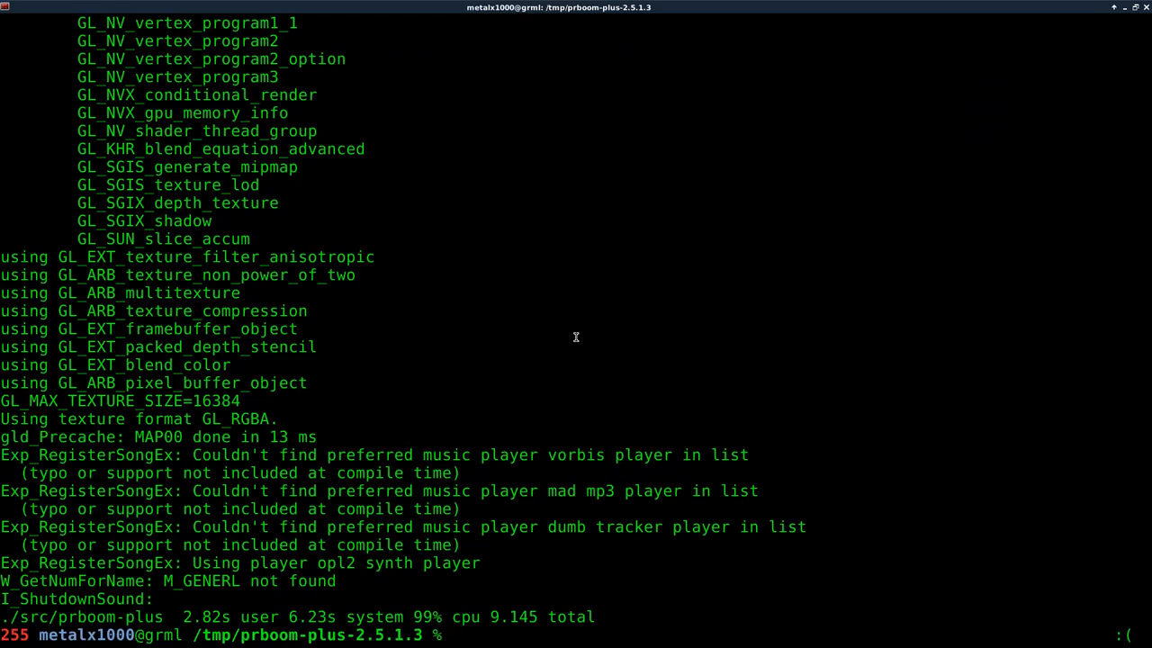
type("./src/prboom-plus")
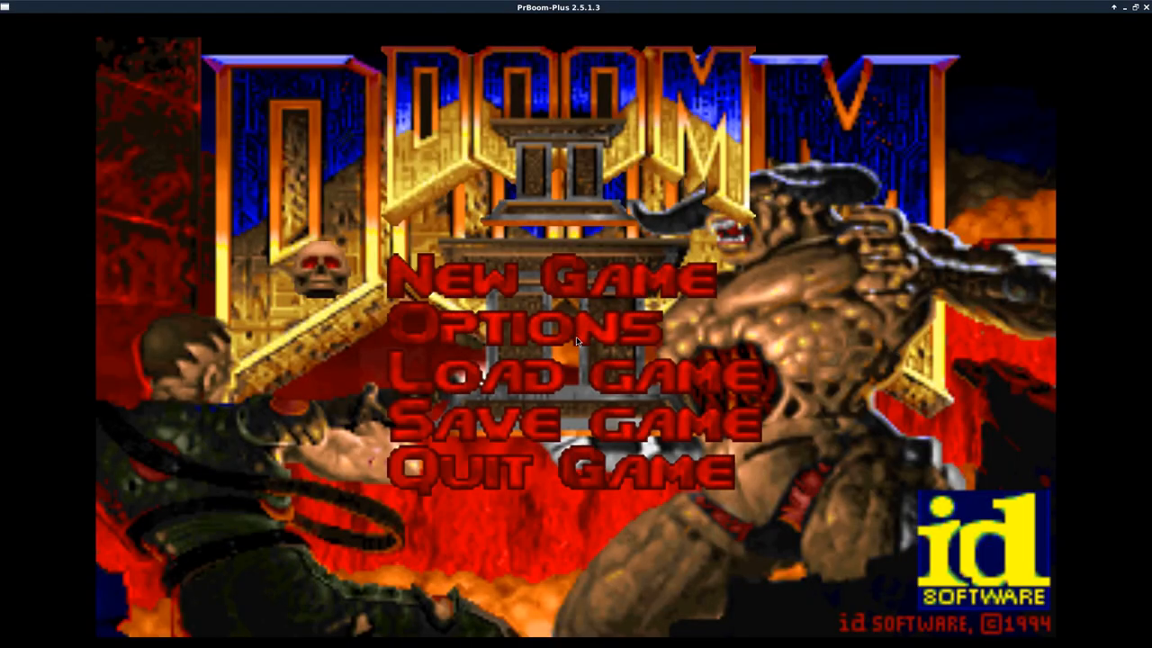
left_click(576, 373)
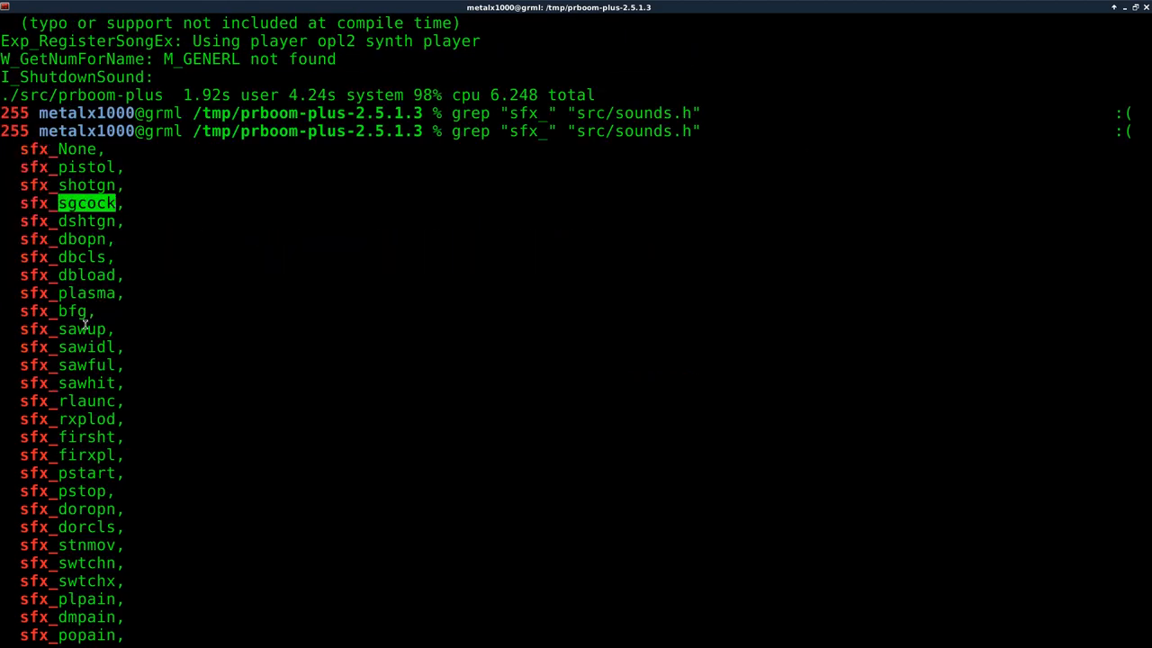
Double-click one sound effect name in the sfx_ grep output from src/sounds.h.
double_click(68, 310)
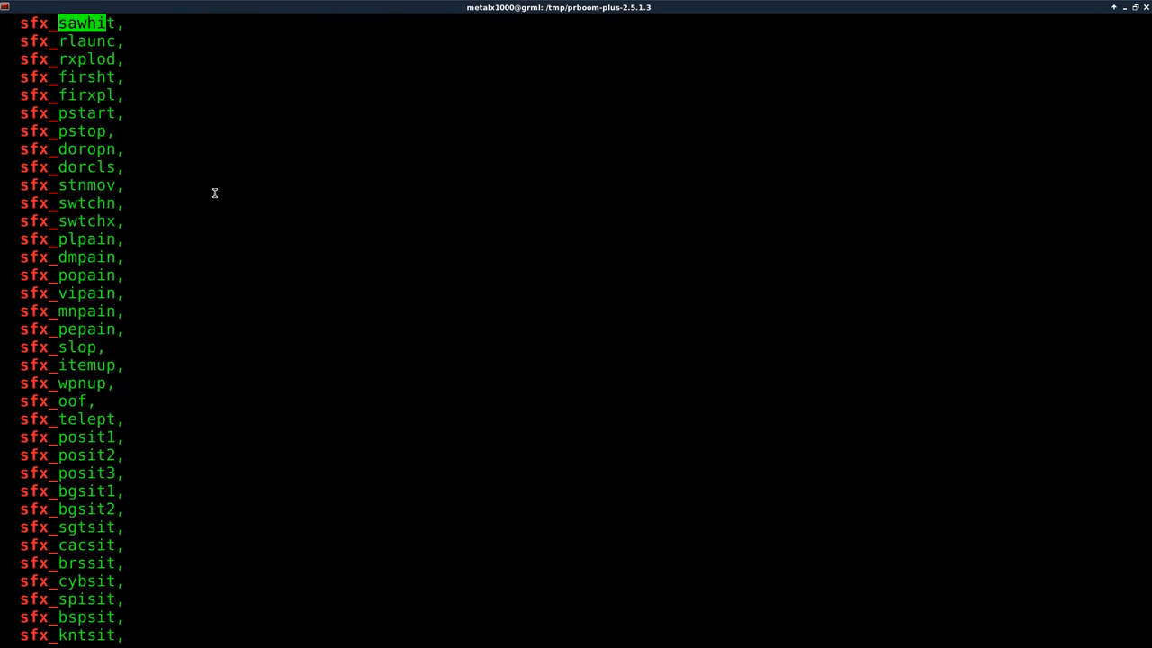
mouse_move(51, 205)
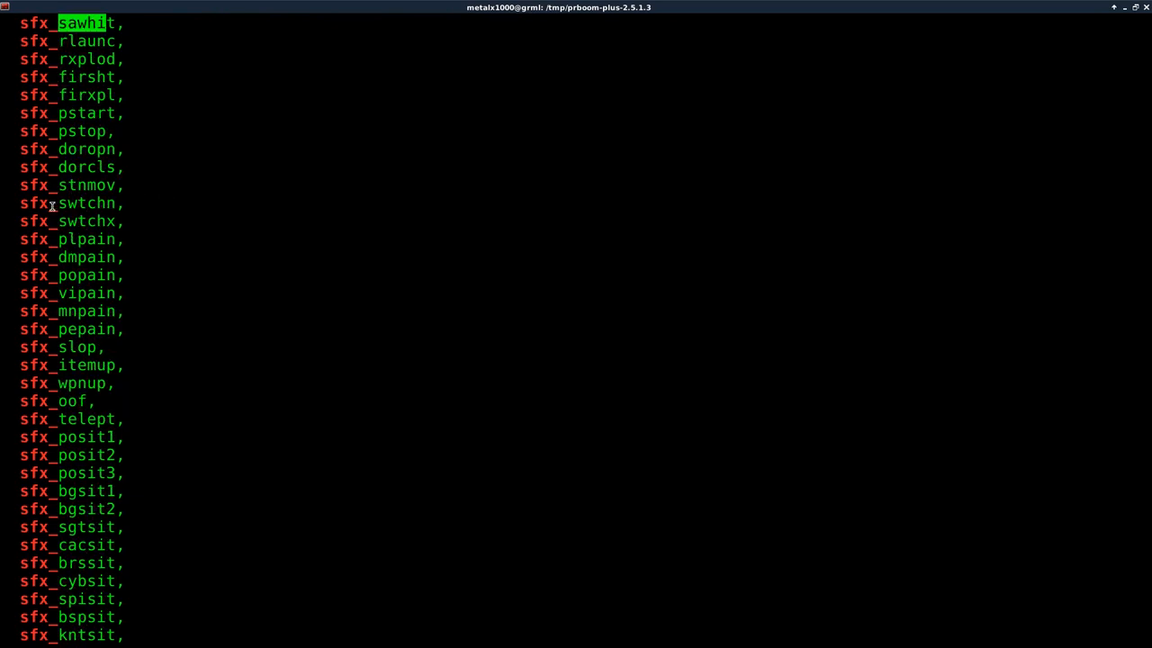
mouse_move(325, 211)
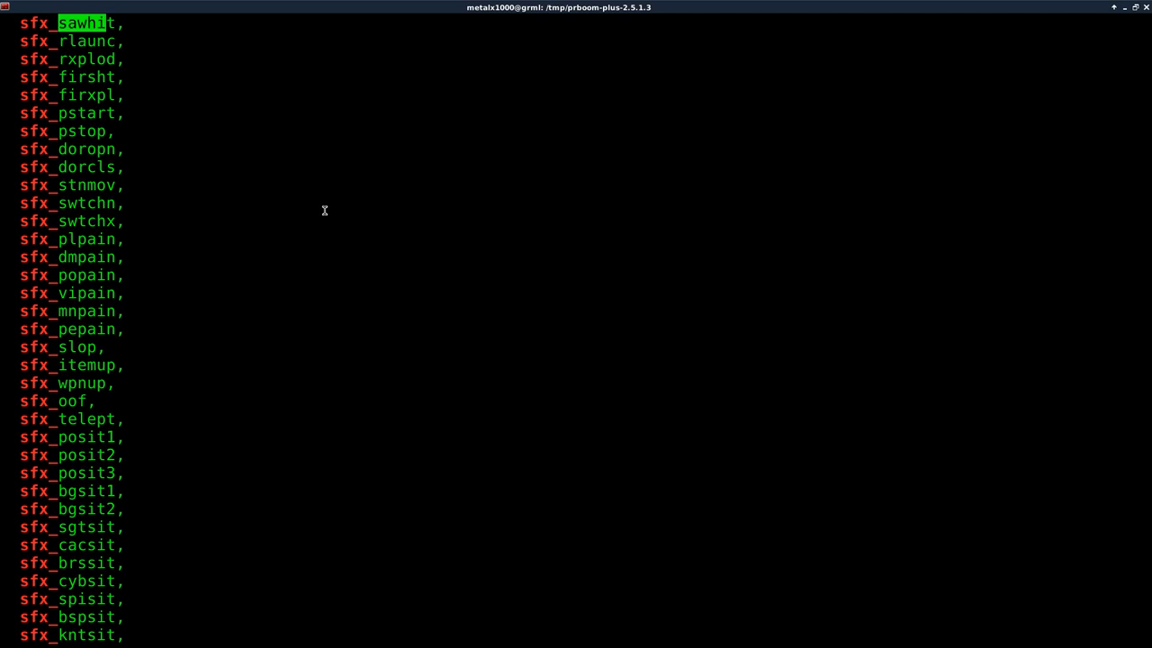
mouse_move(516, 226)
type("v")
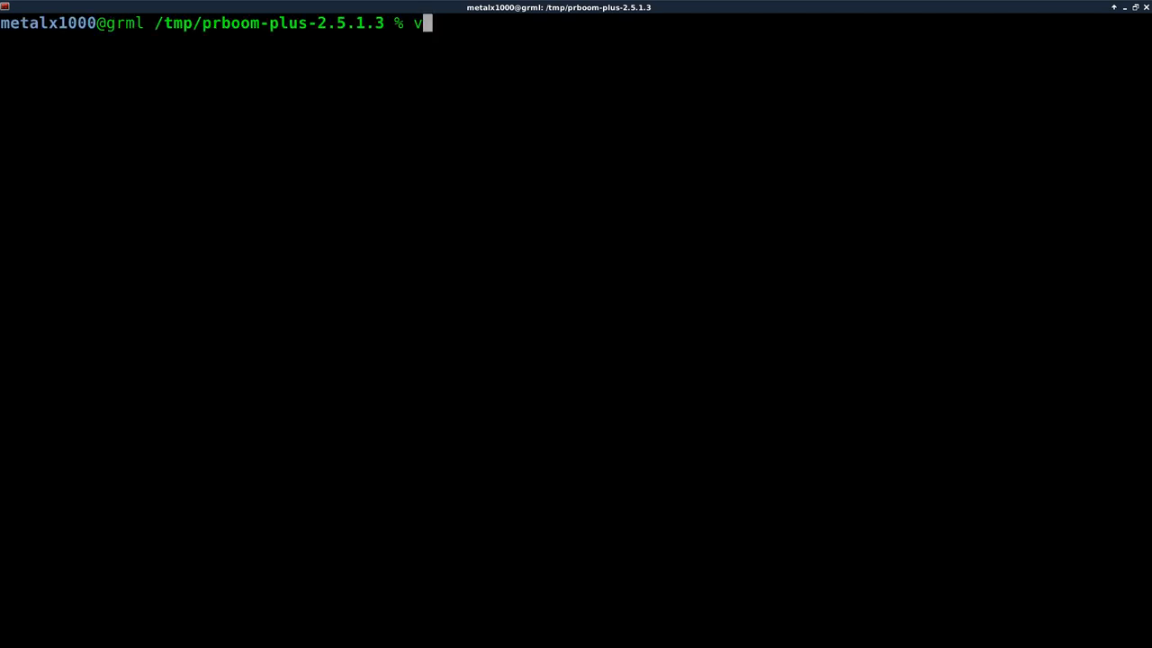
Run vim +1230 src/info.c from the cleared prompt.
type("im")
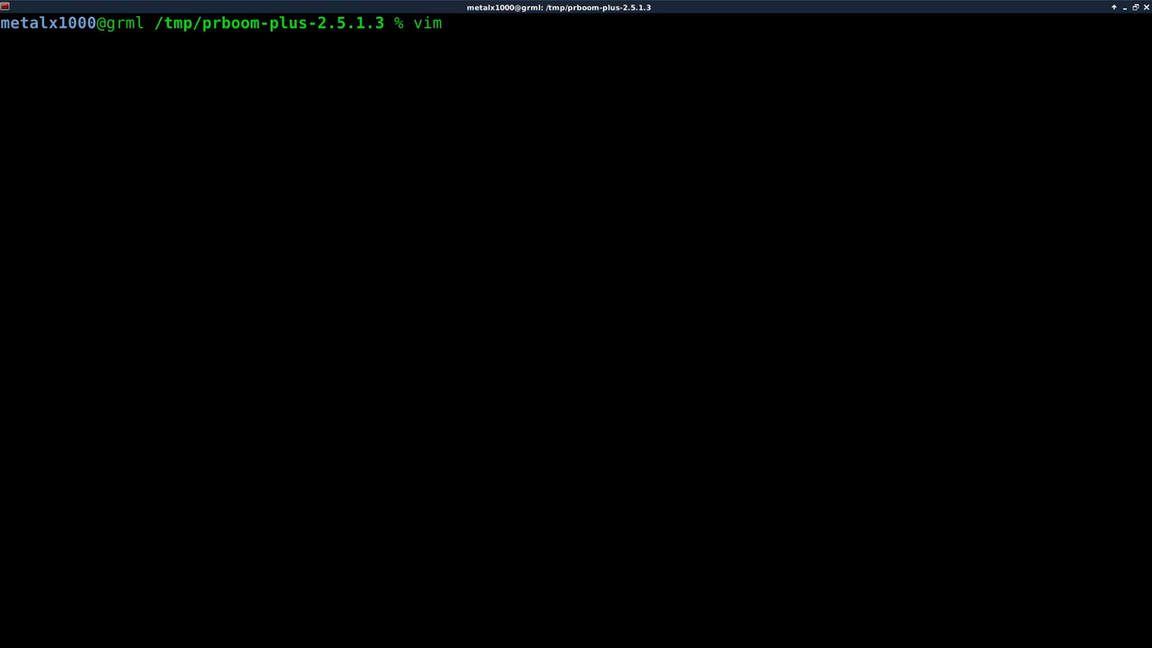
type("+123")
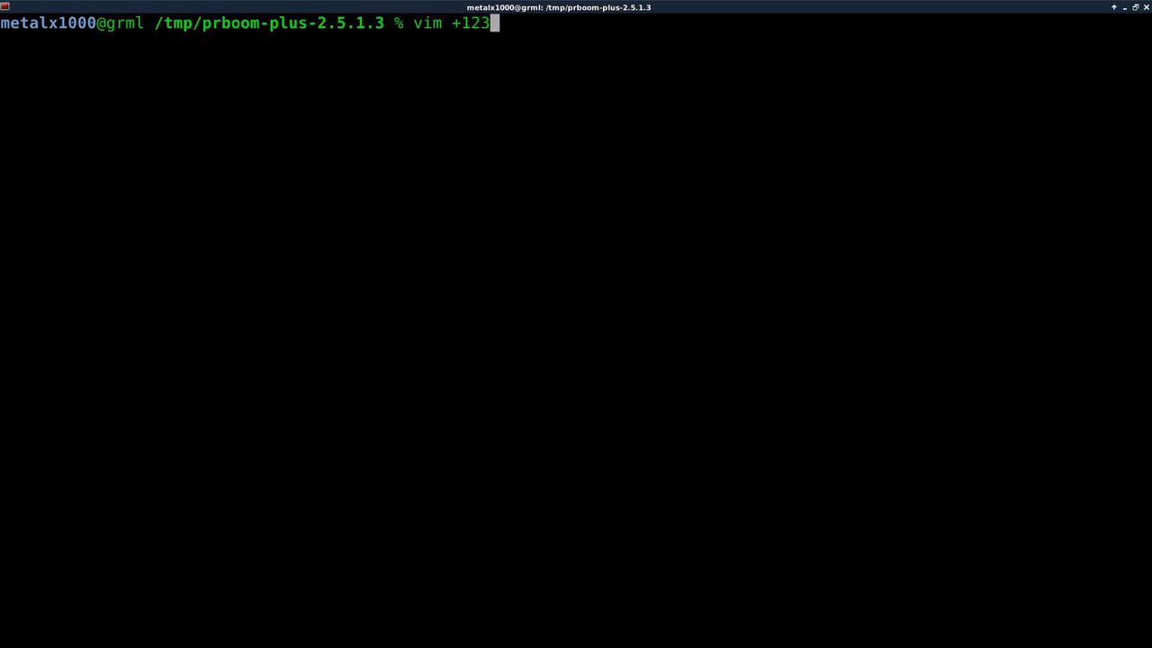
type("0")
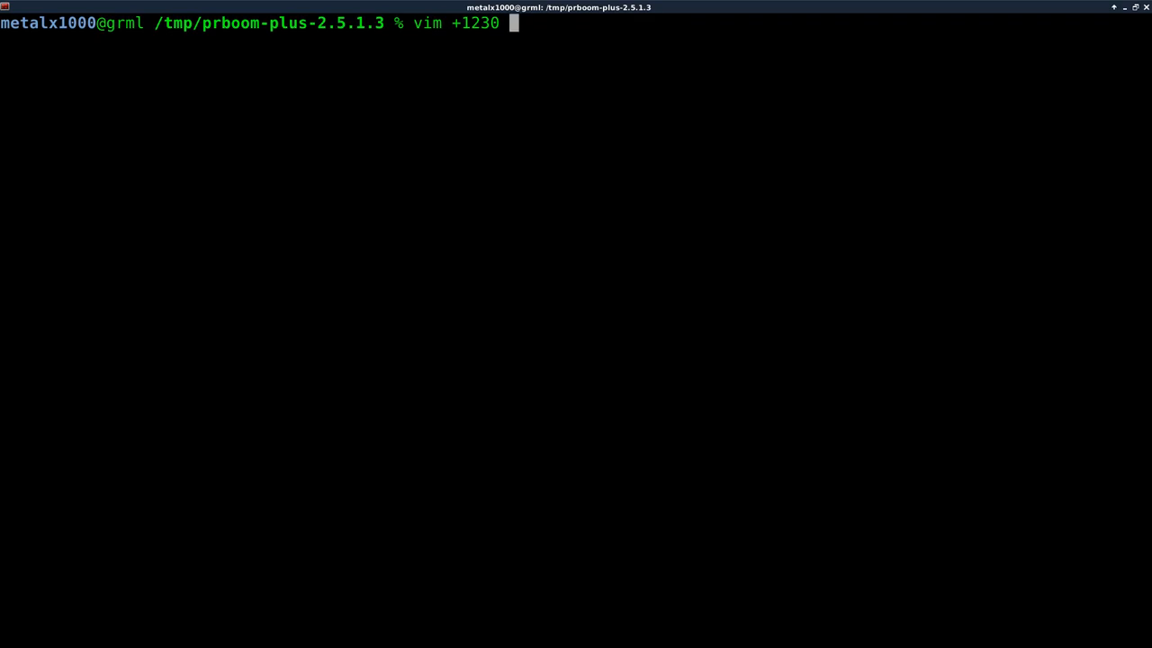
type("src/")
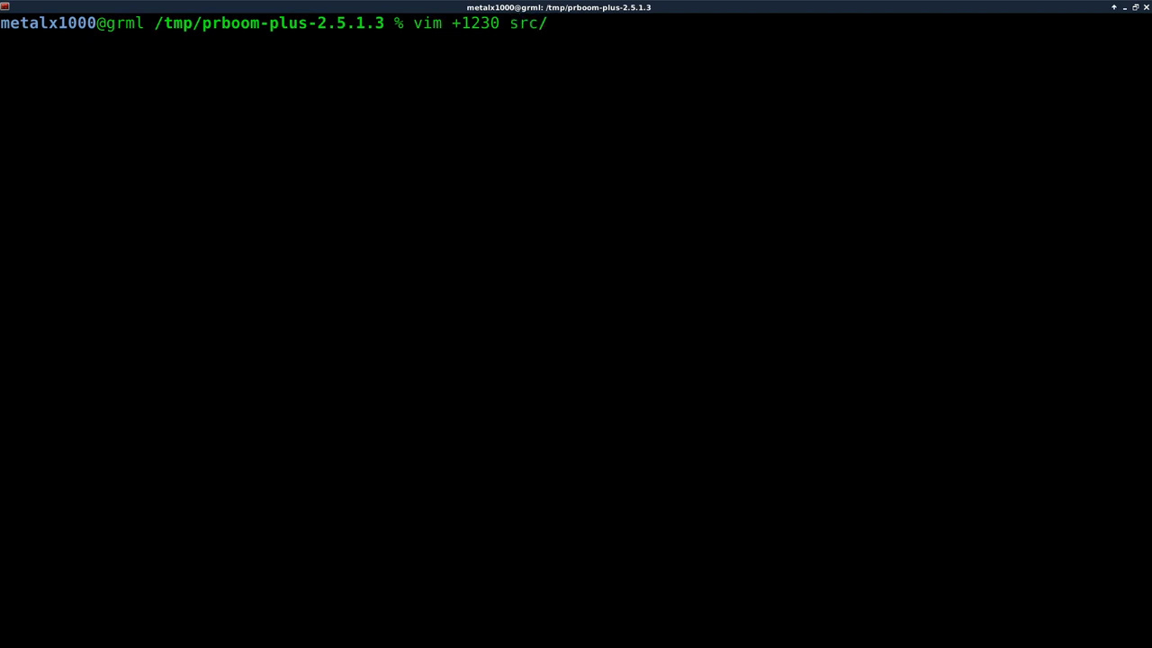
type("info.c")
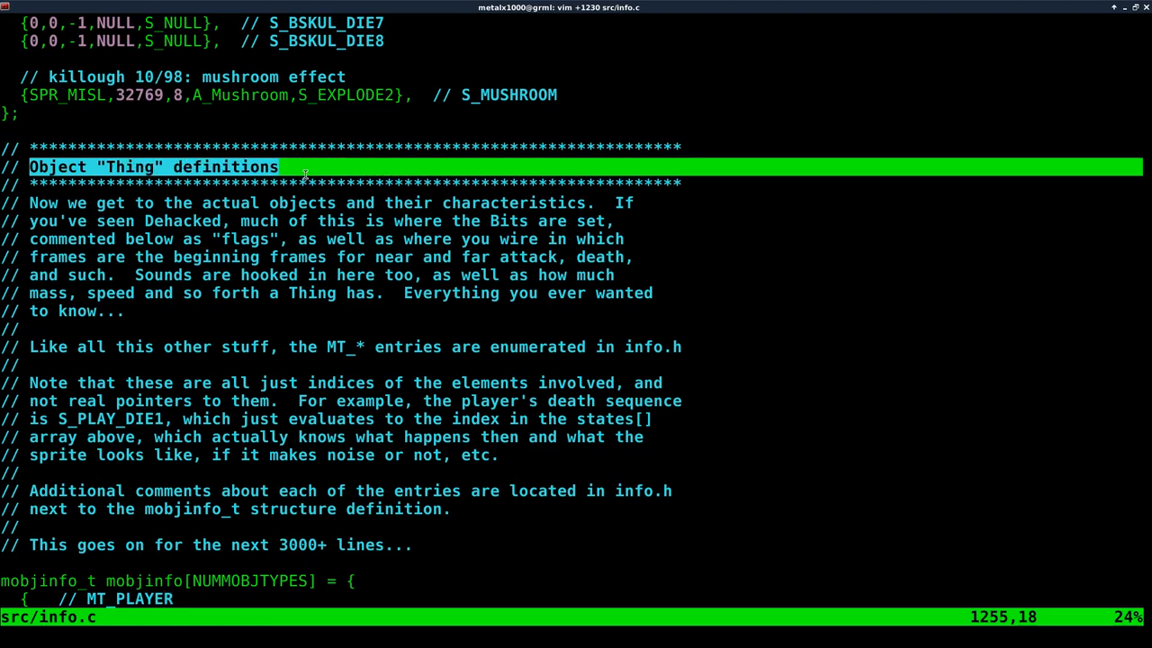
Scroll to the MT_PLAYER entry and highlight its values, including spawnhealth and flags.
scroll("down", 3)
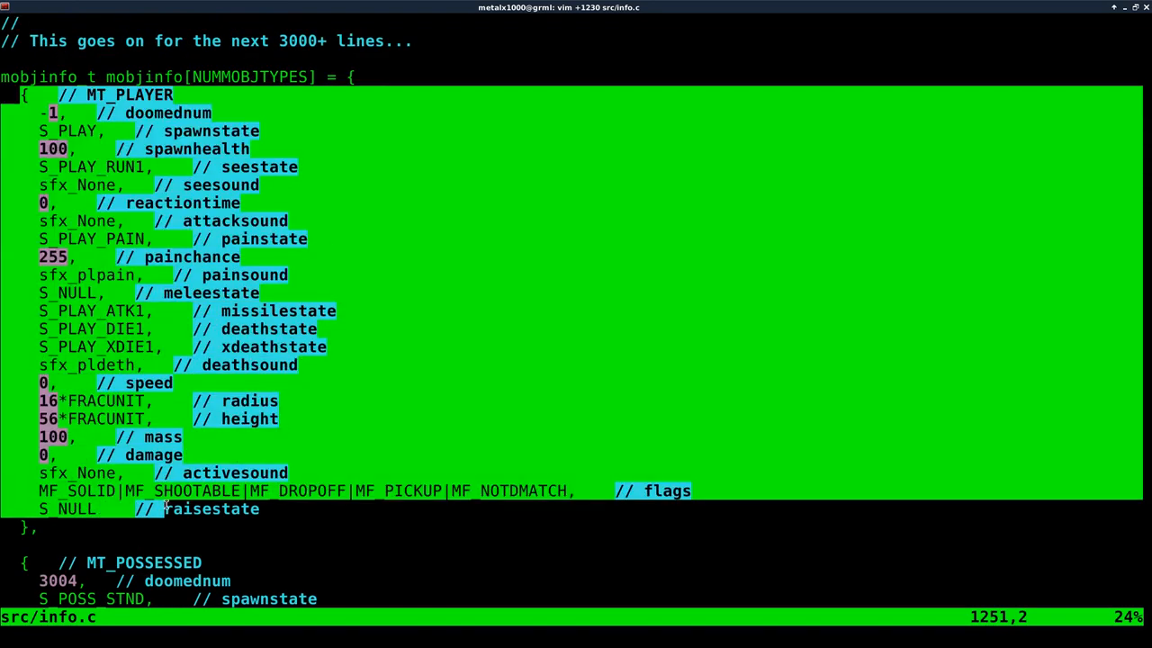
key("Escape")
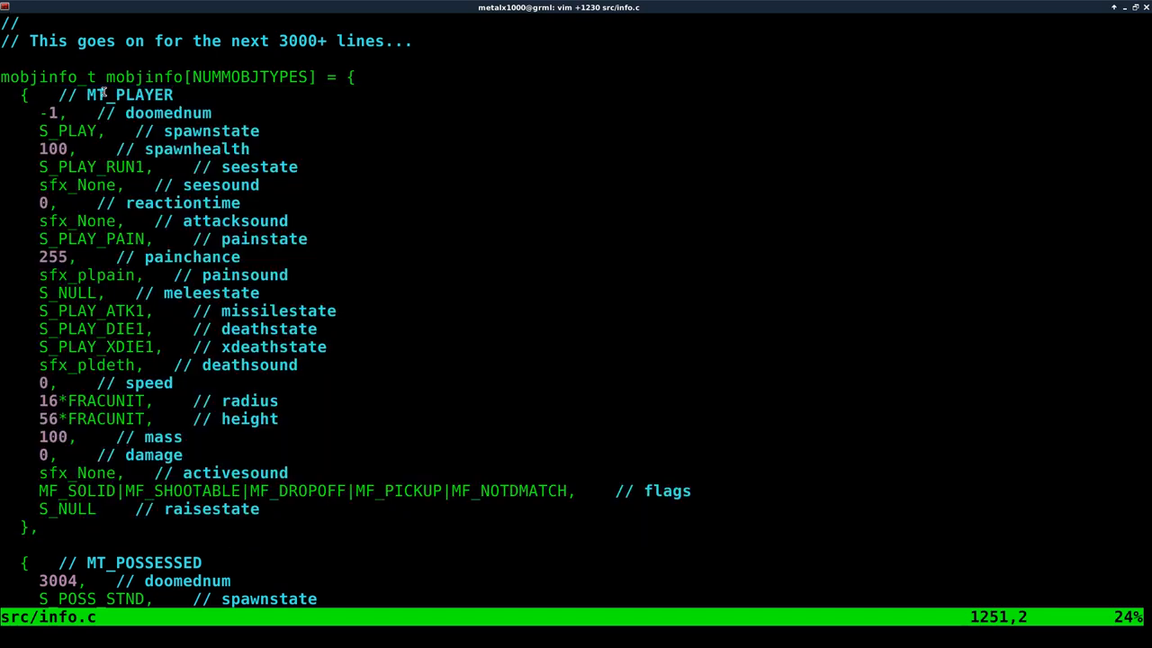
double_click(126, 95)
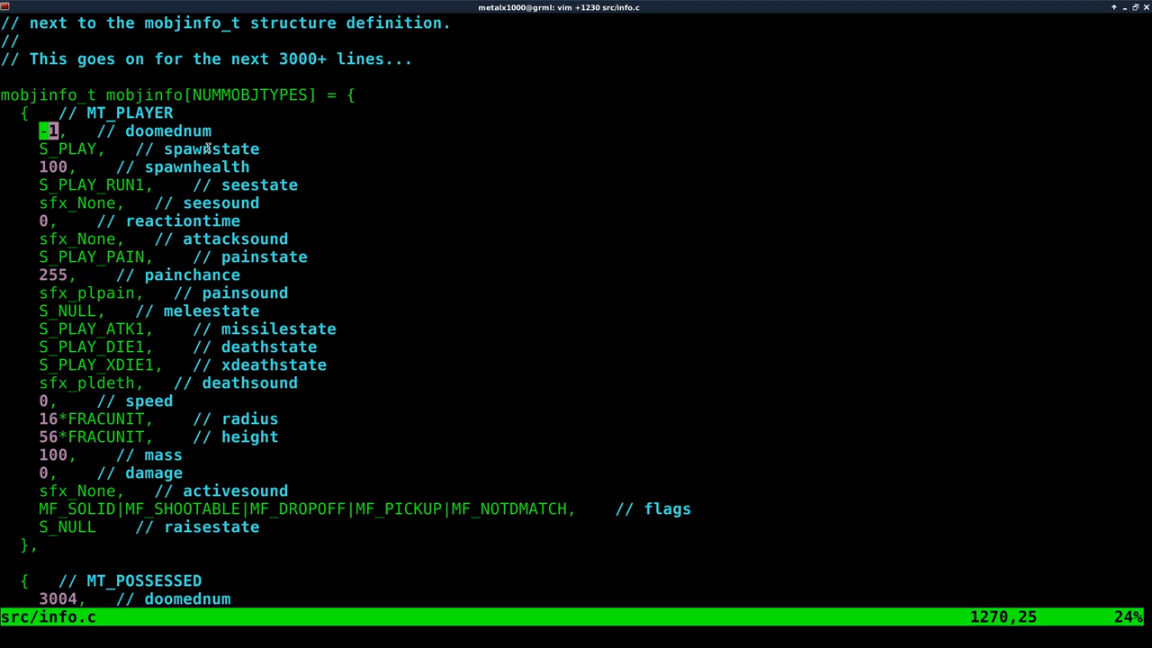
scroll("down", 3)
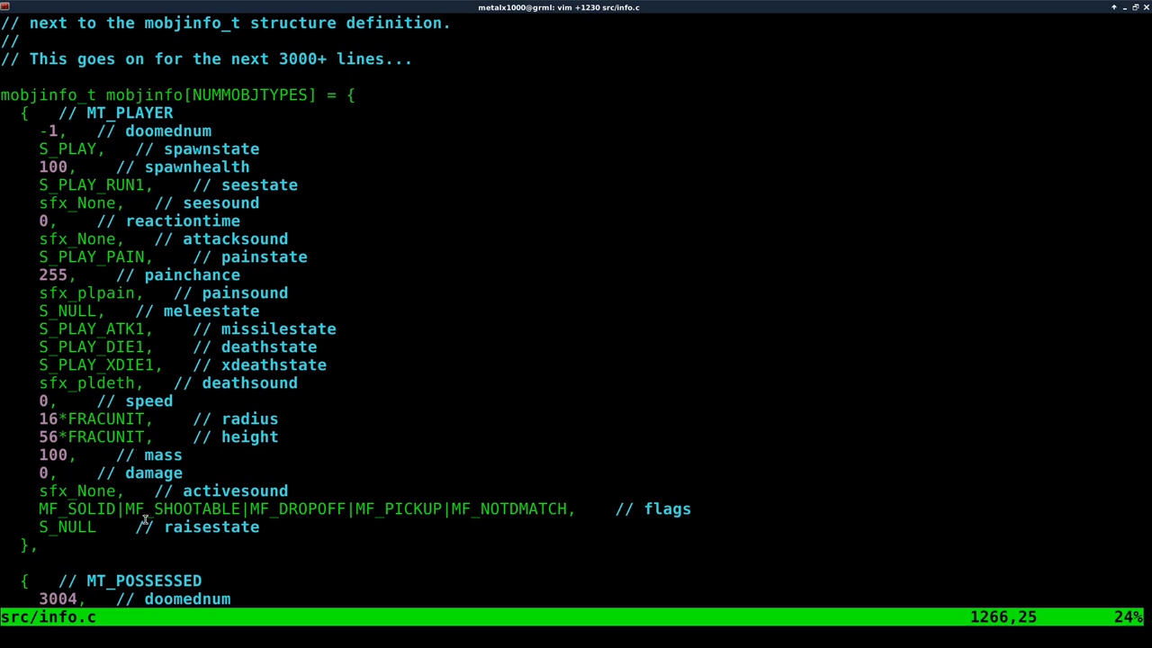
mouse_move(179, 175)
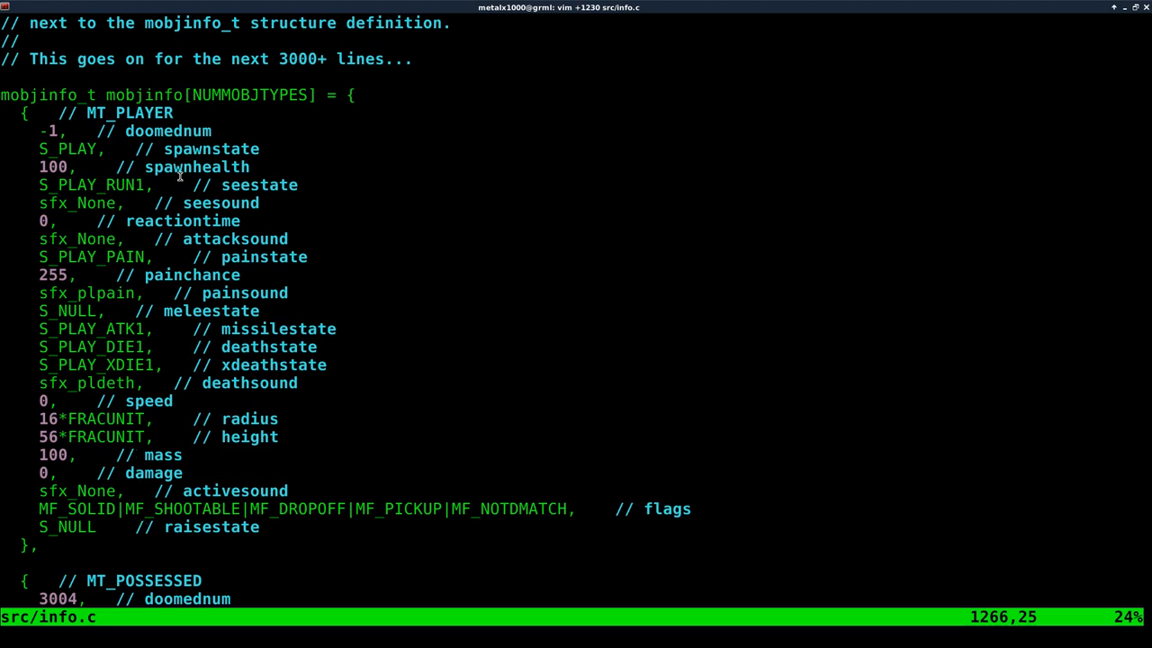
double_click(249, 418)
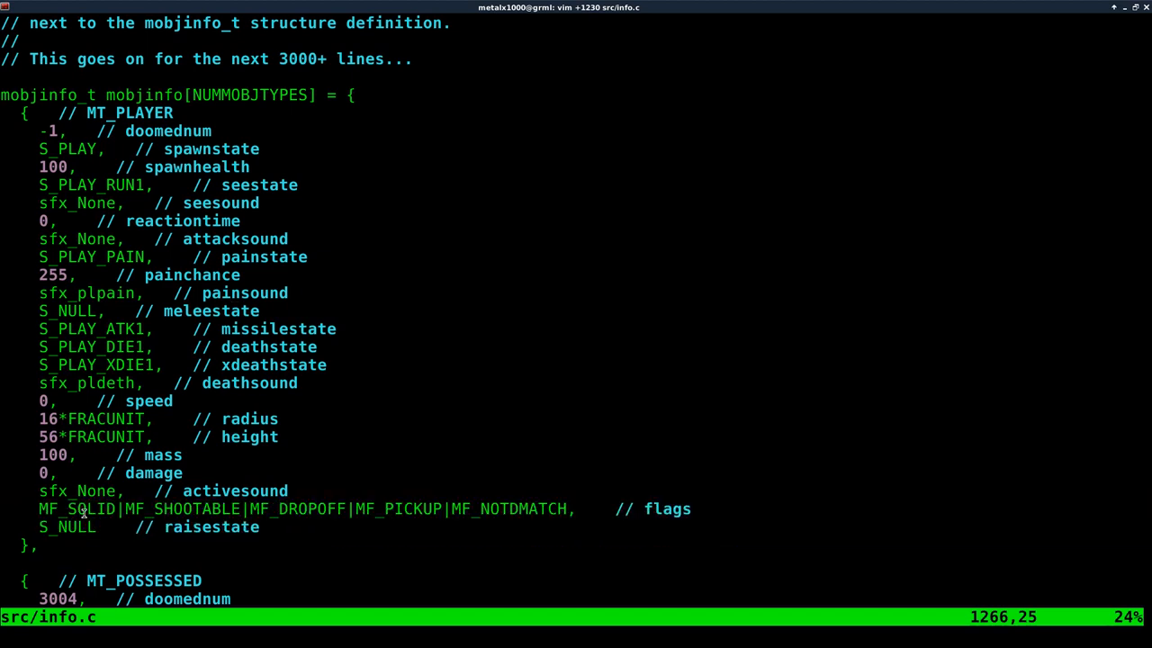
double_click(75, 509)
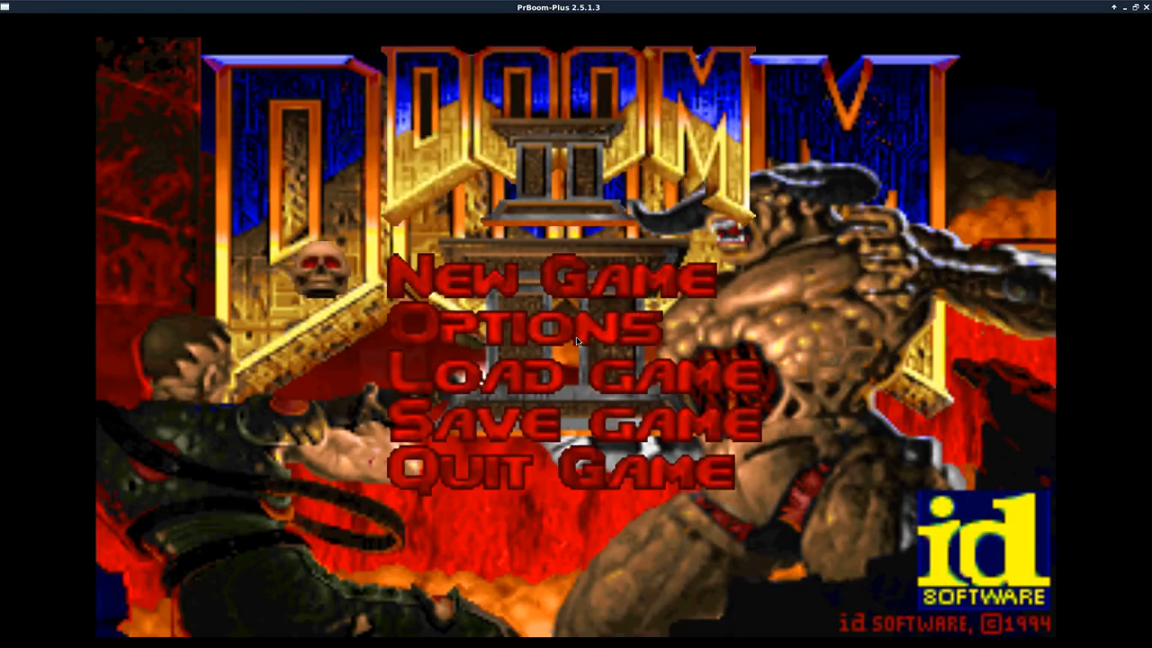
Play MAP01 Entryway at 100% health and toggle the automap on and off.
left_click(556, 279)
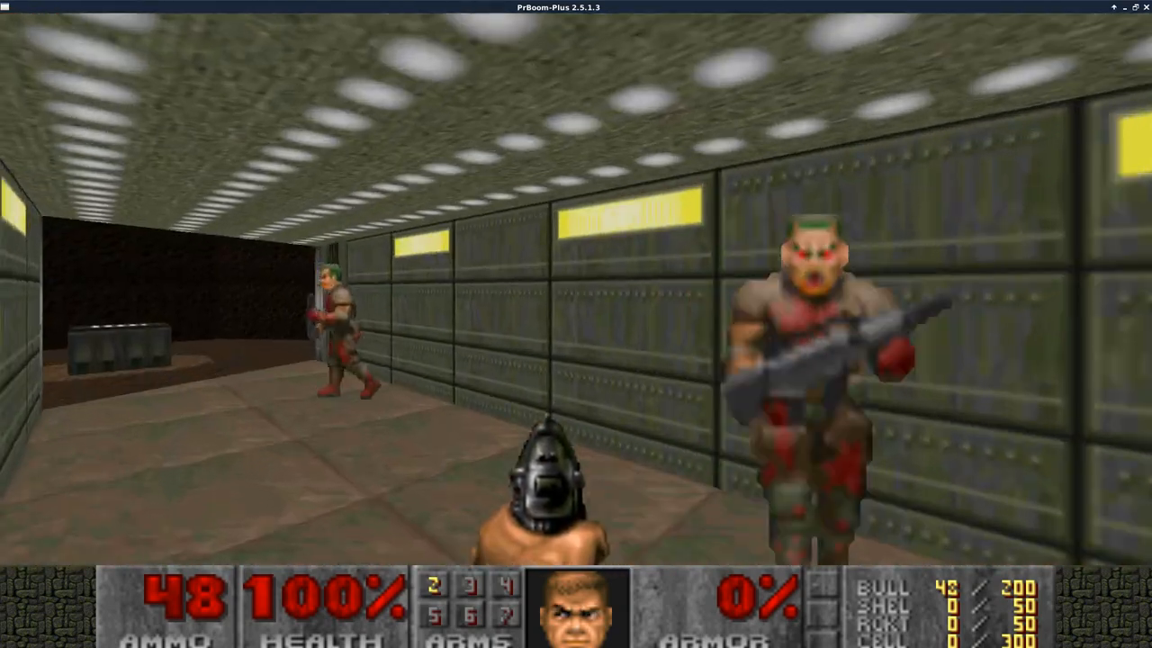
key("Tab")
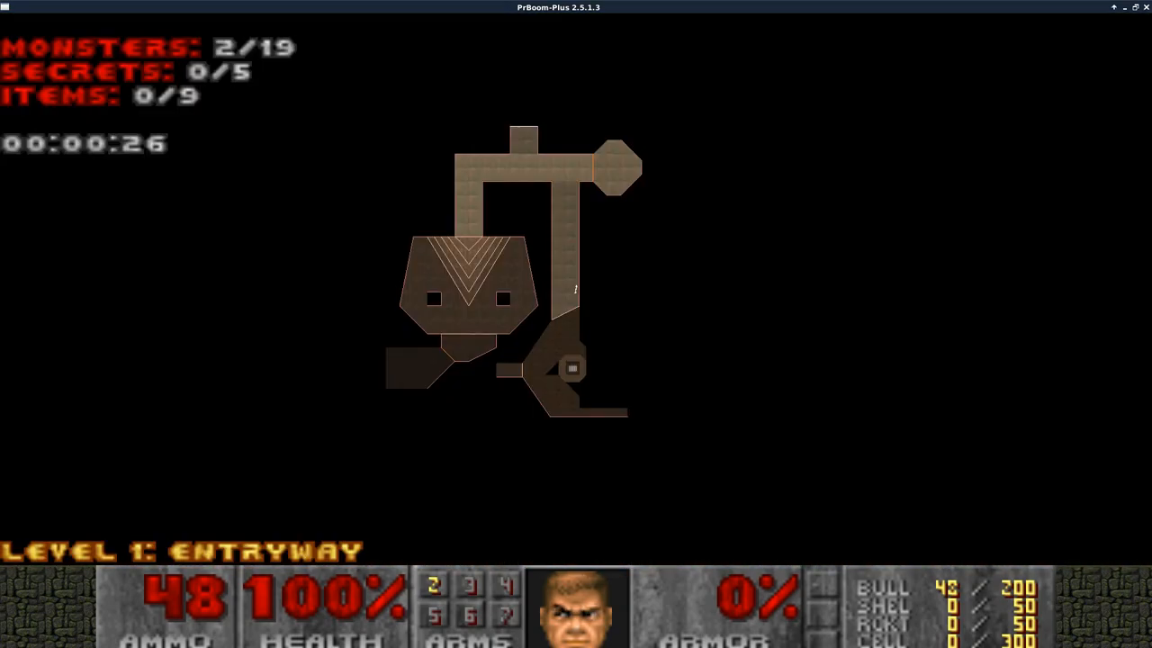
key("Tab")
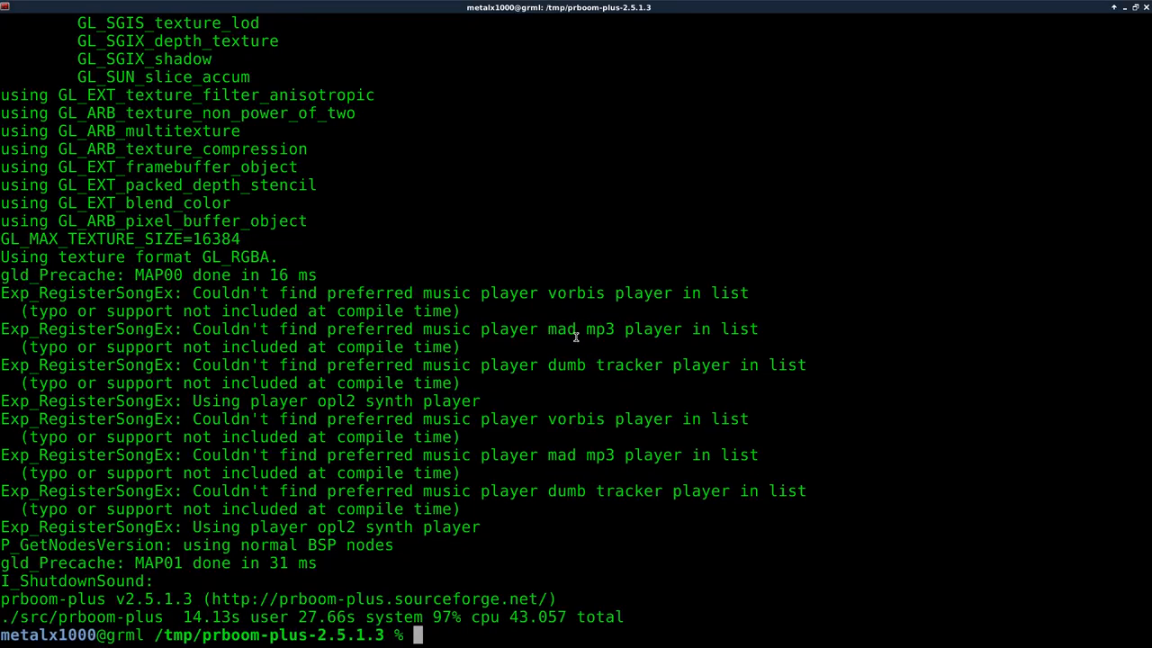
Open src/info.c at line 1230, restore MF_SHOOTABLE in the MT_PLAYER flags, and save.
type("vim +1230 src/info.c")
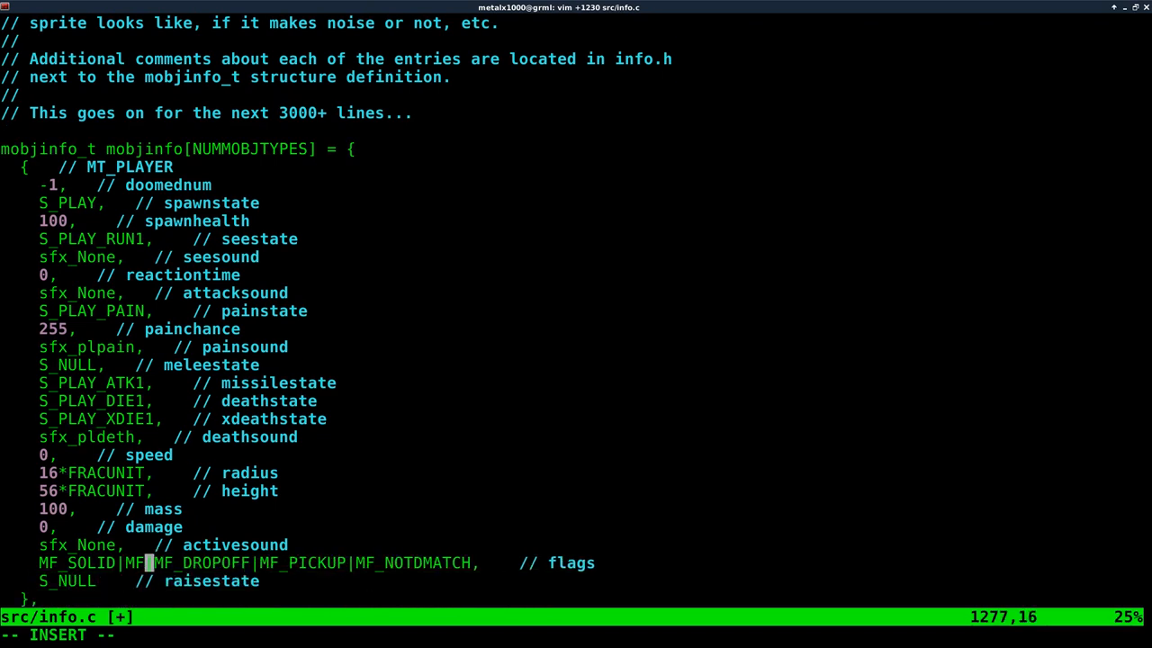
type("SHOOT")
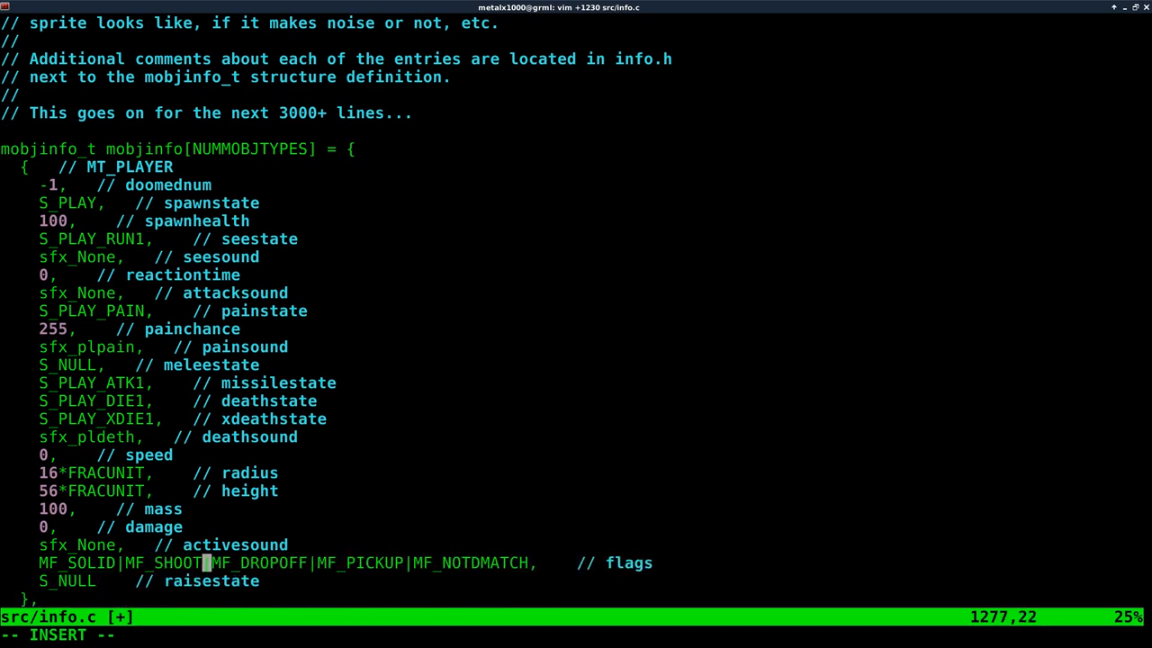
type("ABLE|")
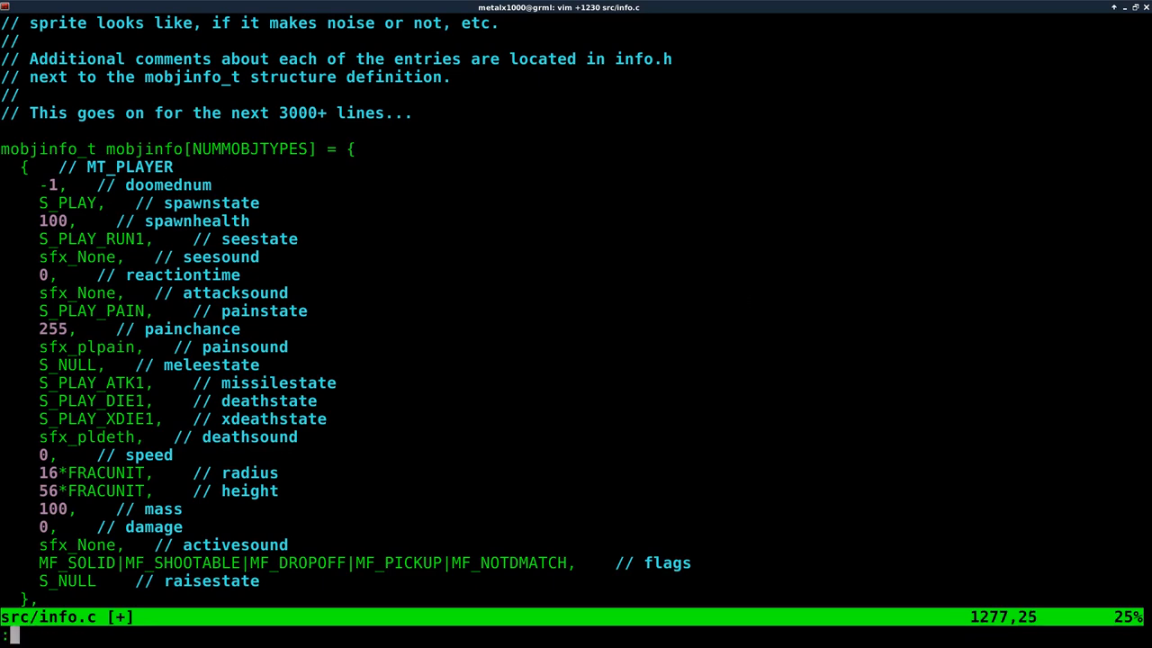
type(":wq")
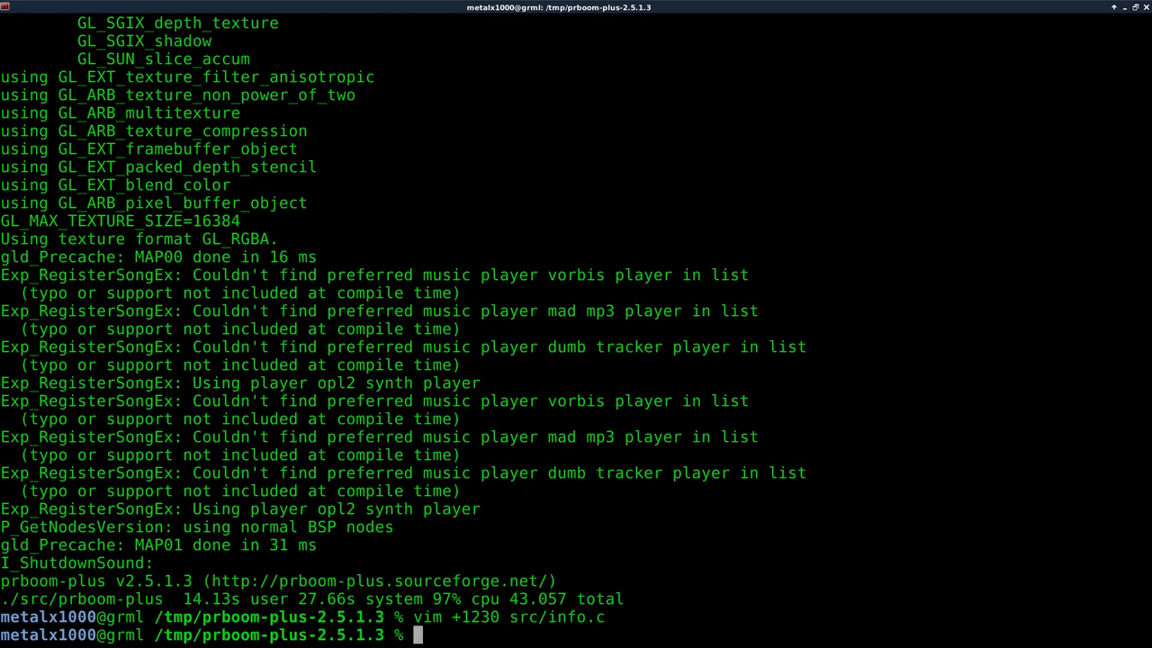
Open src/p_inter.c in vim at line 62.
type("vim")
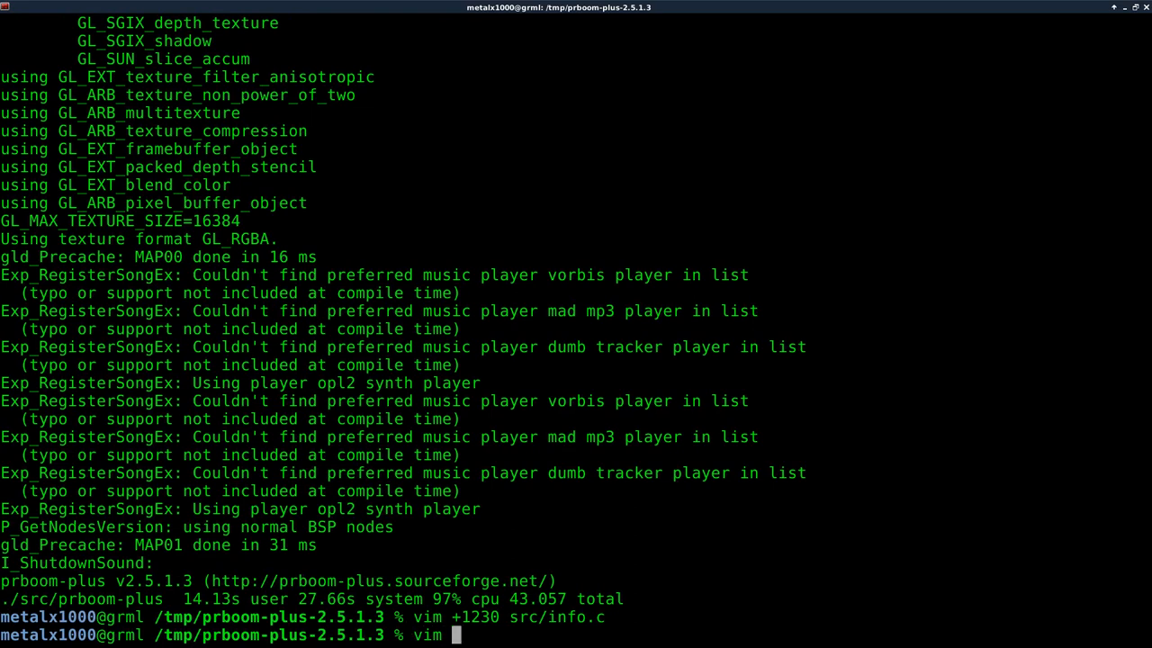
type("+")
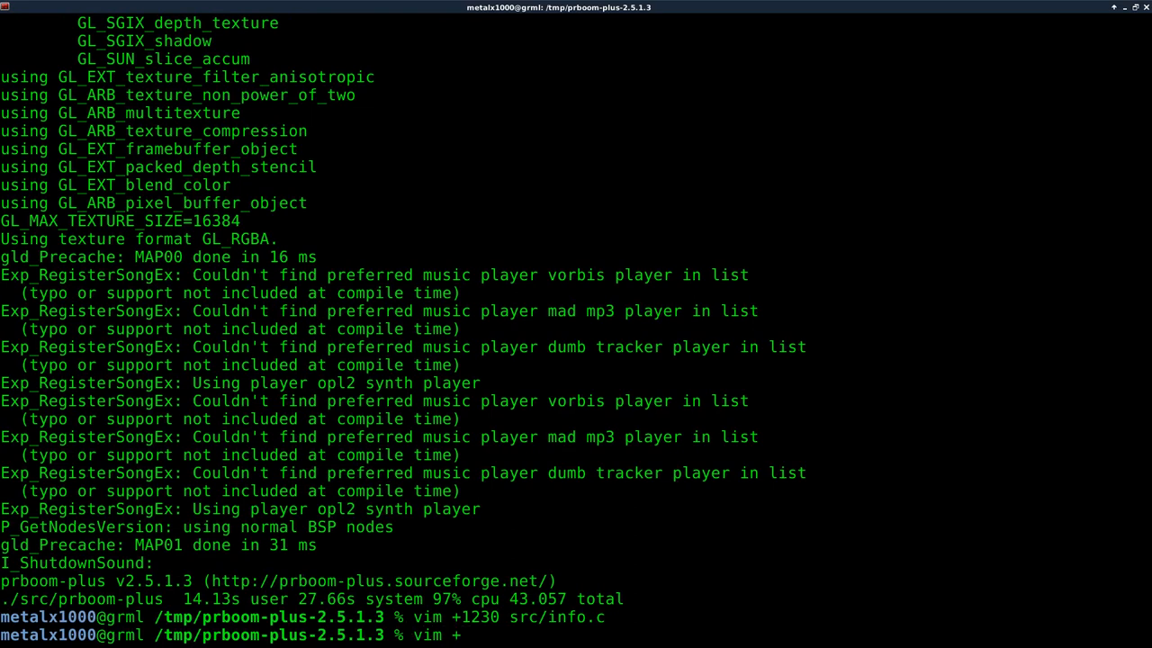
type("62")
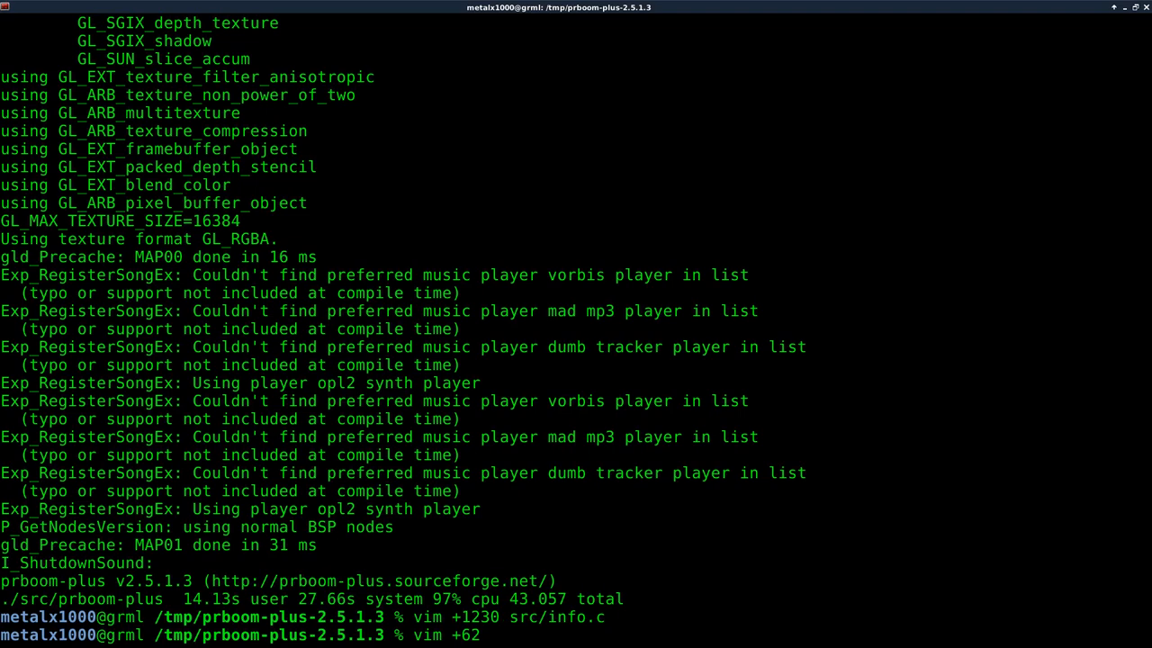
type("src/")
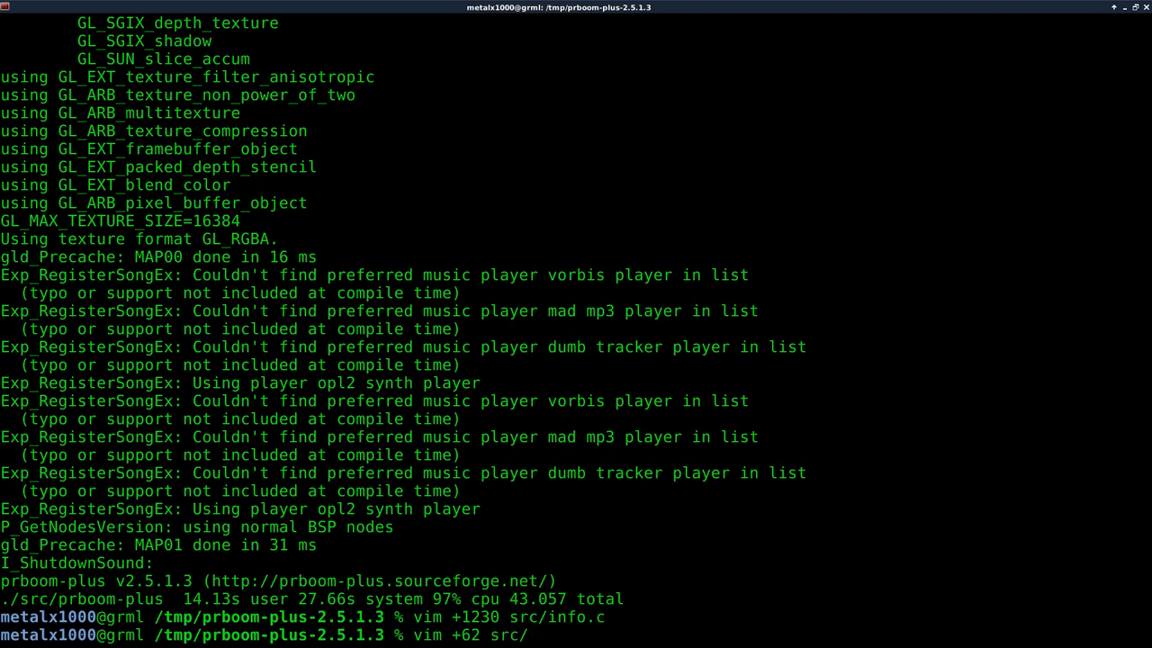
type("p_in")
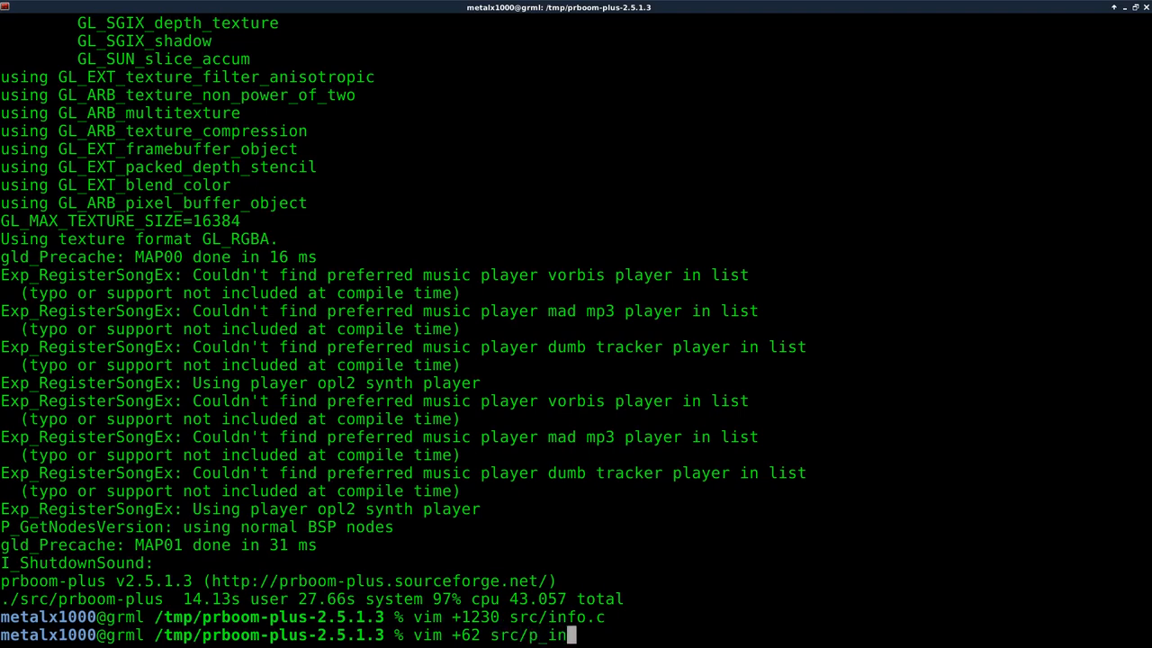
type("ter.")
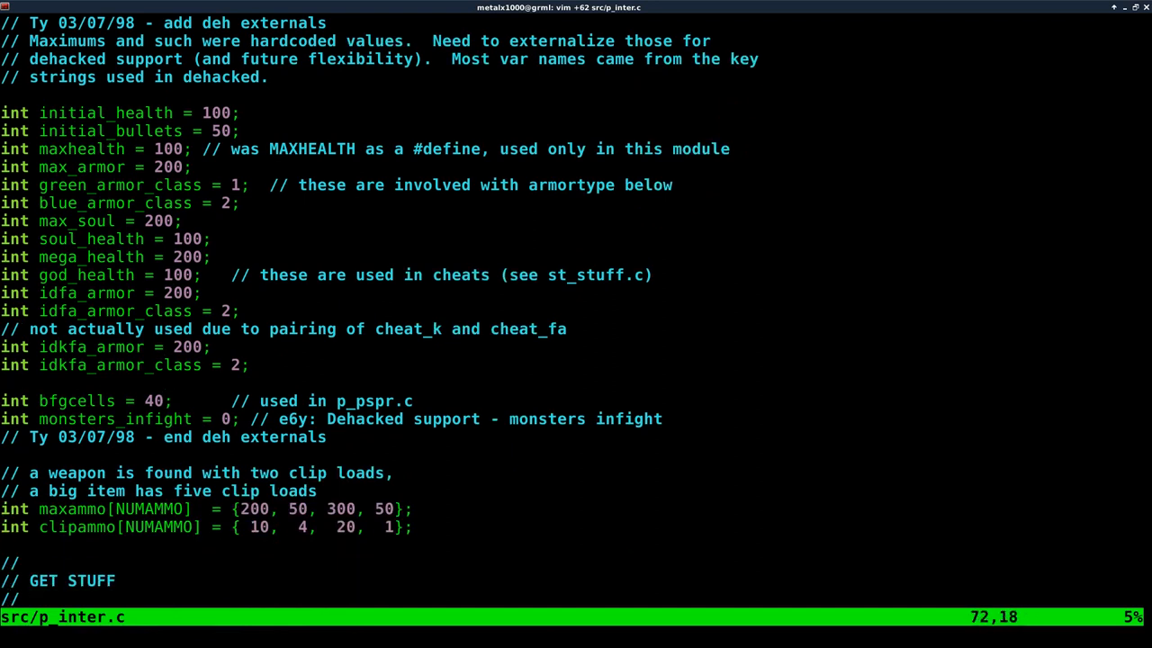
Change initial_health from 100 to 555 and rebuild with make.
key("gg")
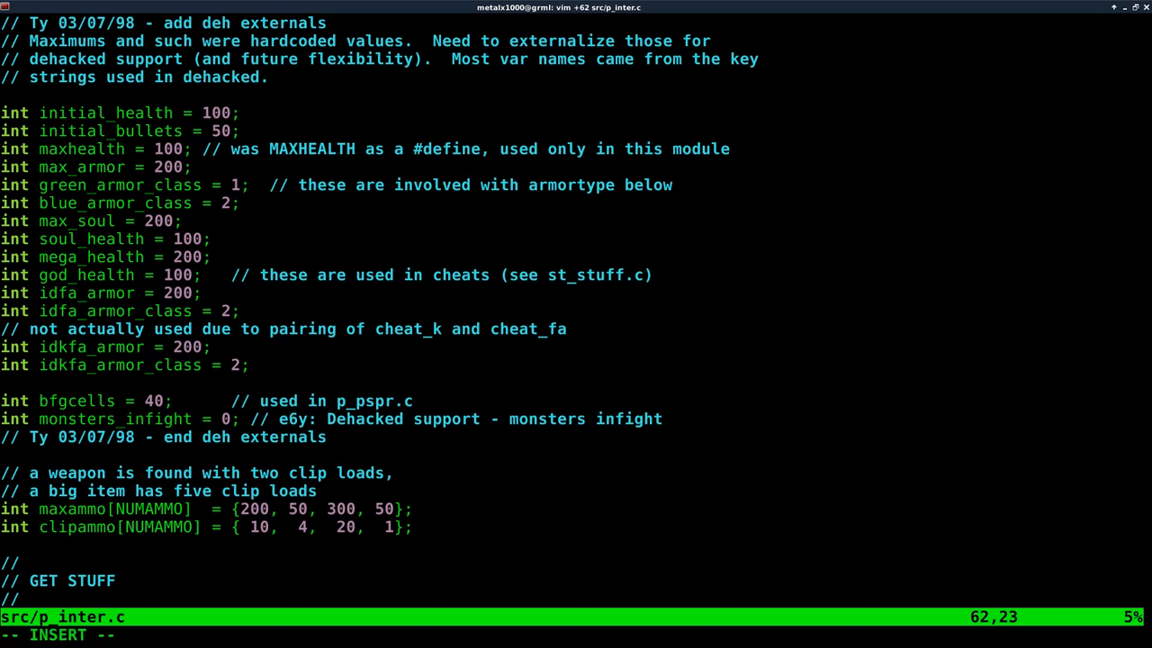
key("BackSpace")
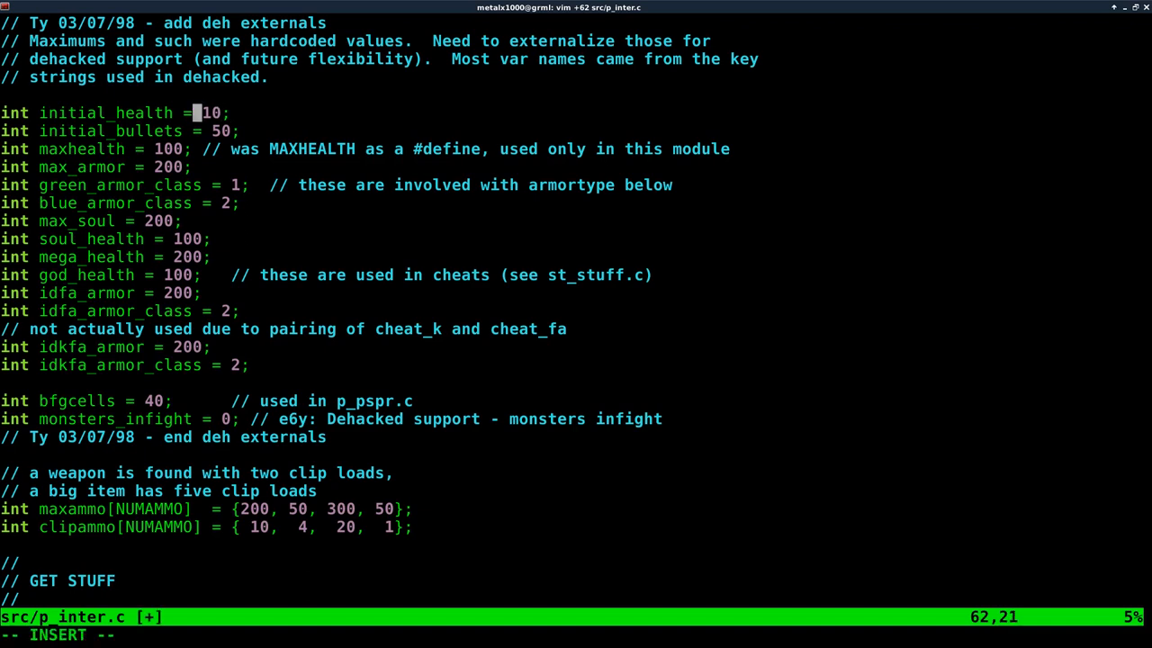
type("555")
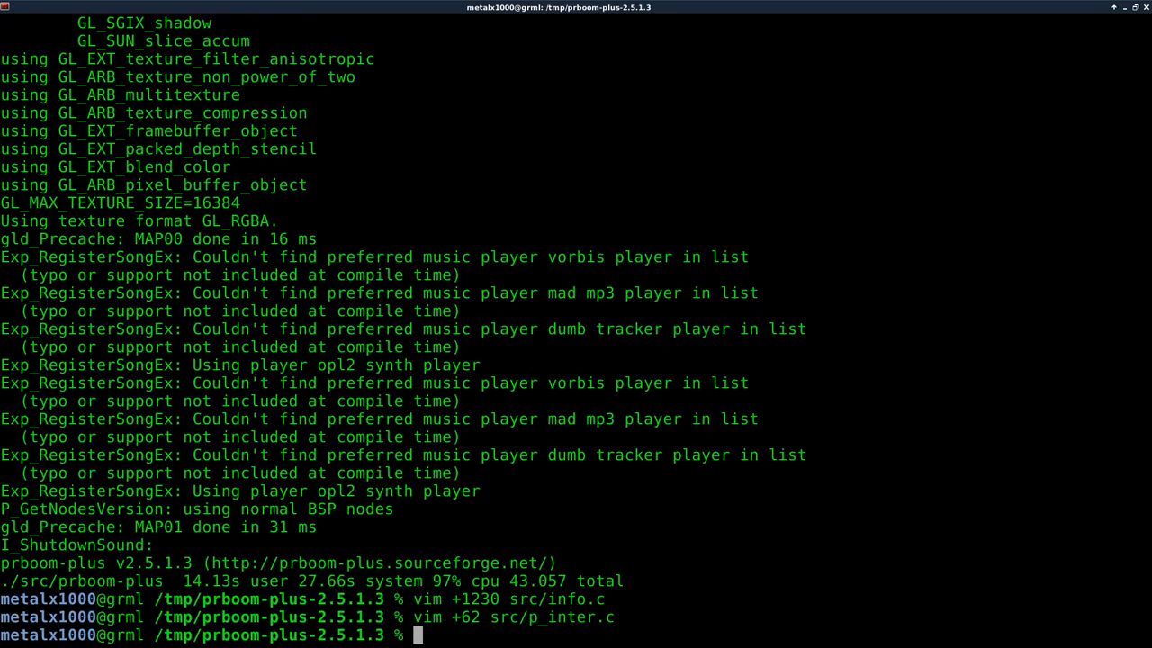
type("make")
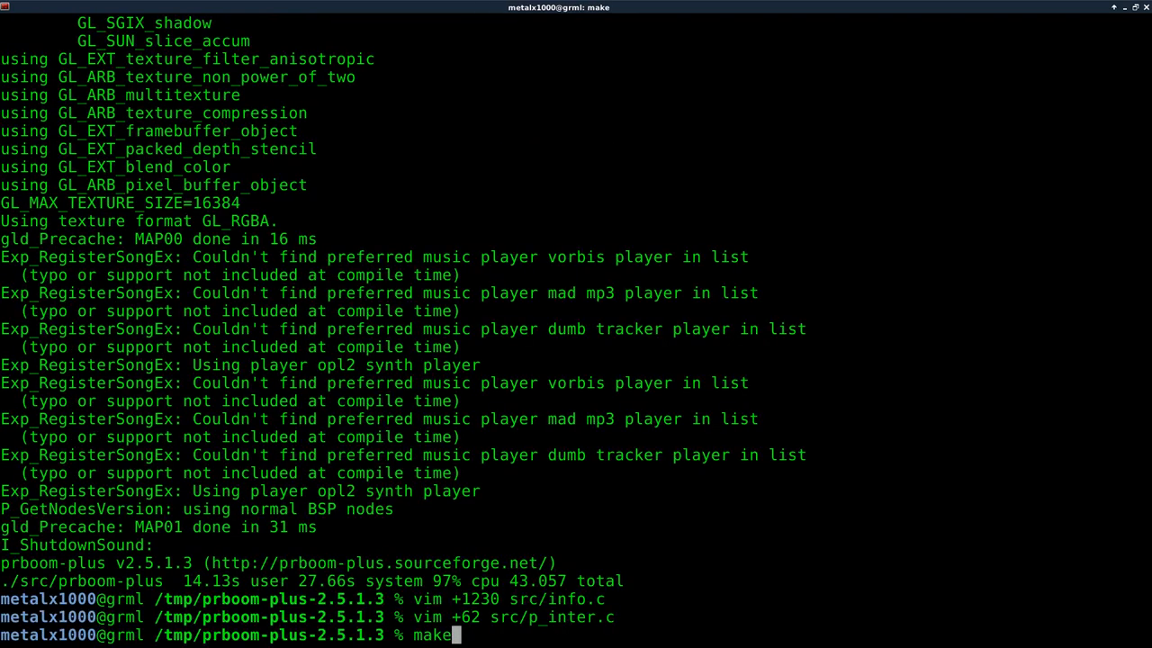
key("Return")
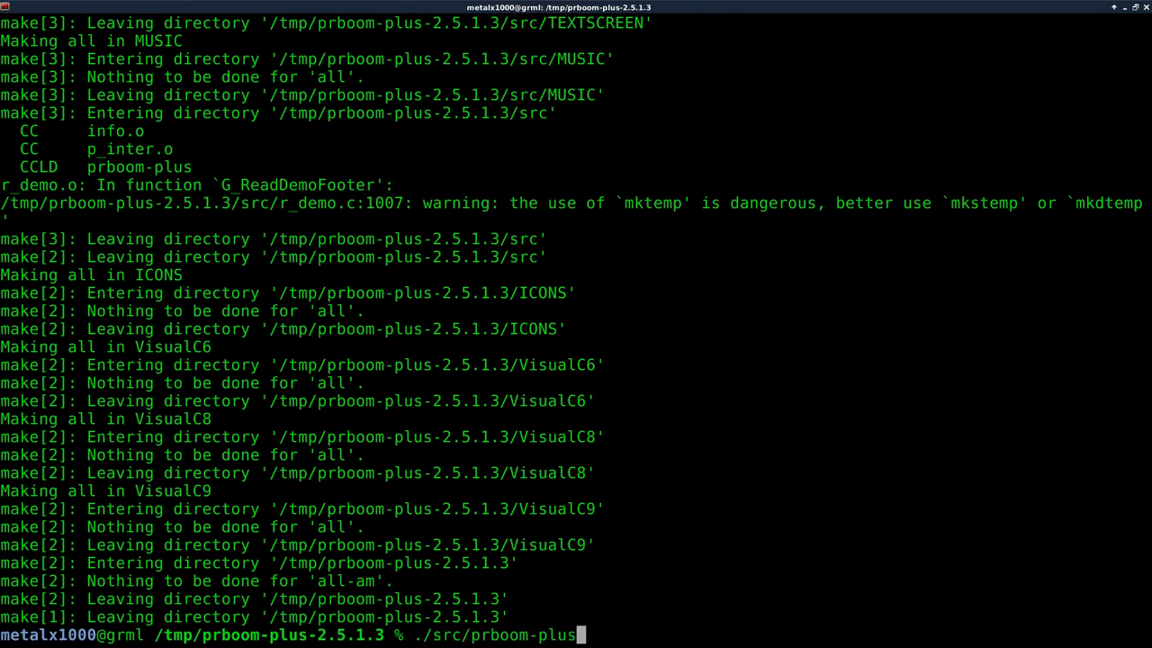
Launch the rebuilt prboom-plus and move forward at 555% health.
key("Return")
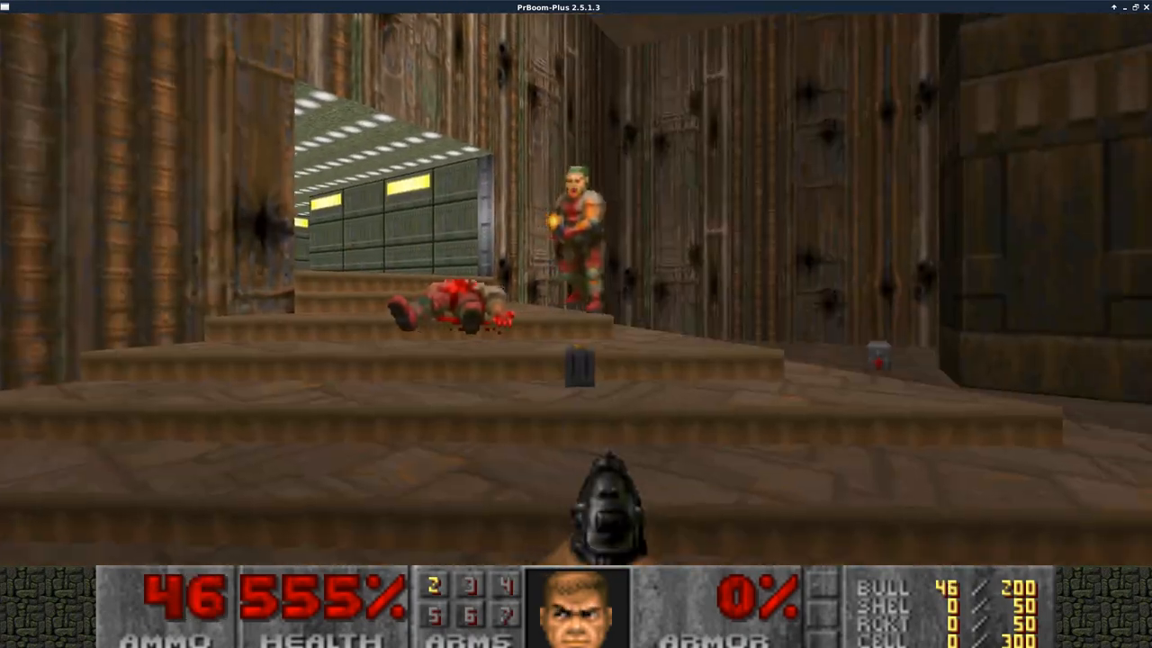
key("w")
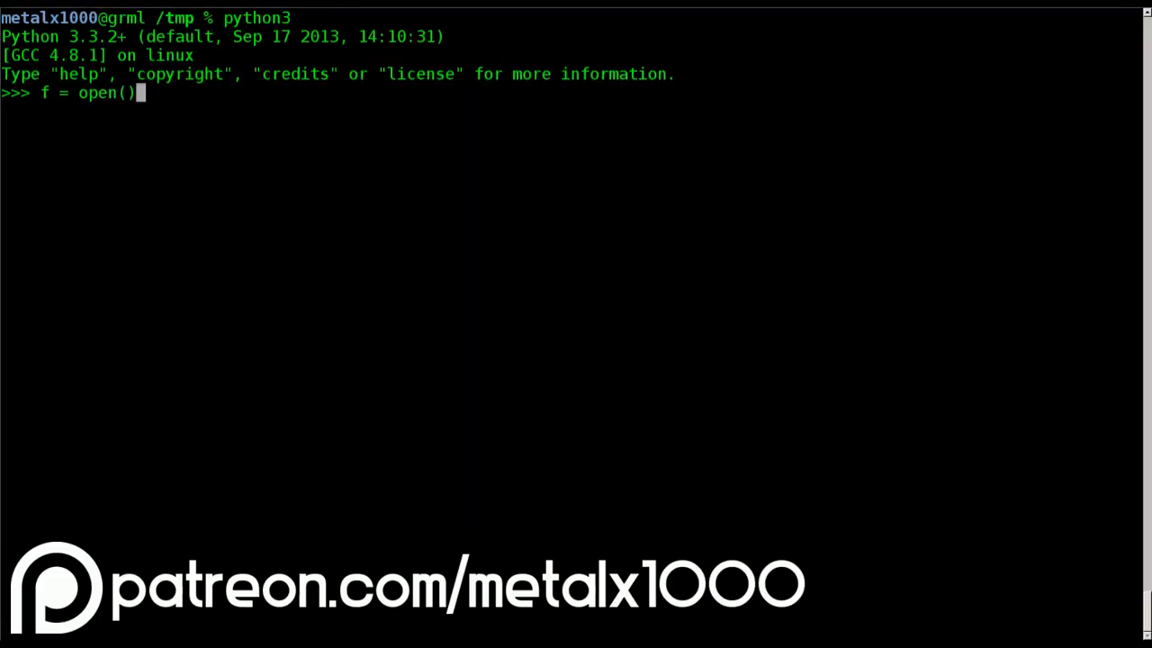
Type f = open("file.txt", "") at the Python prompt.
type("\"file.txt\", \"\"")
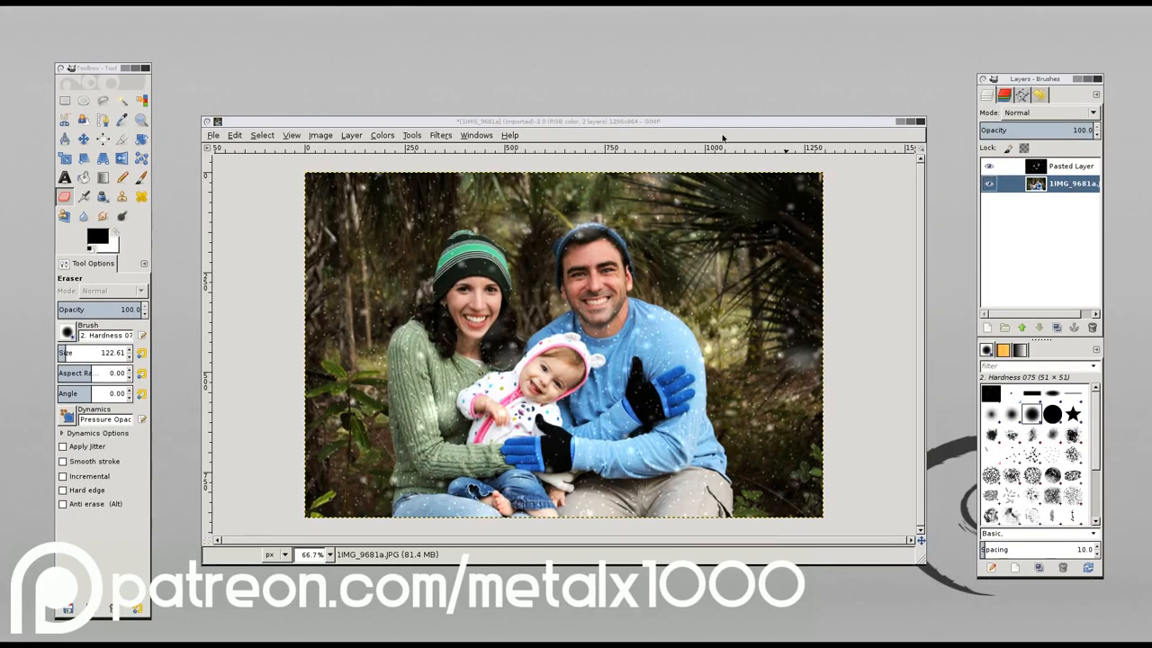
mouse_move(756, 380)
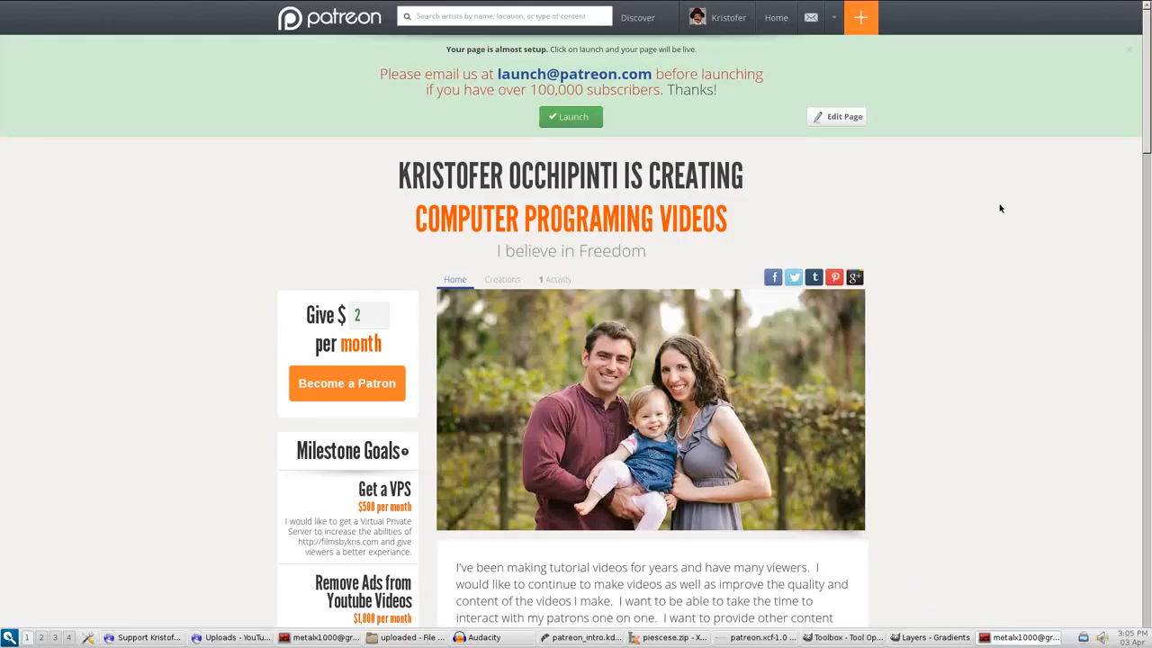
Scroll the Patreon pledge tiers down to the $50 DVD of Videos and Data level.
scroll("down", 3)
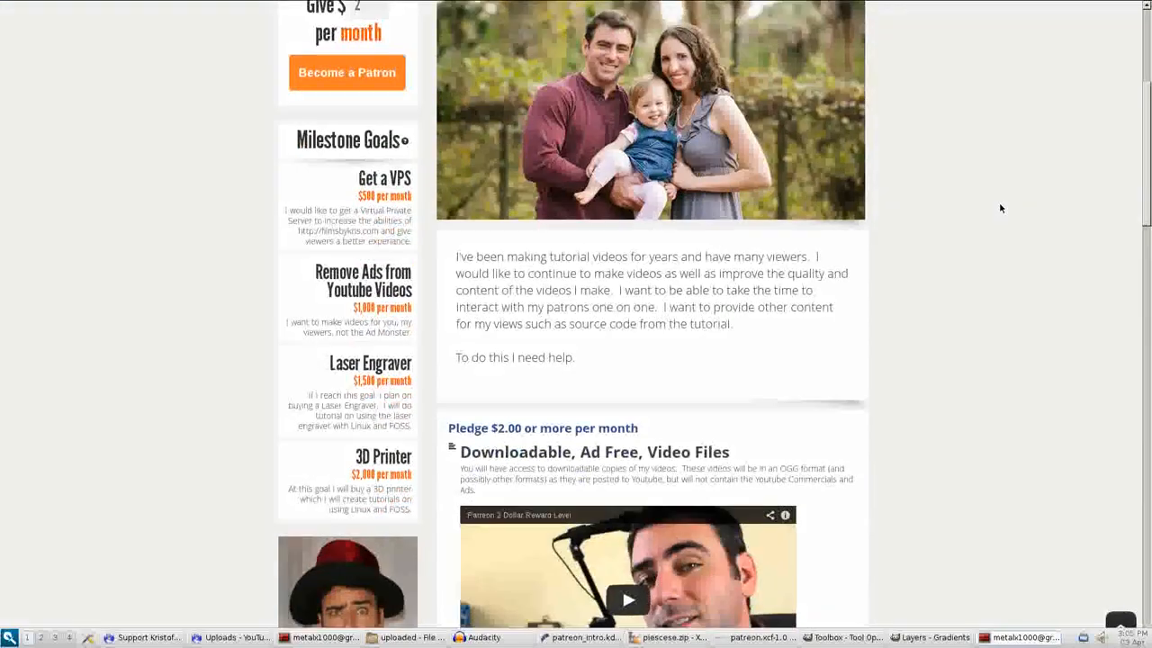
scroll("down", 3)
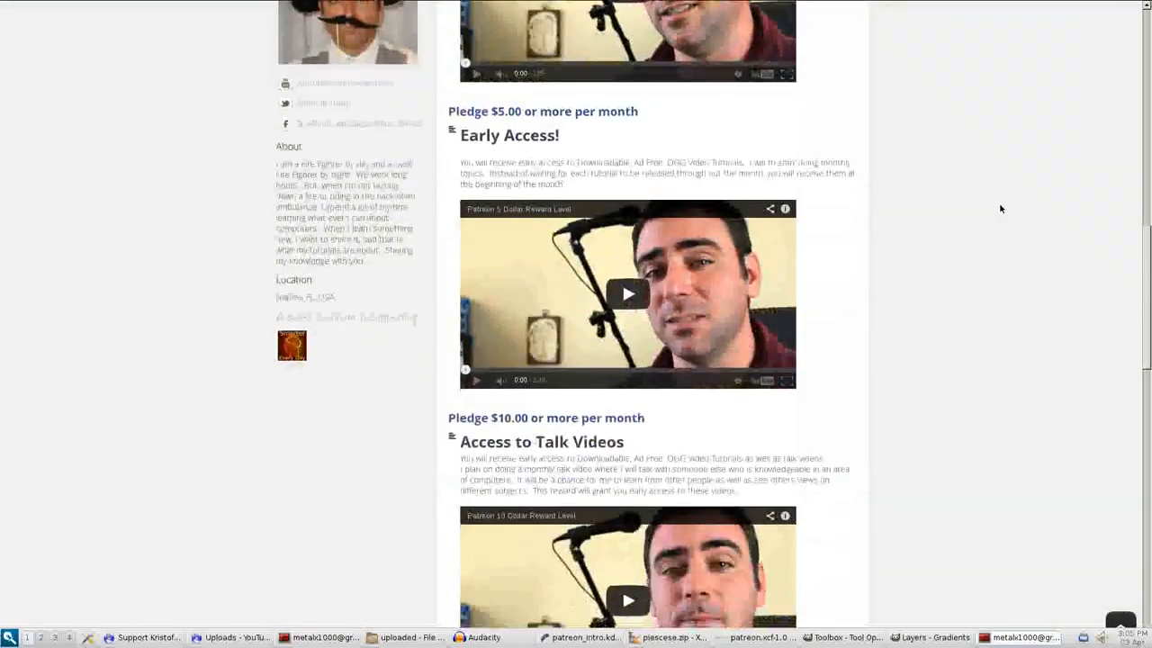
scroll("down", 3)
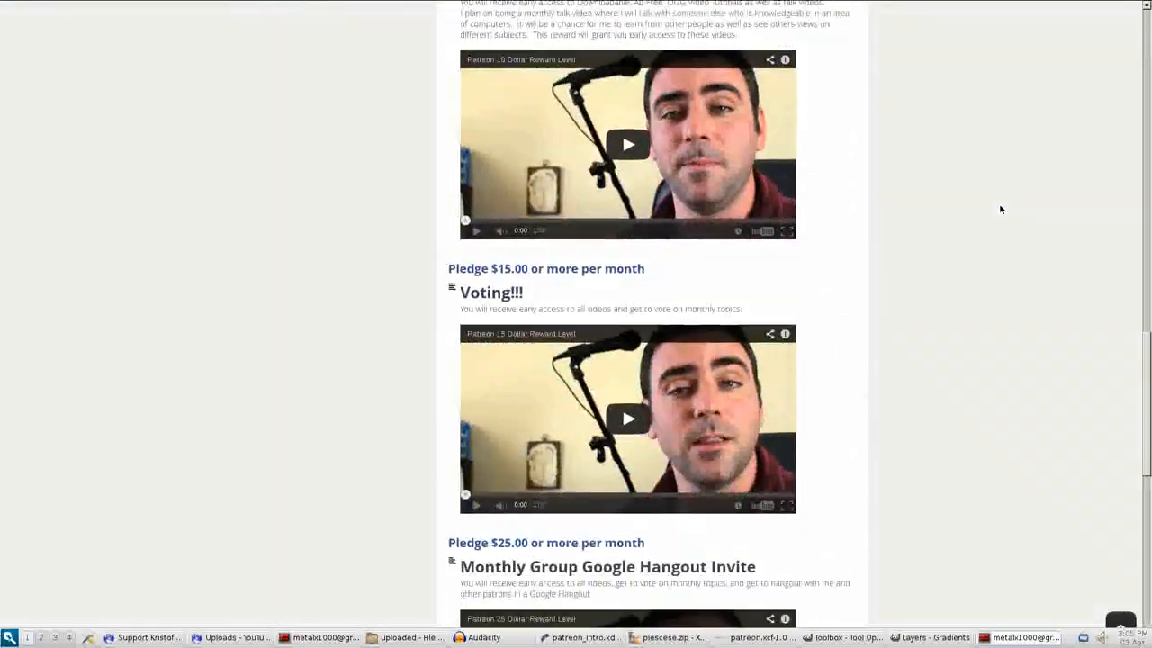
scroll("down", 3)
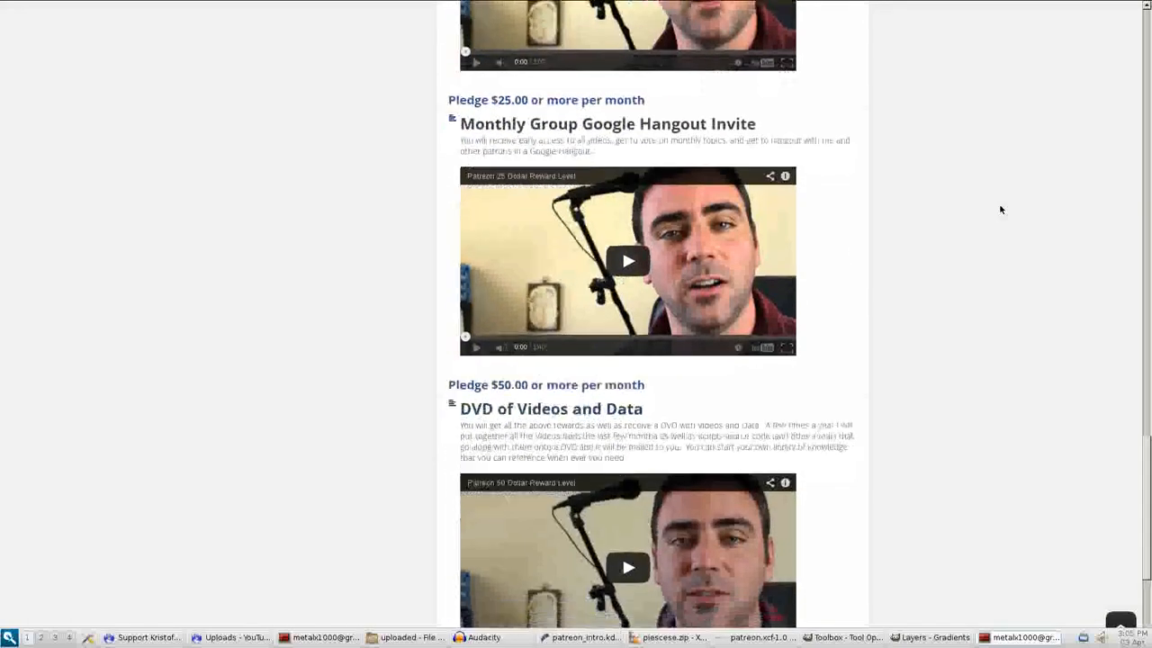